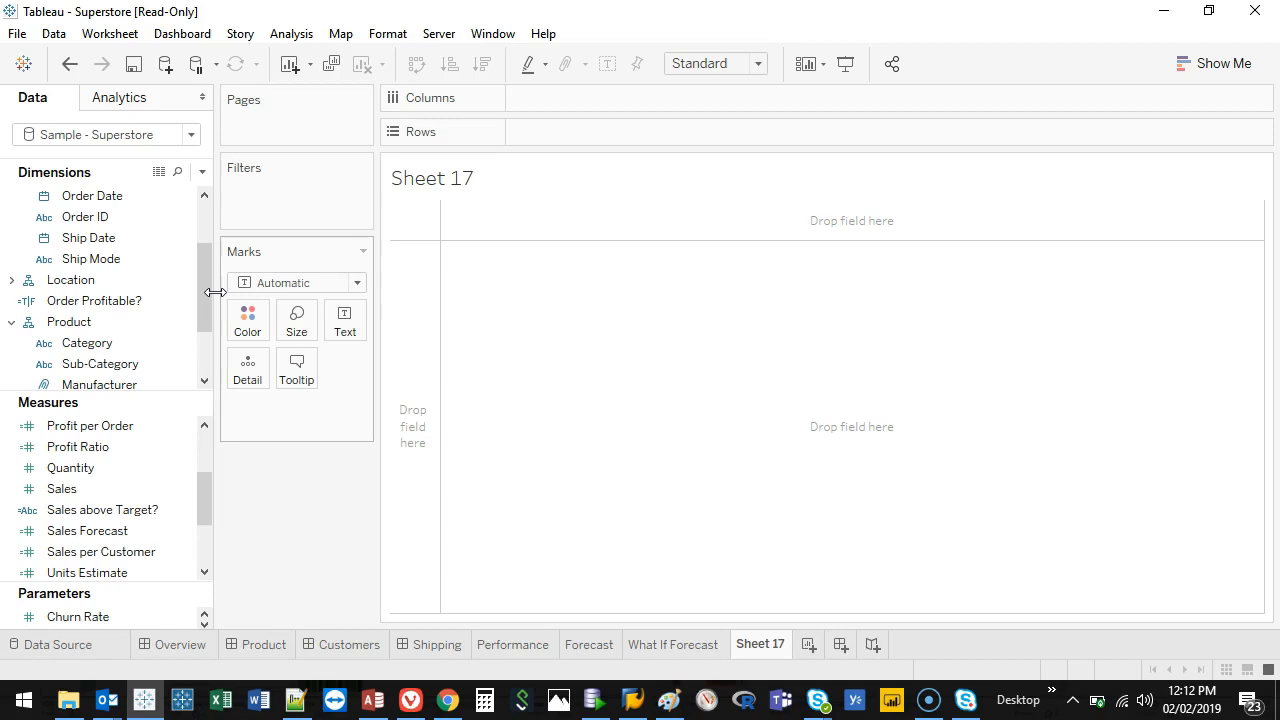
mouse_move(197, 307)
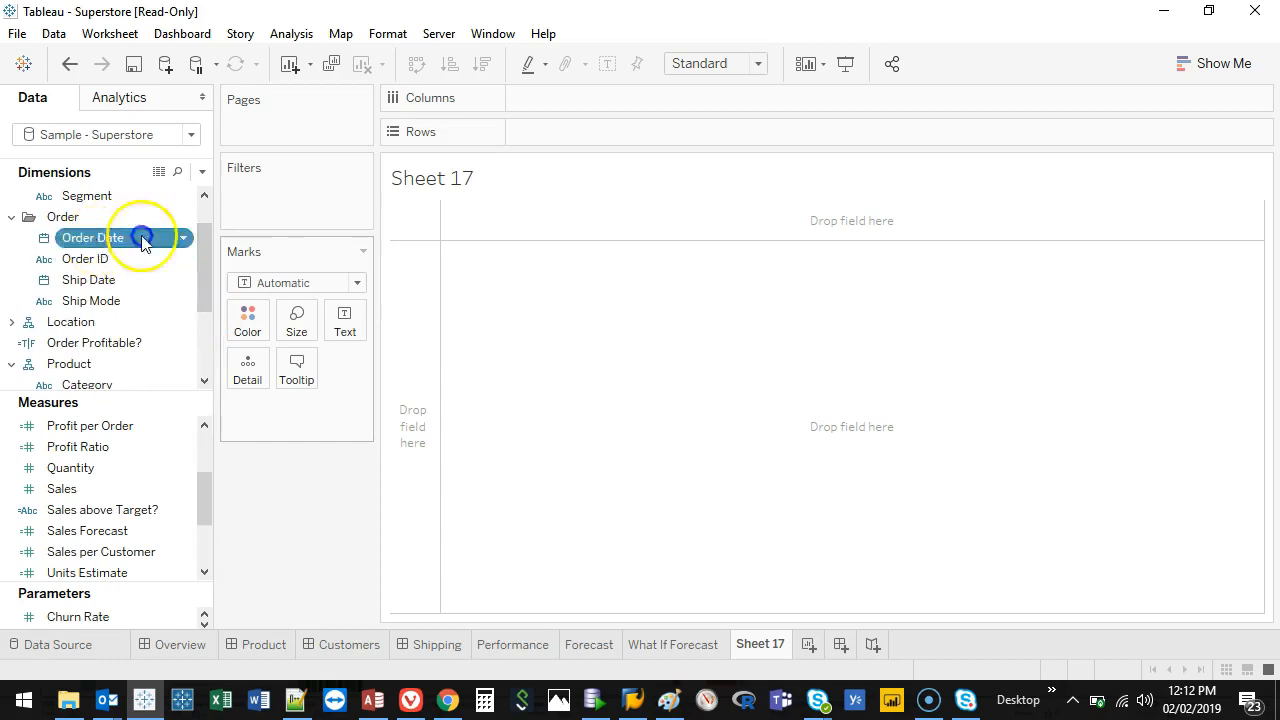
- Build a crosstab of Sales with Order Date years on Columns and Category on Rows
left_click_drag(93, 237, 590, 97)
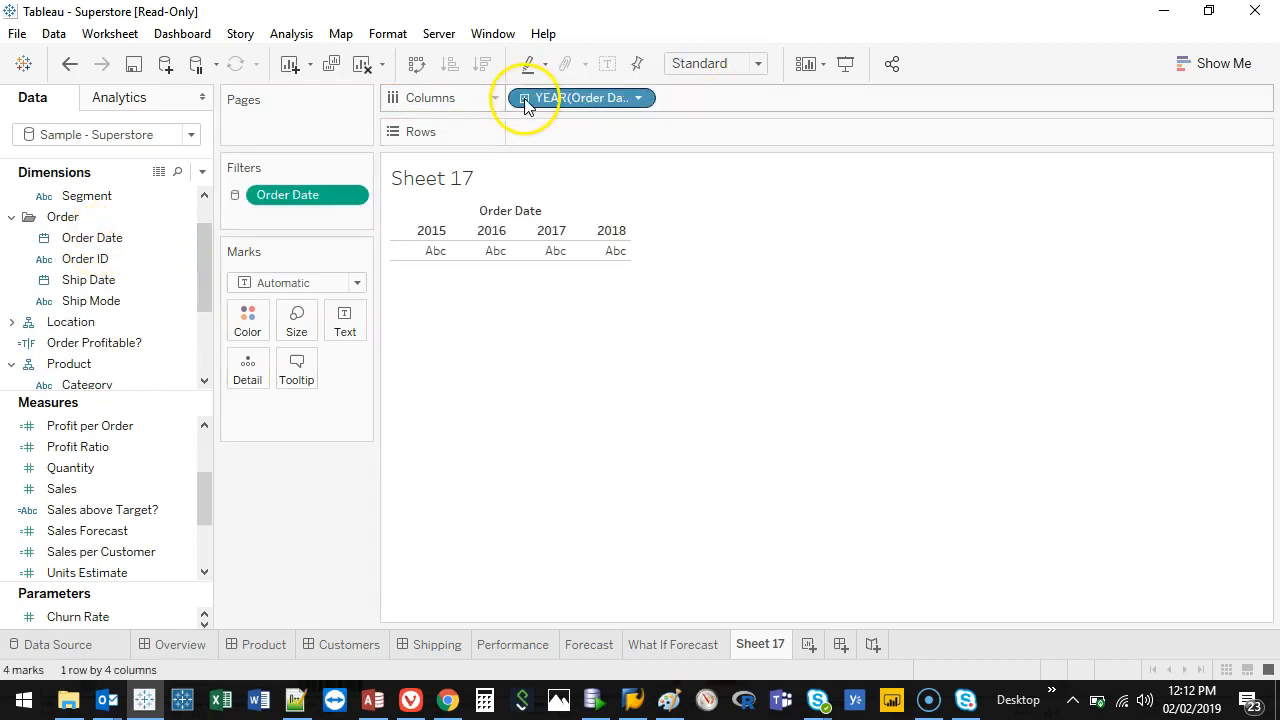
mouse_move(210, 278)
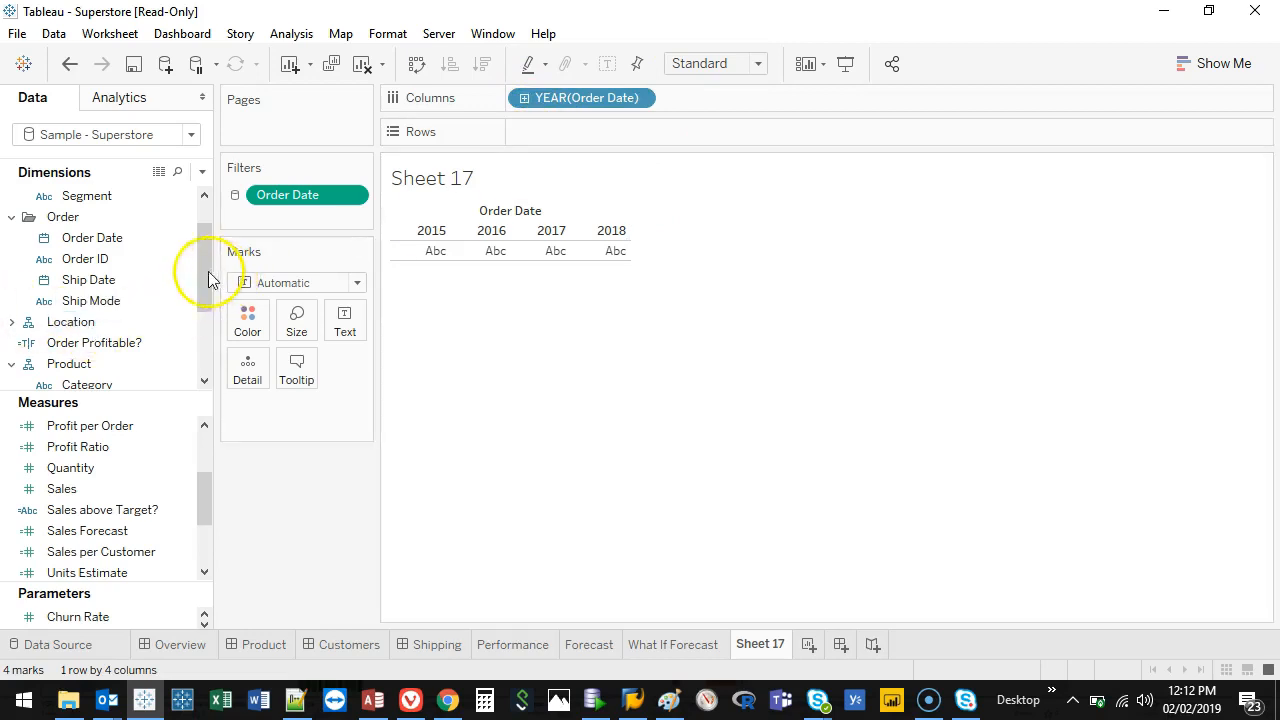
left_click_drag(87, 280, 582, 131)
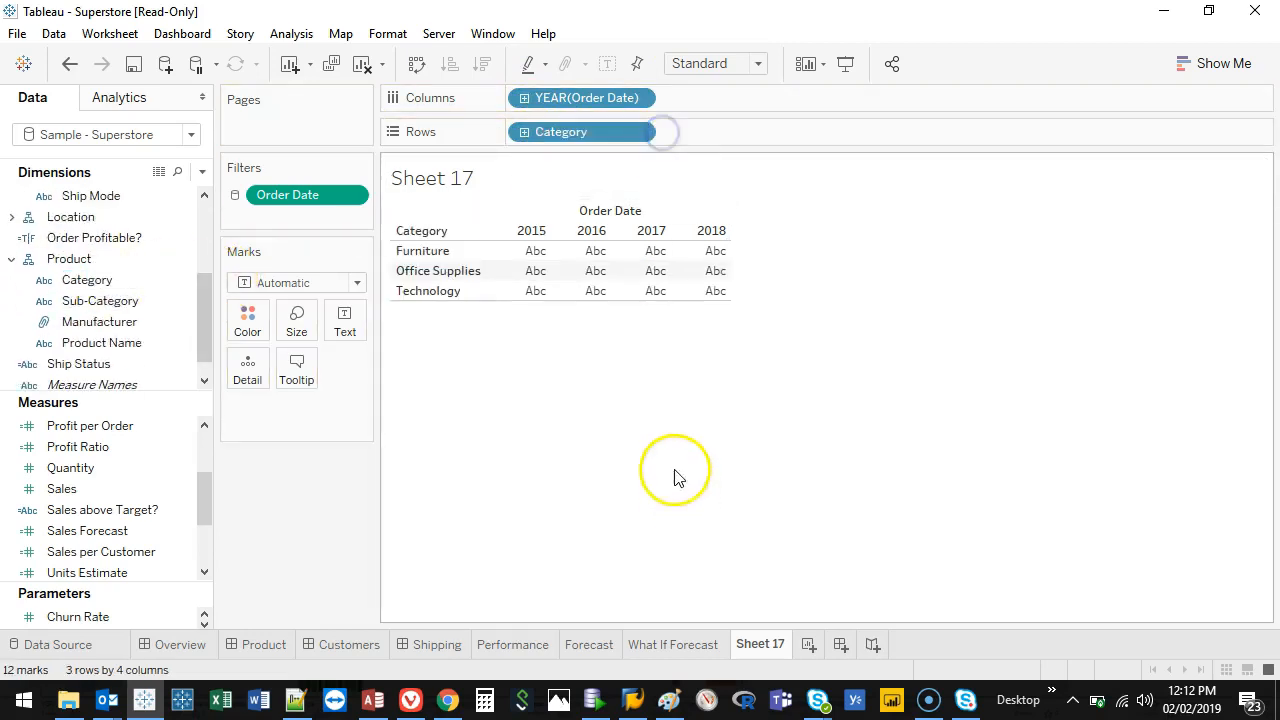
left_click(61, 488)
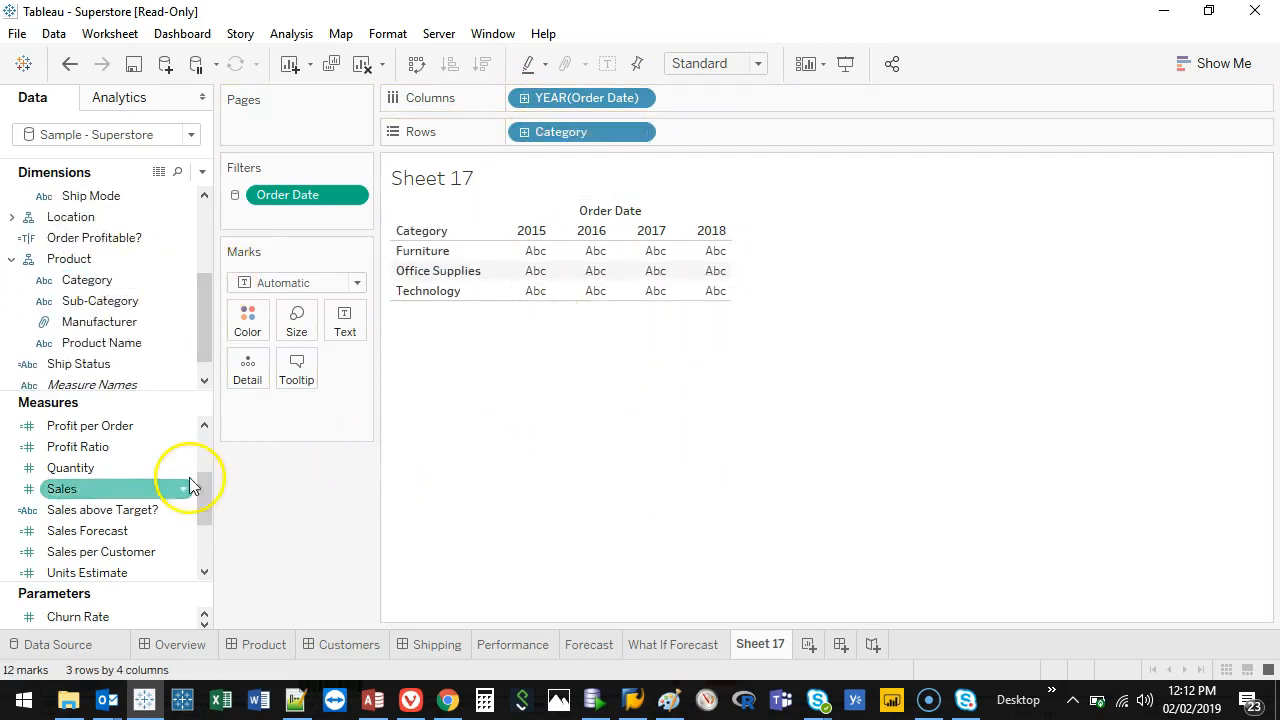
left_click_drag(61, 488, 344, 334)
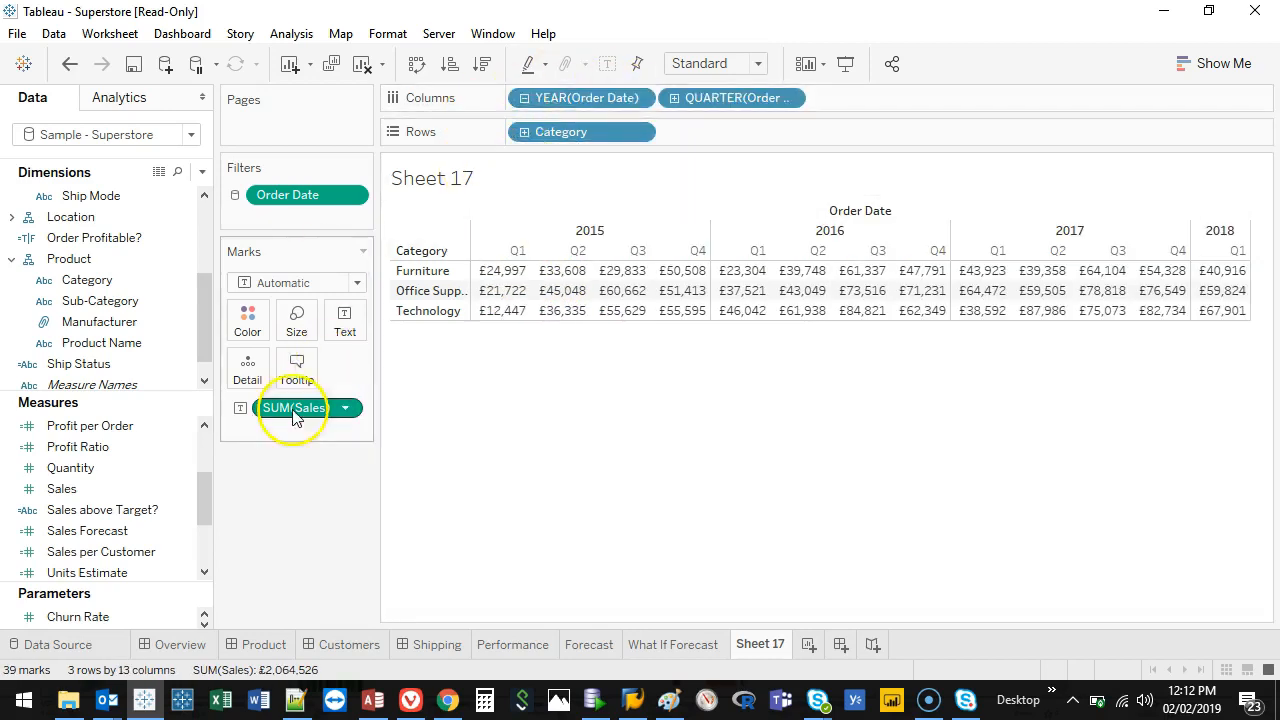
- Move SUM(Sales) to Rows and set the mark type to Bar
left_click_drag(293, 407, 702, 131)
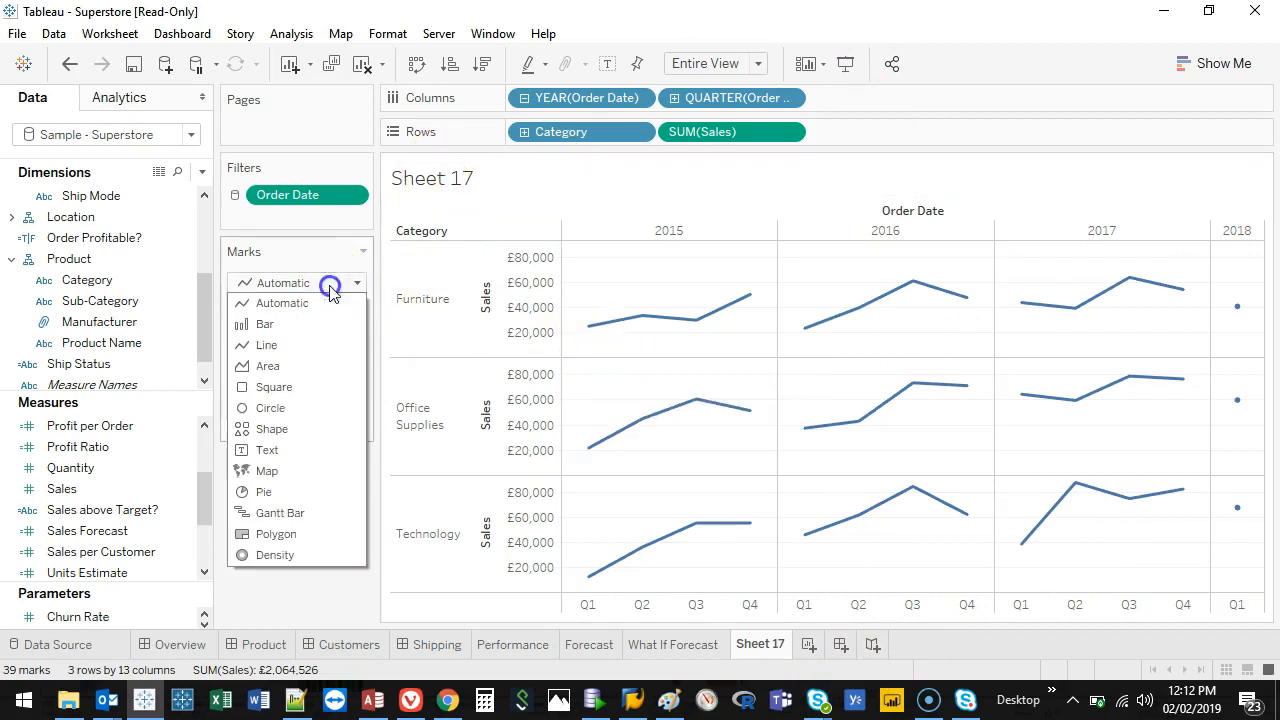
left_click(264, 323)
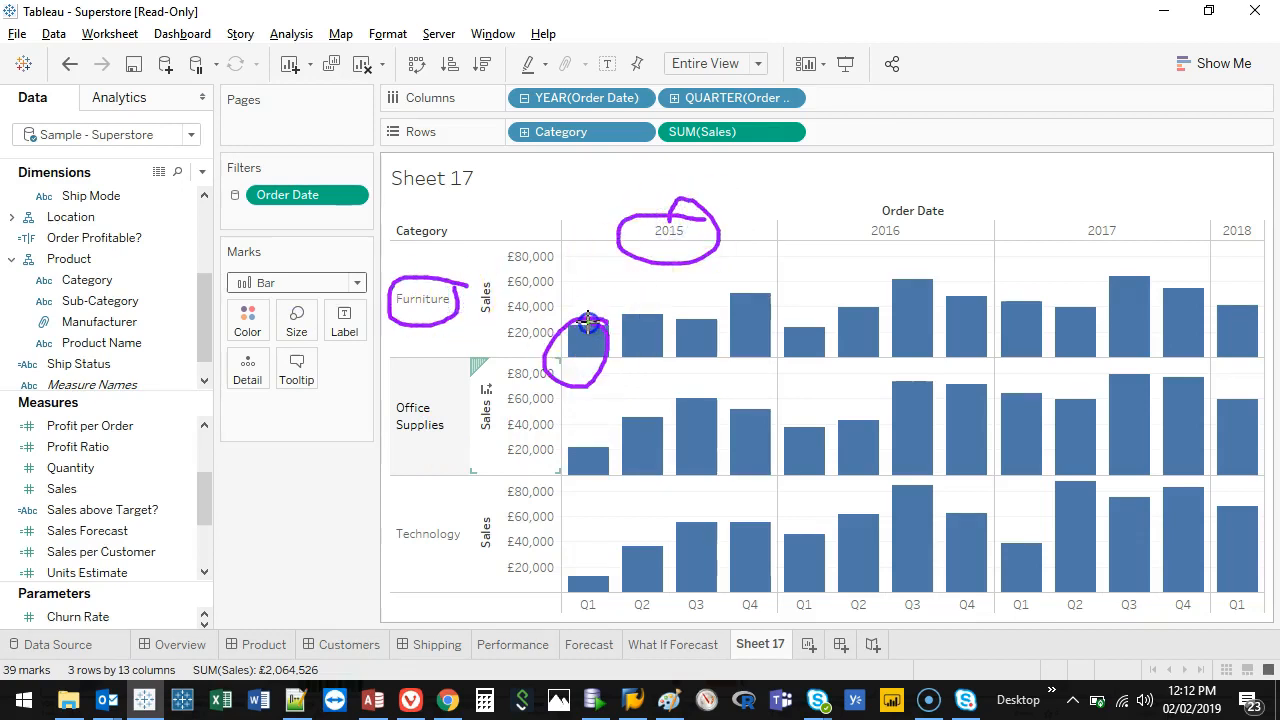
mouse_move(645, 340)
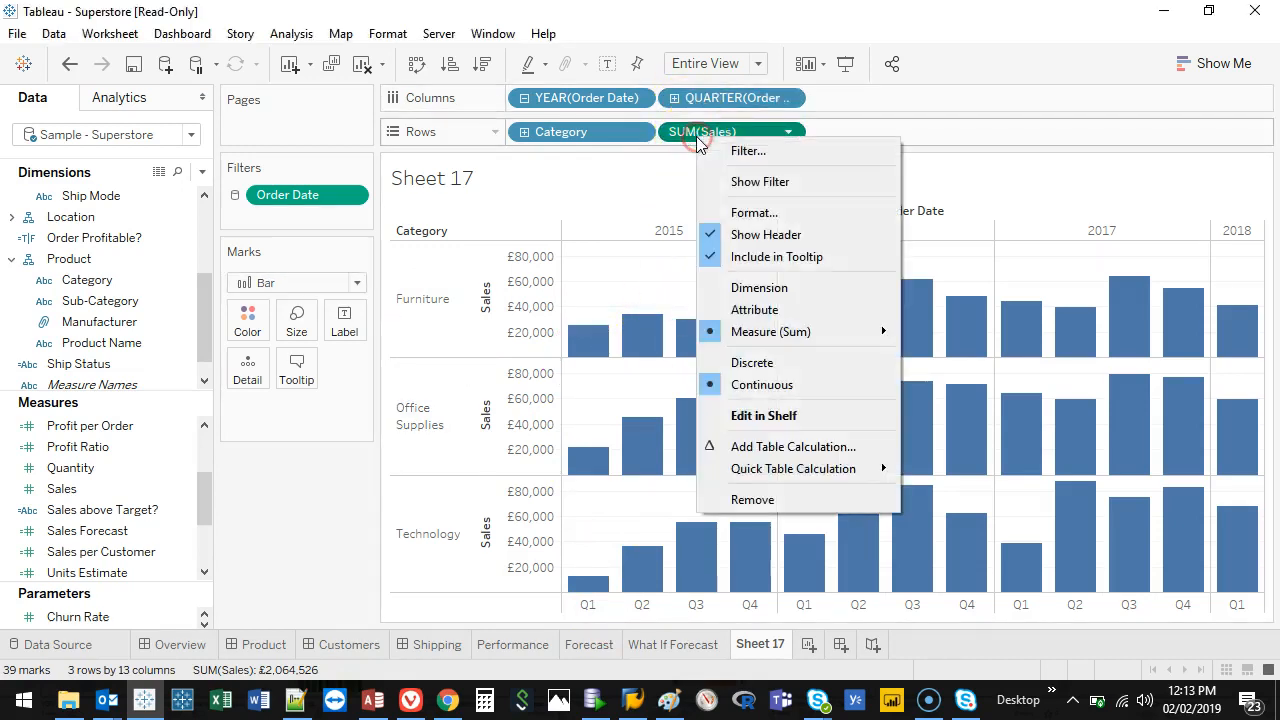
mouse_move(793, 468)
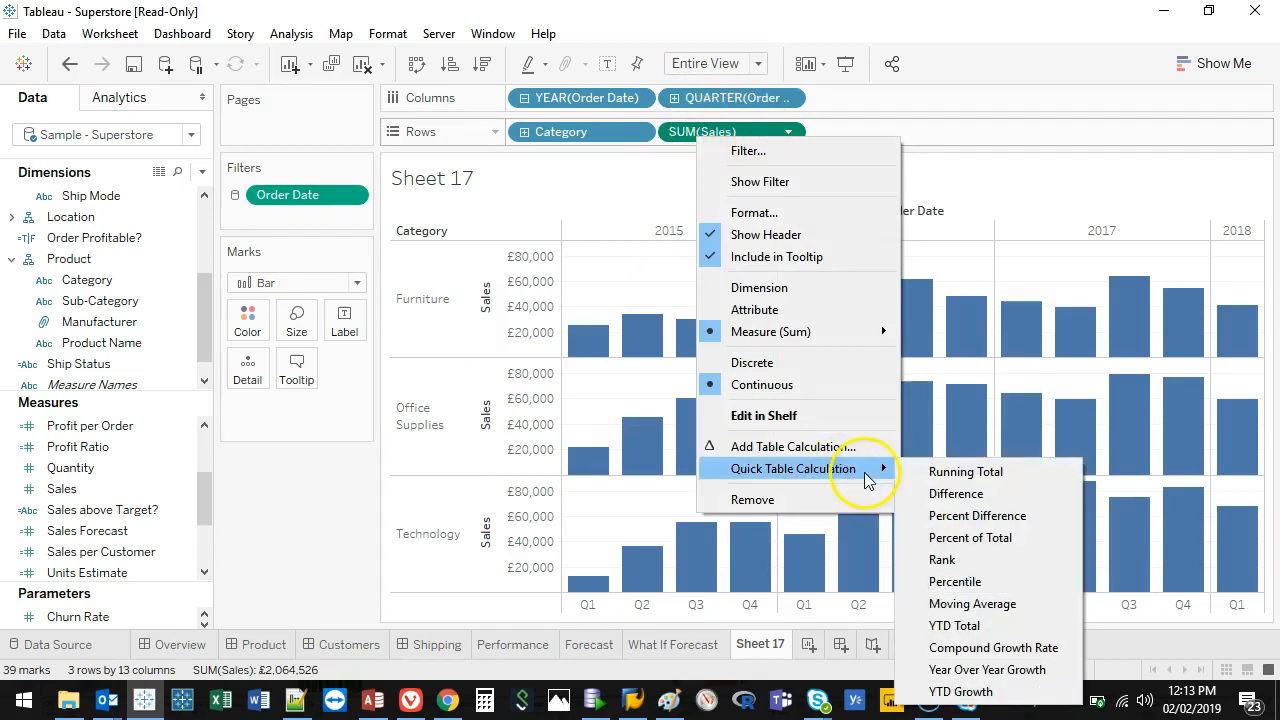
mouse_move(965, 471)
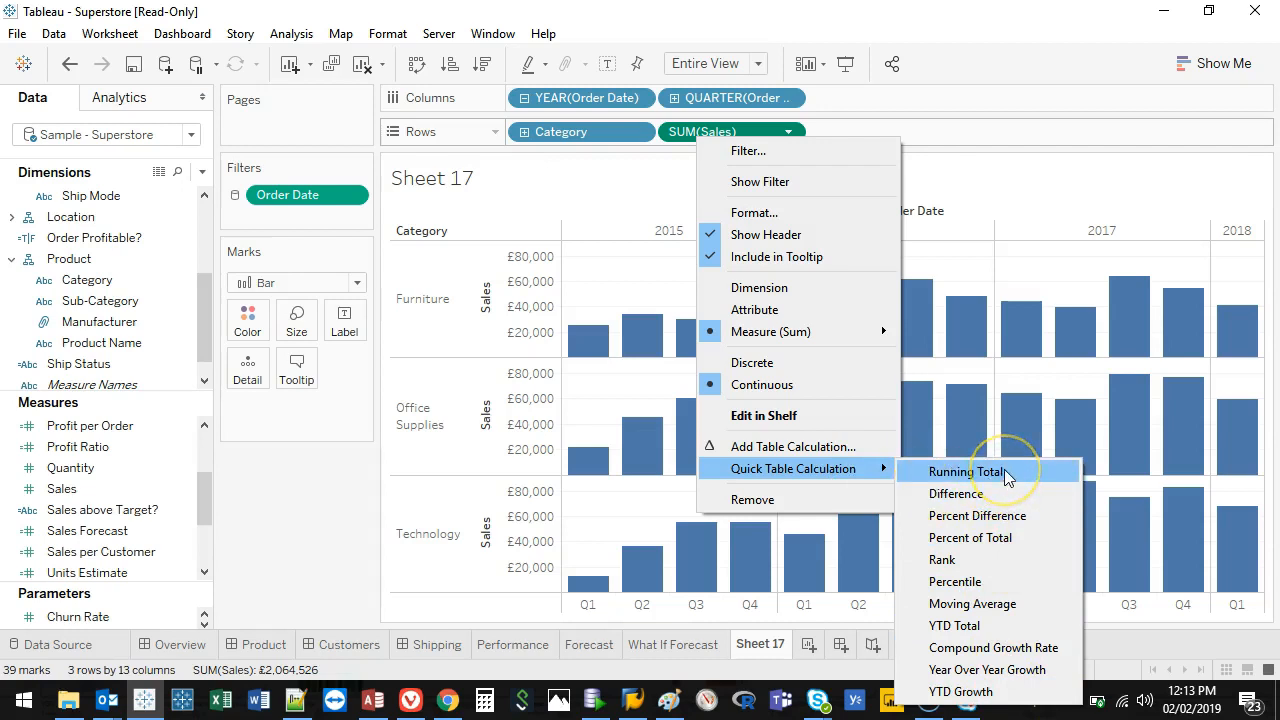
- Apply a Running Total quick table calculation to SUM(Sales)
left_click(969, 471)
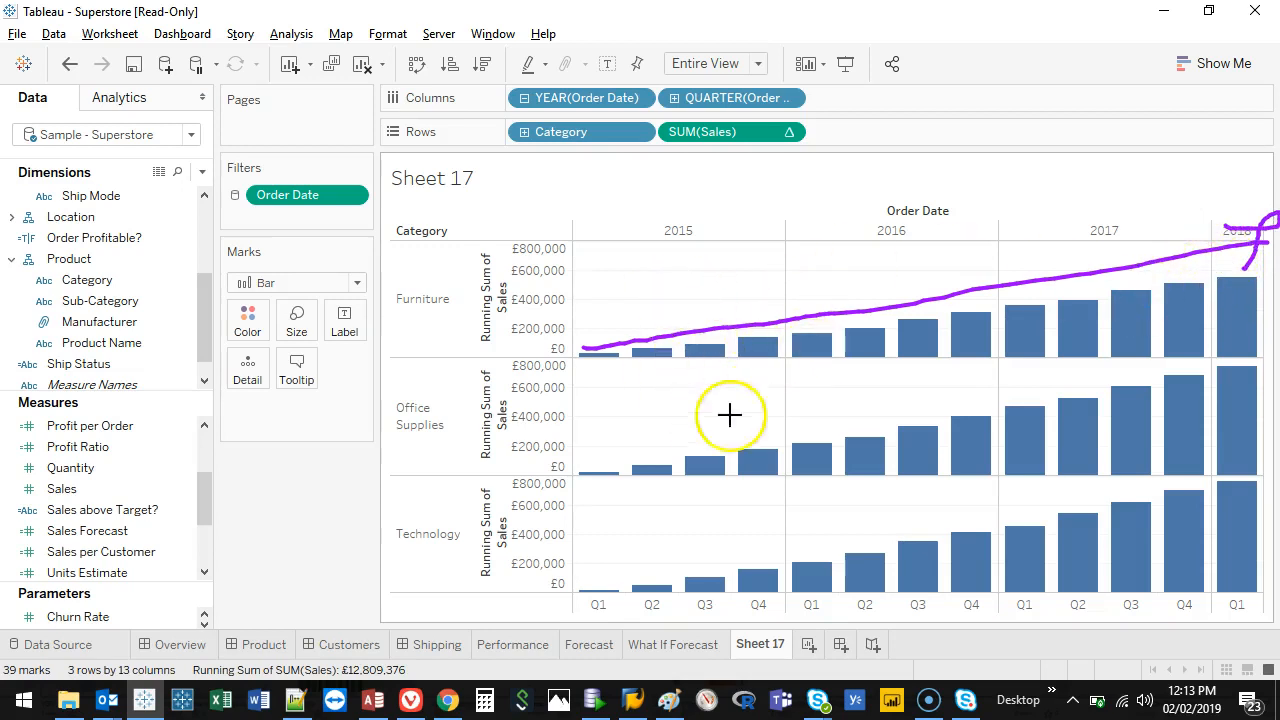
mouse_move(695, 320)
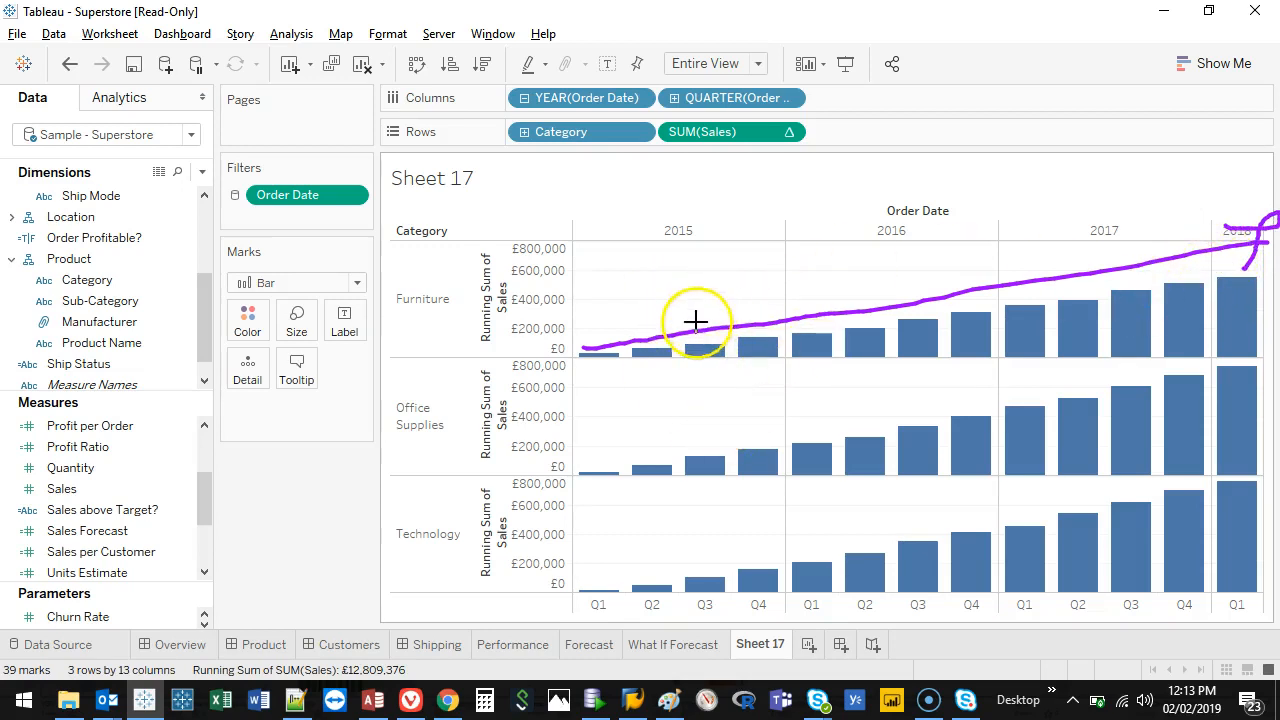
mouse_move(835, 352)
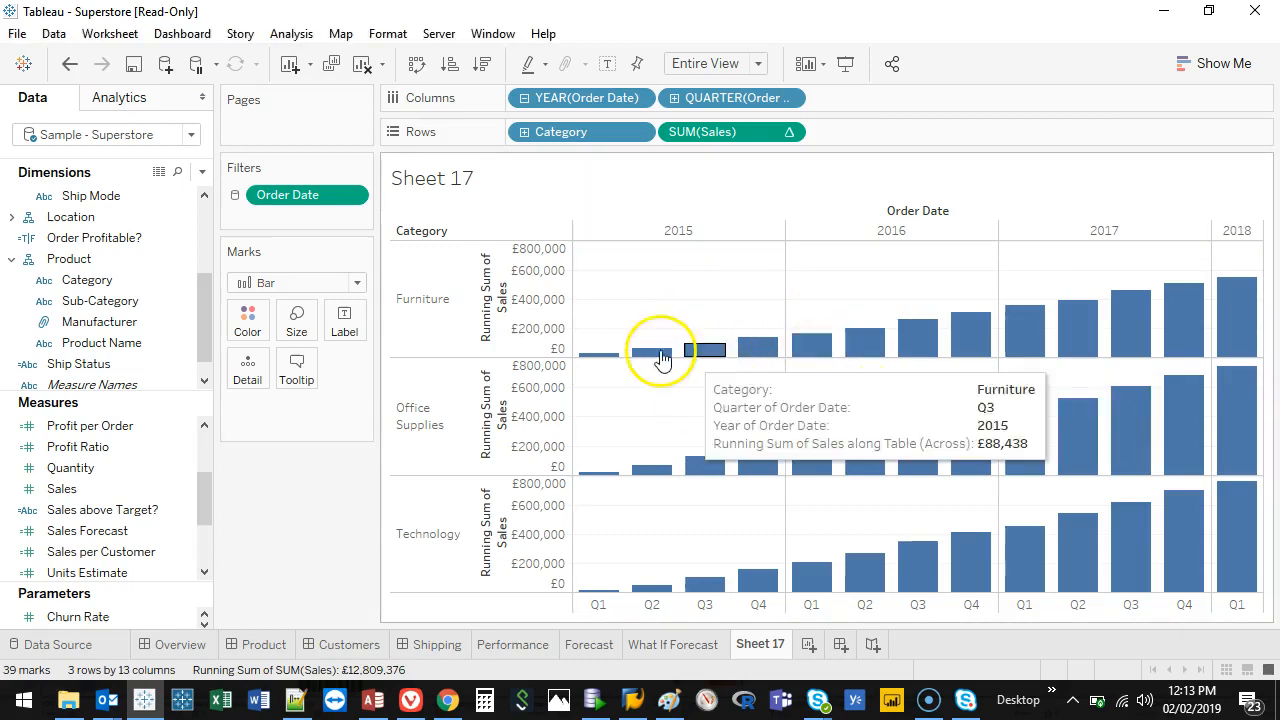
mouse_move(492, 348)
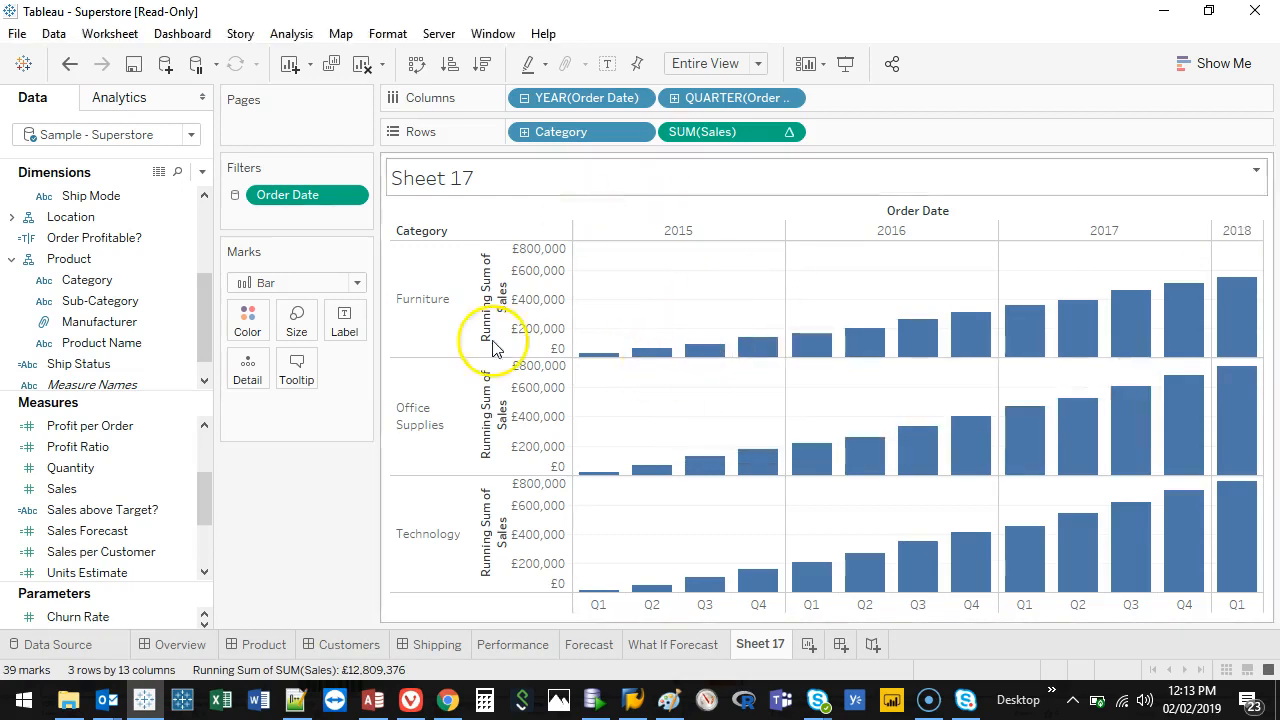
- Turn on mark labels, then select and deselect the 2015 header
left_click(343, 320)
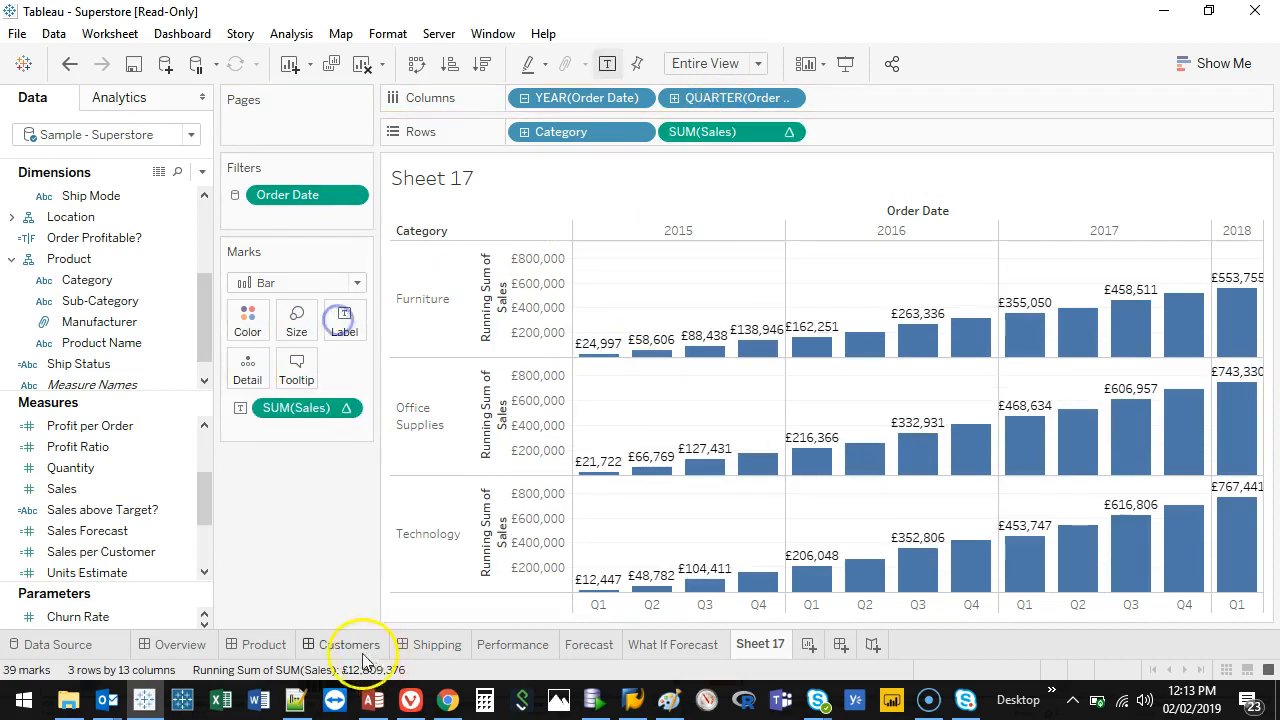
mouse_move(760, 345)
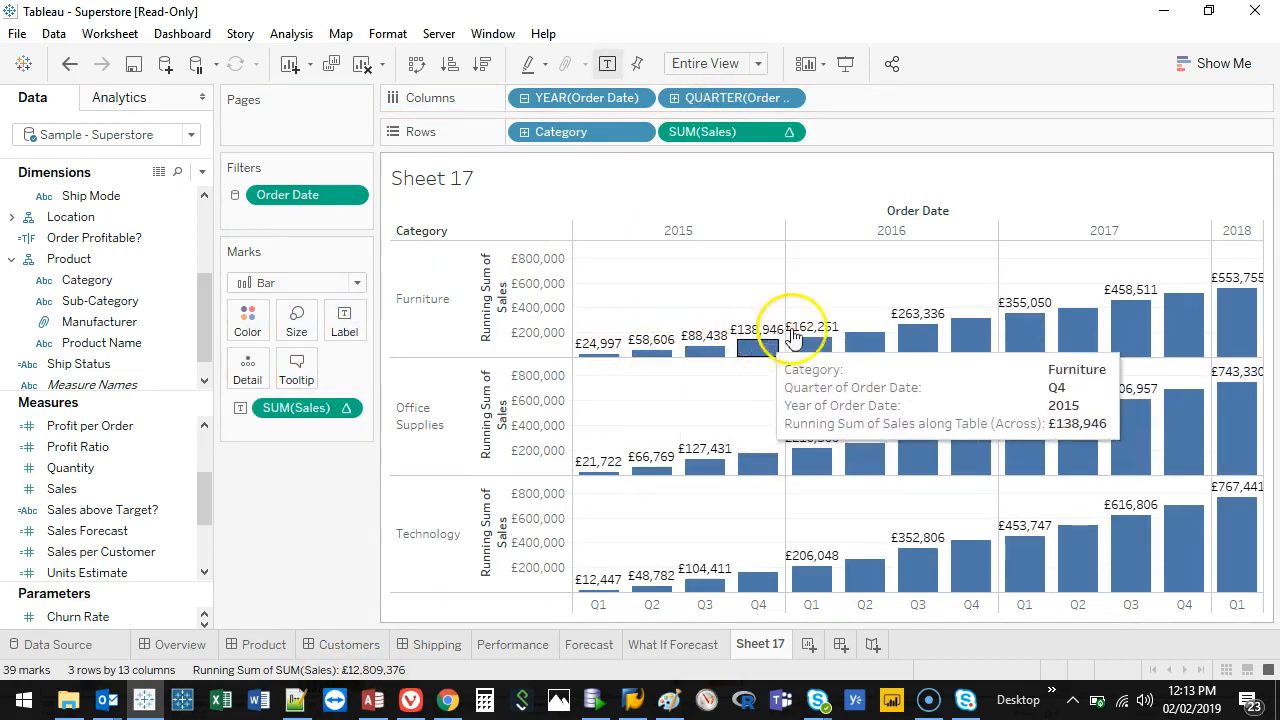
mouse_move(985, 330)
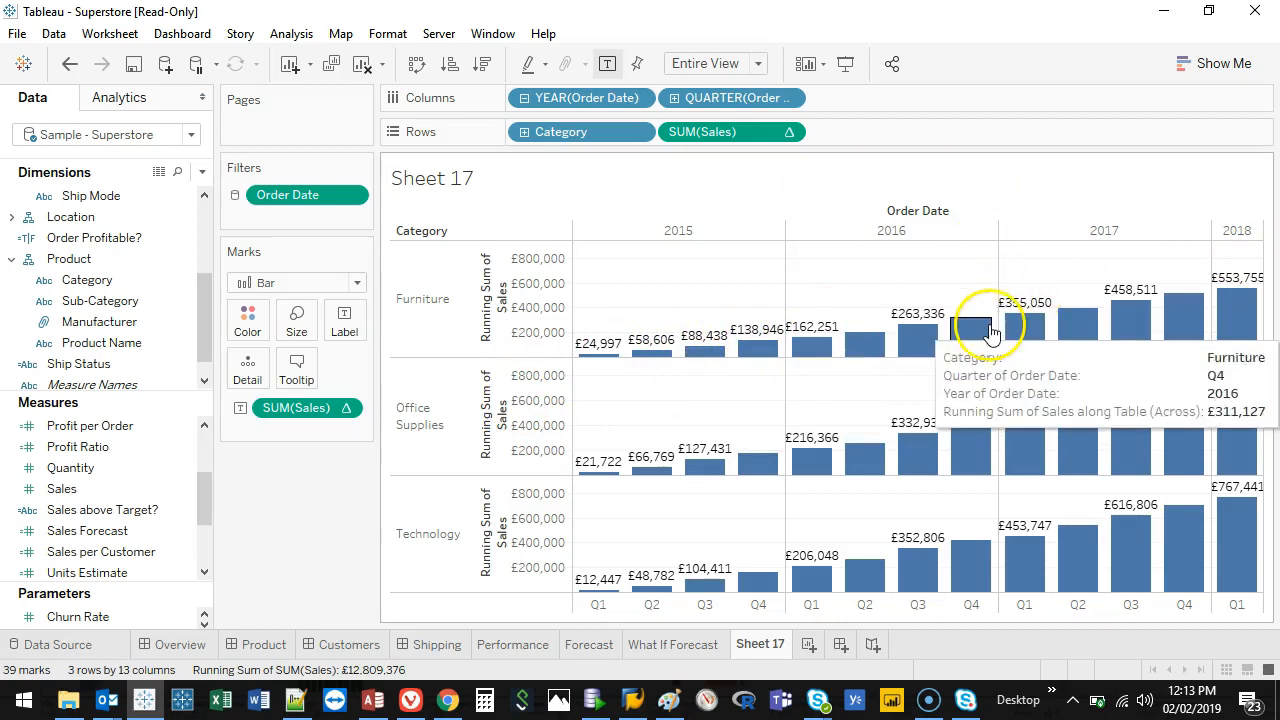
left_click(678, 230)
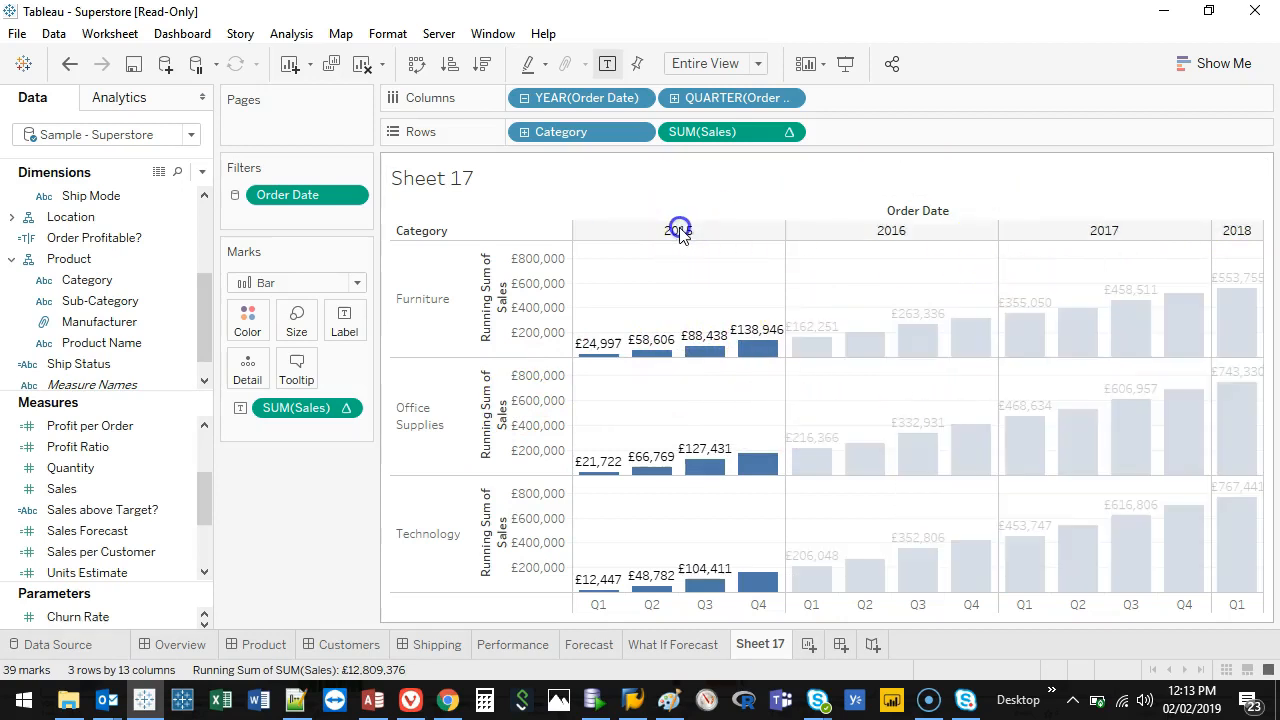
left_click(678, 230)
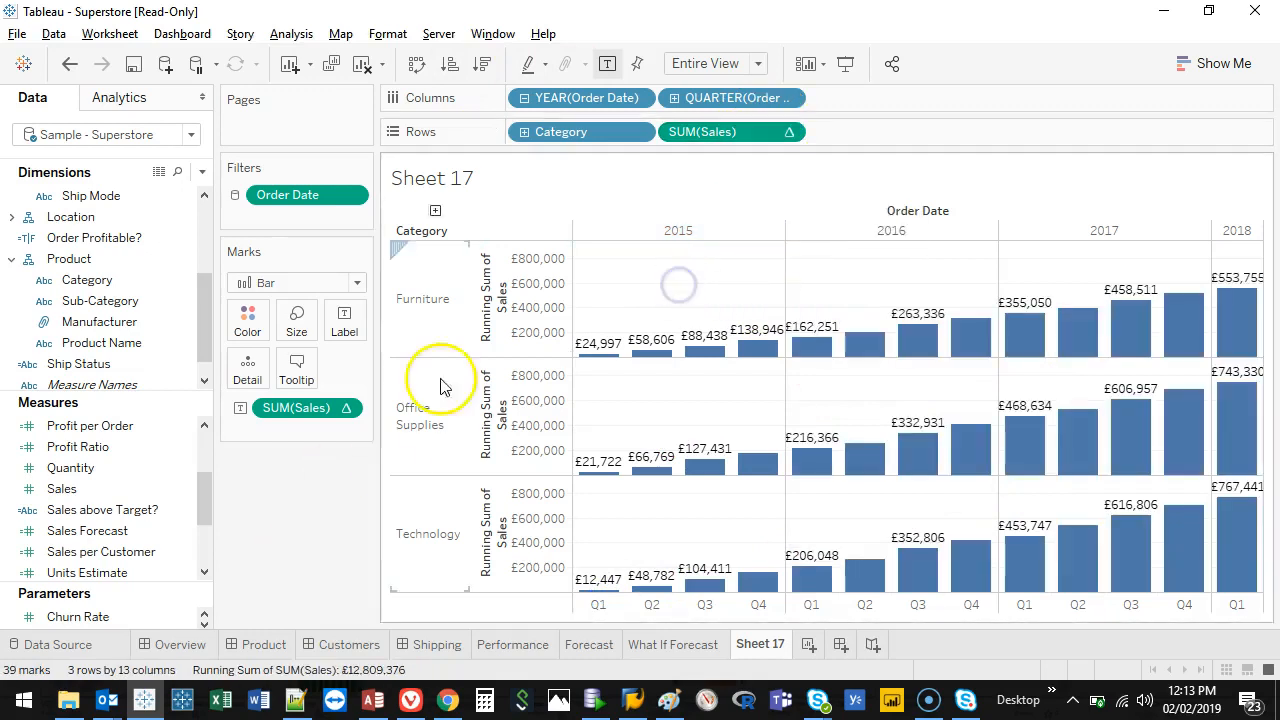
- Format labels as custom currency in thousands and open the colour palette list
right_click(295, 407)
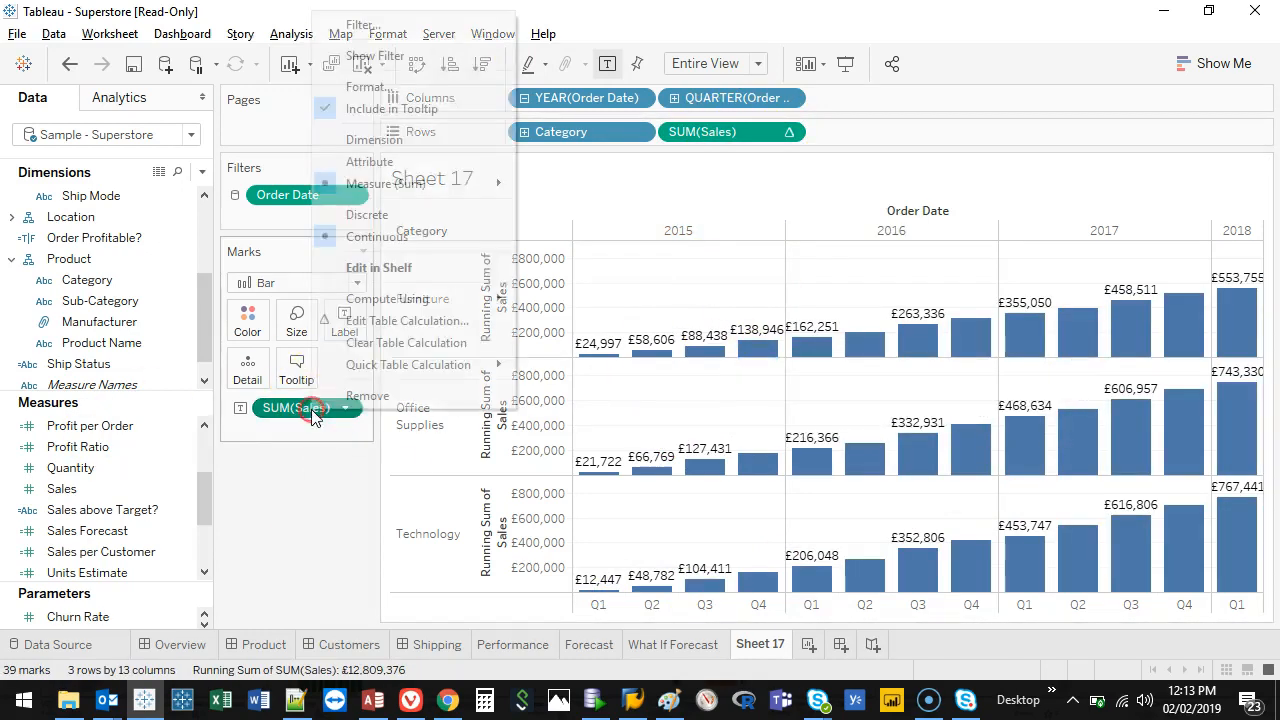
mouse_move(398, 161)
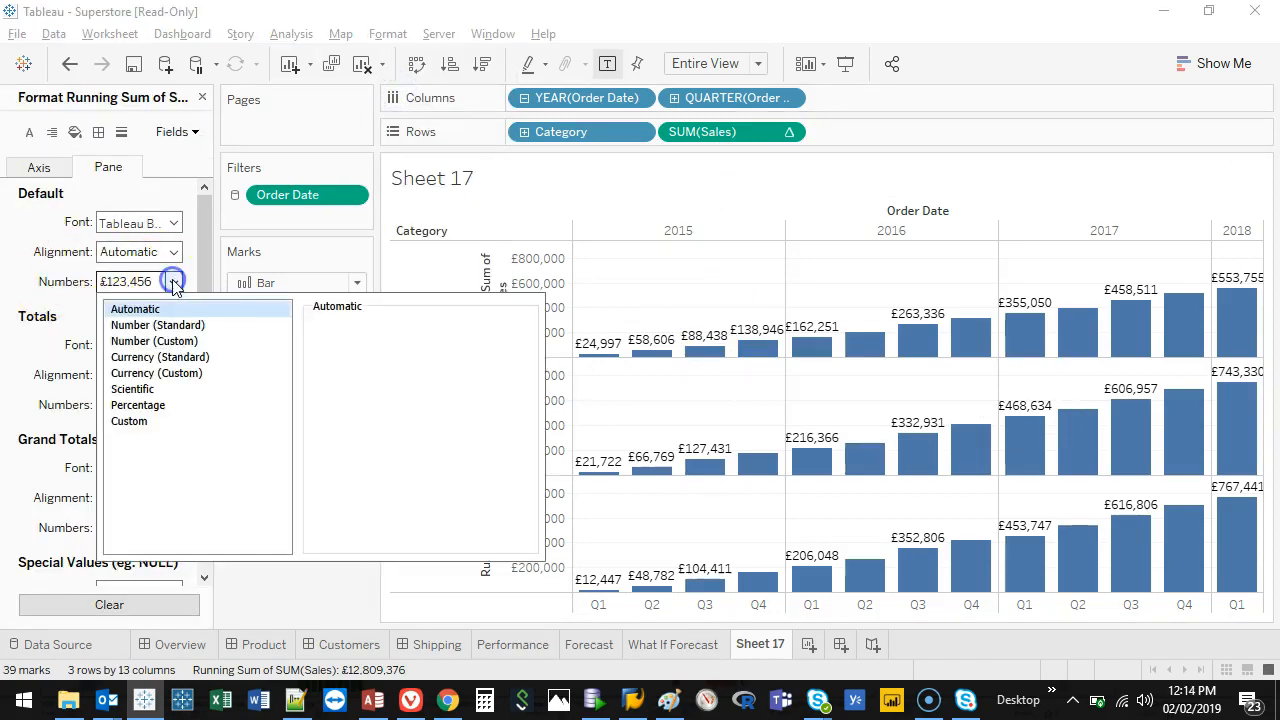
left_click(160, 372)
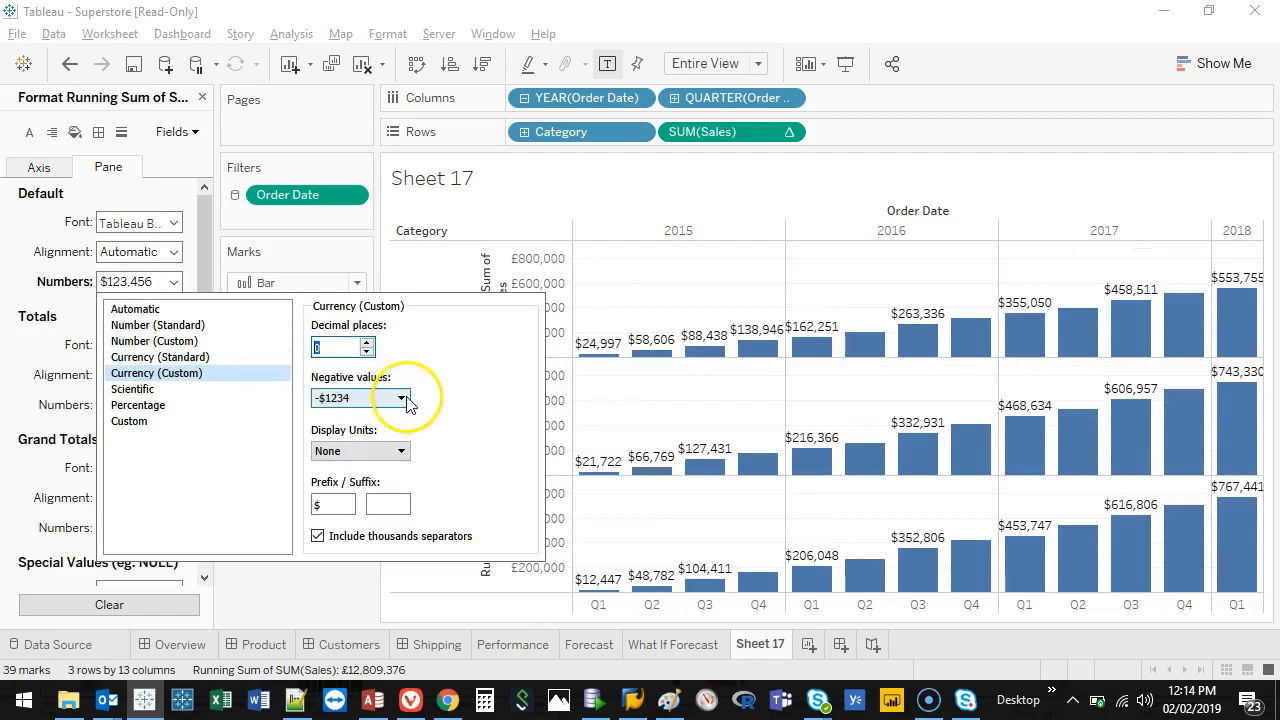
left_click(400, 451)
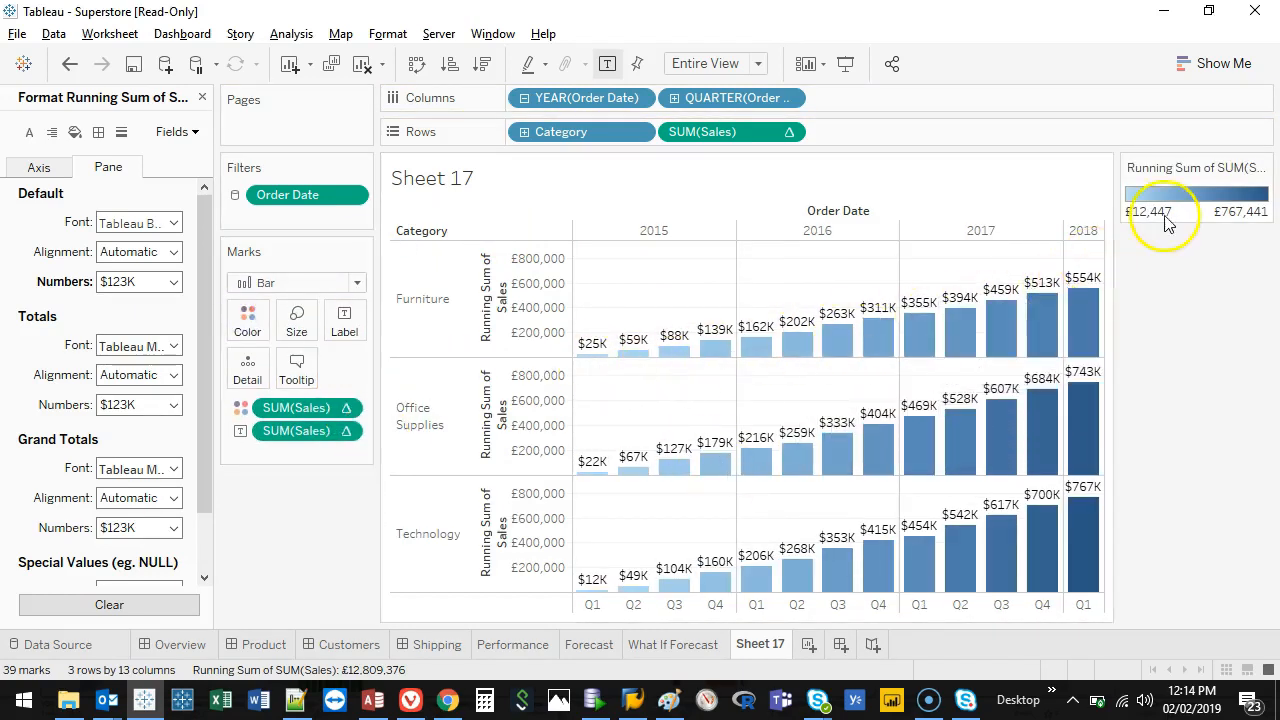
left_click(829, 265)
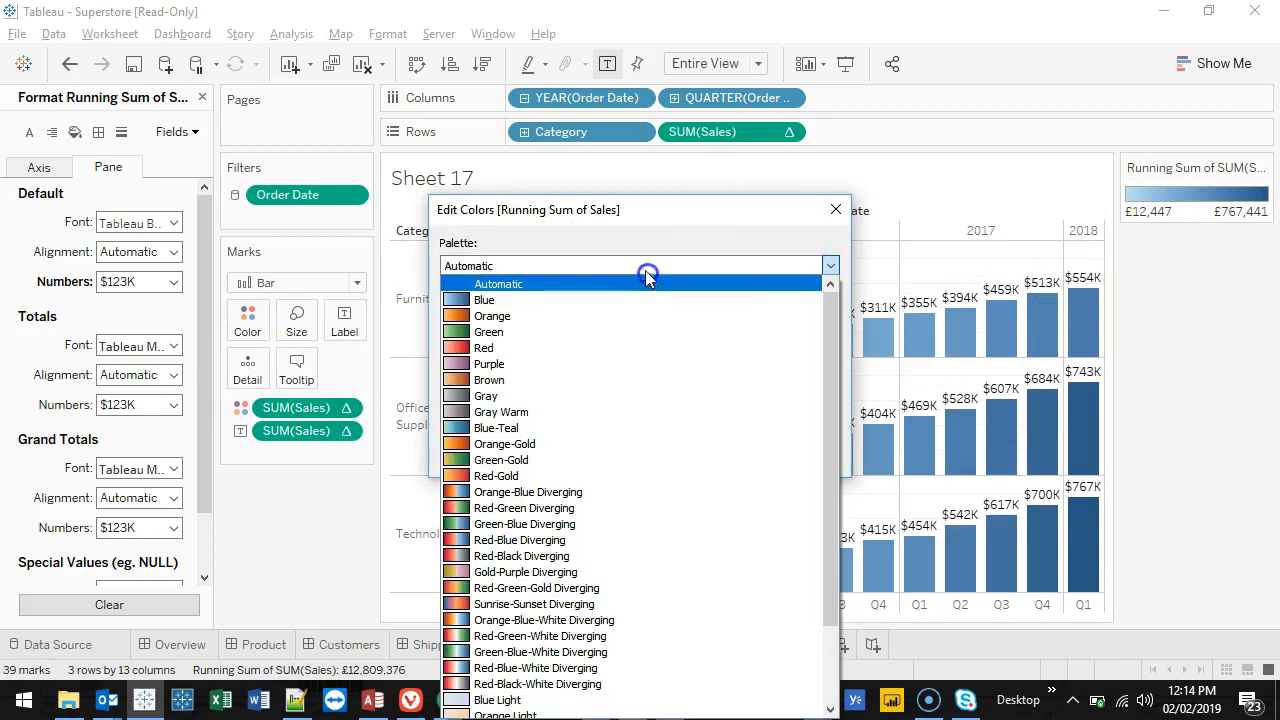
mouse_move(537, 587)
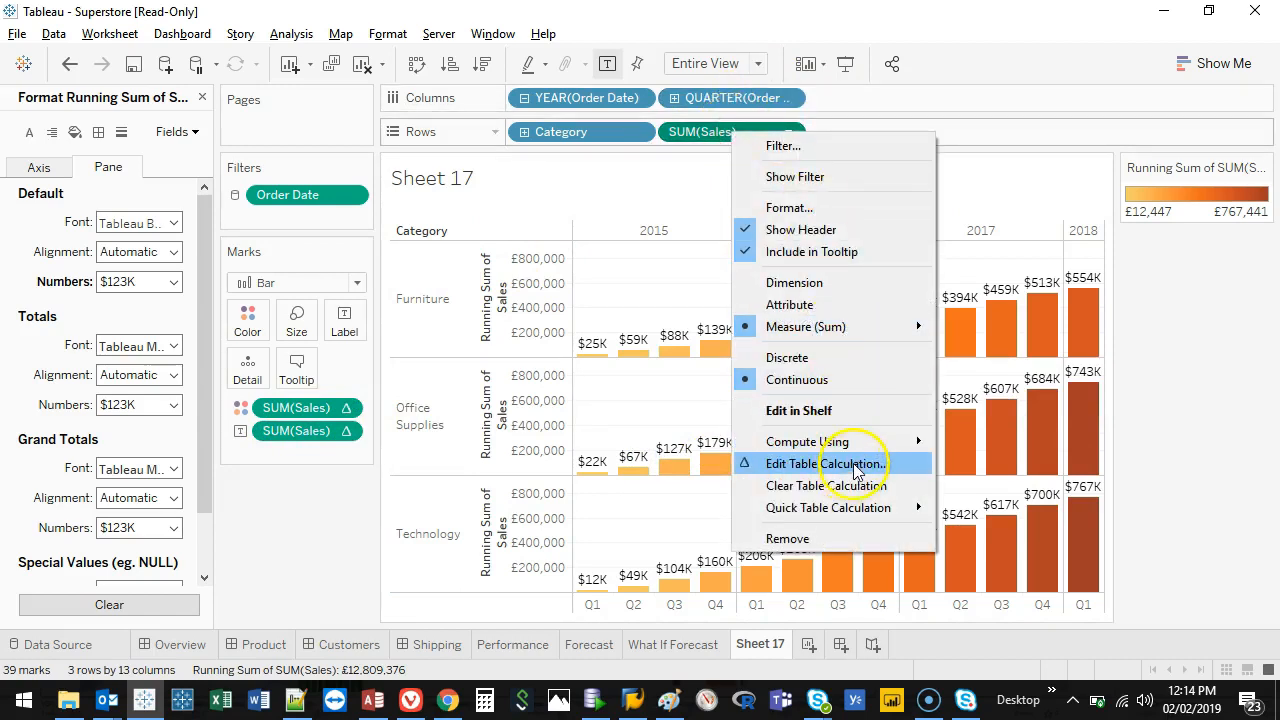
- Edit the running total to compute using Table (across), numbering quarters 1–13
left_click(824, 463)
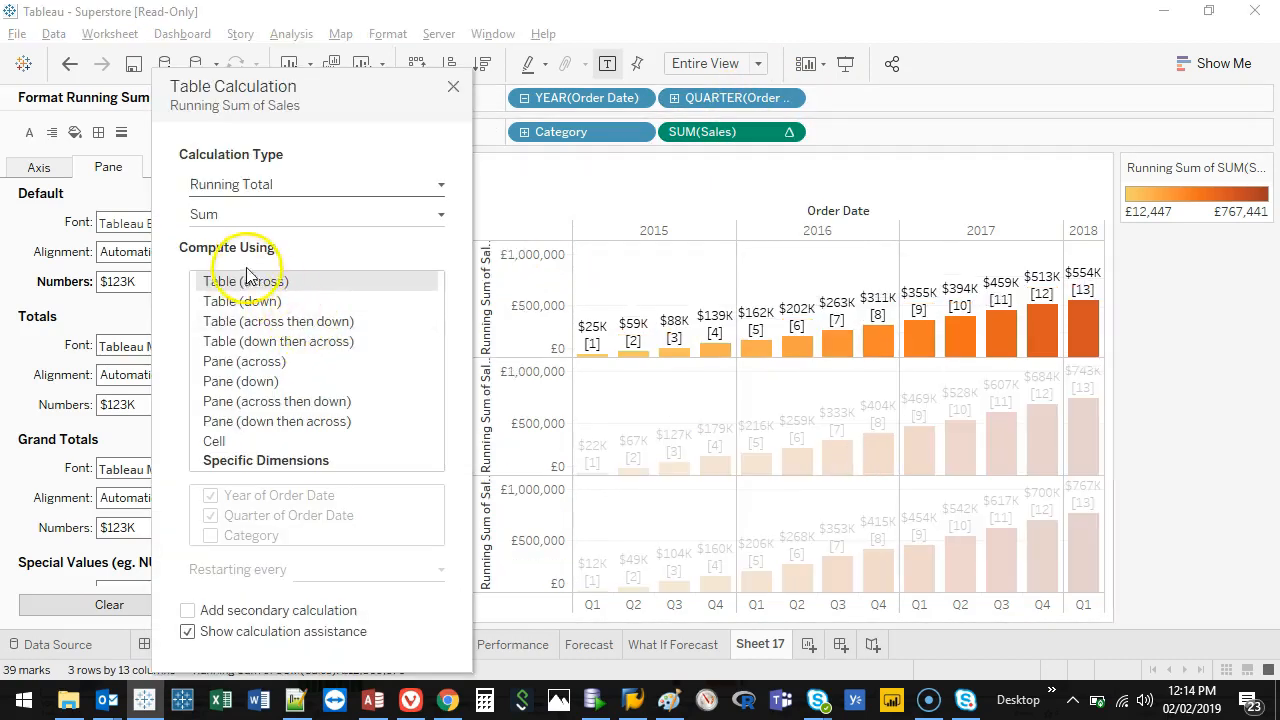
mouse_move(305, 189)
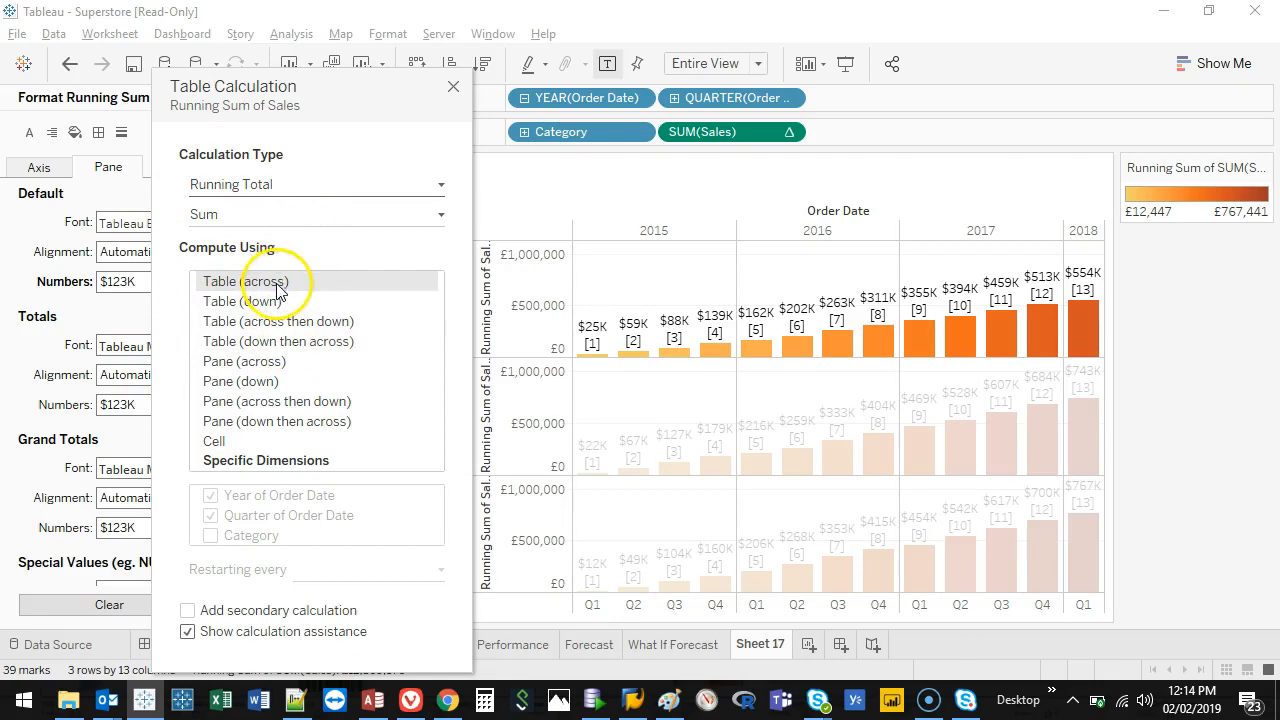
left_click(245, 281)
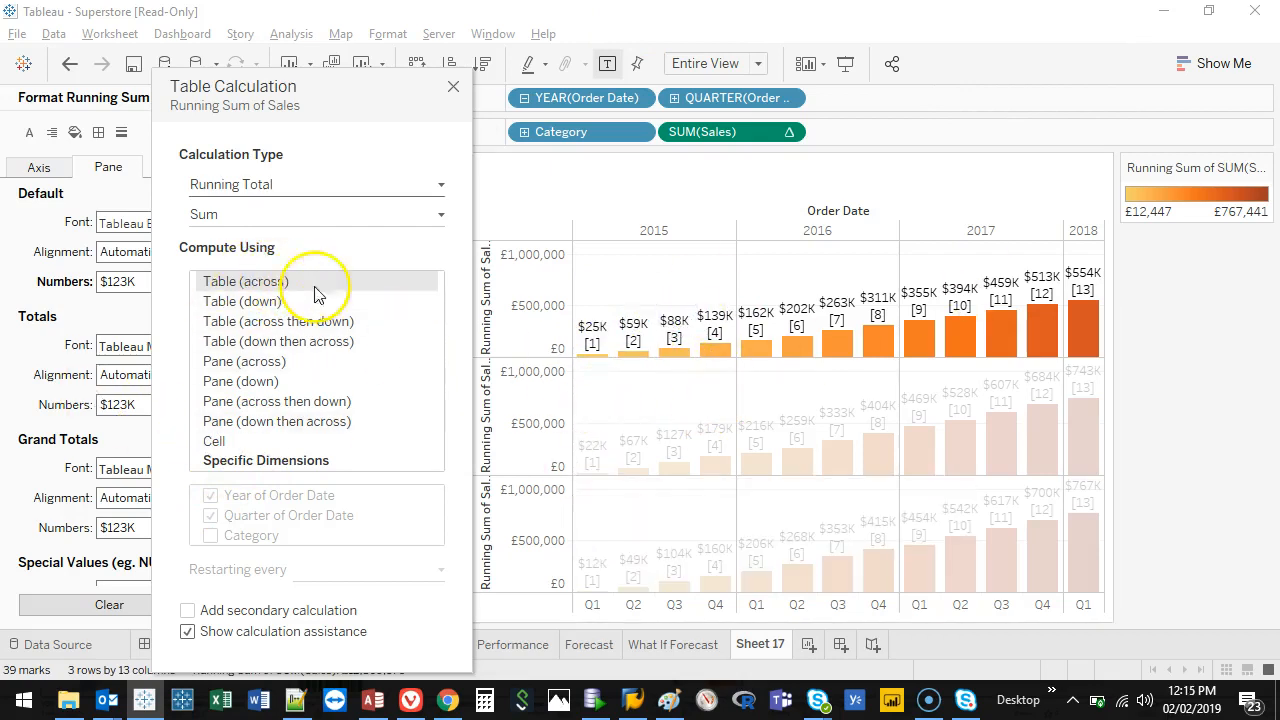
mouse_move(490, 490)
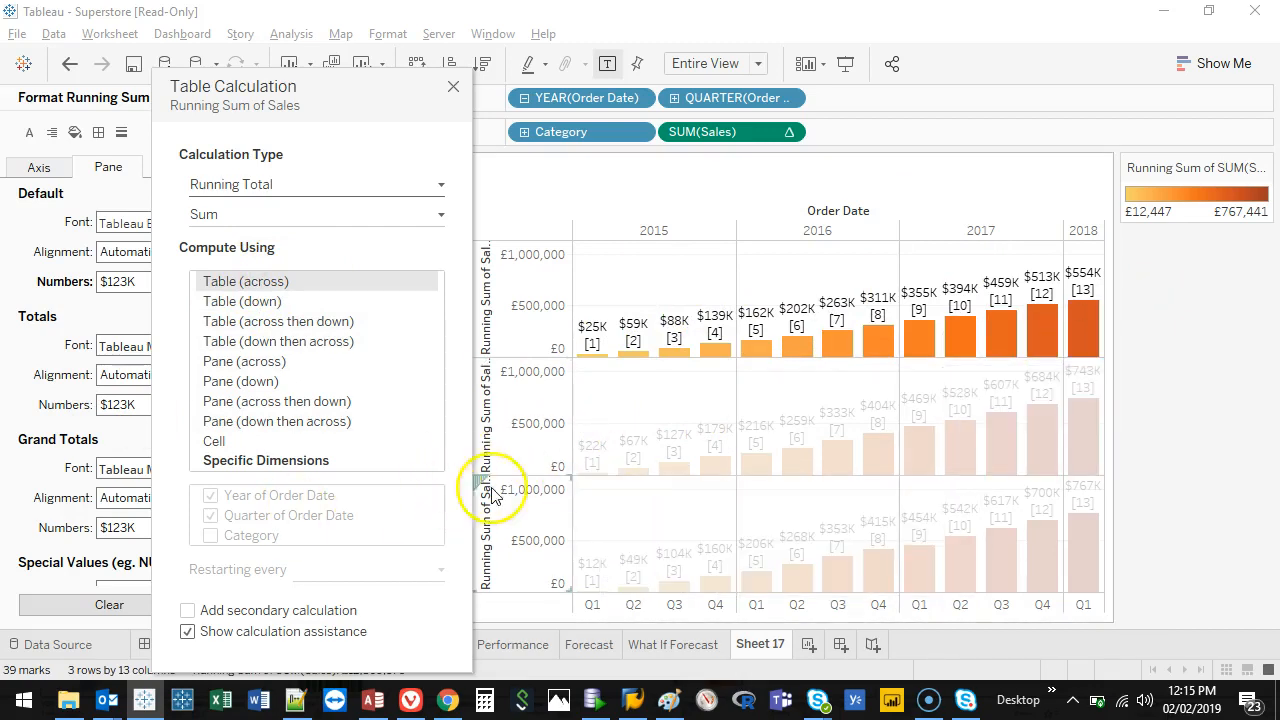
mouse_move(650, 335)
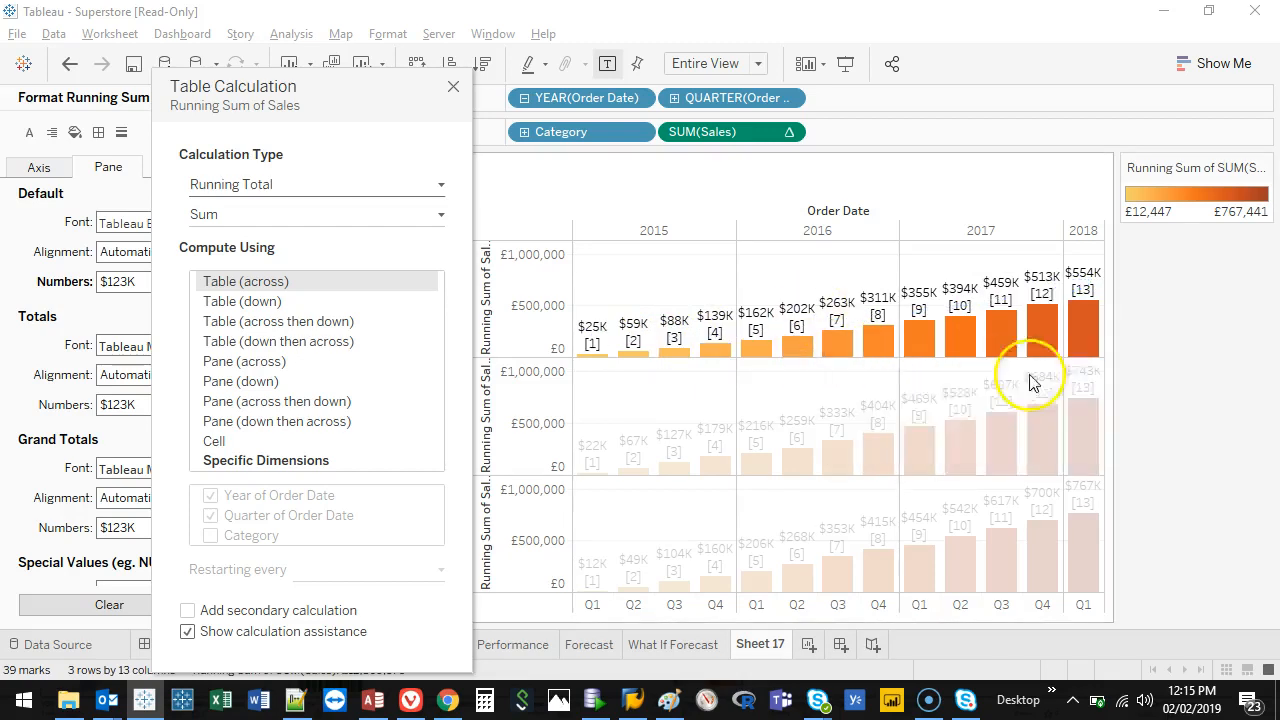
mouse_move(575, 358)
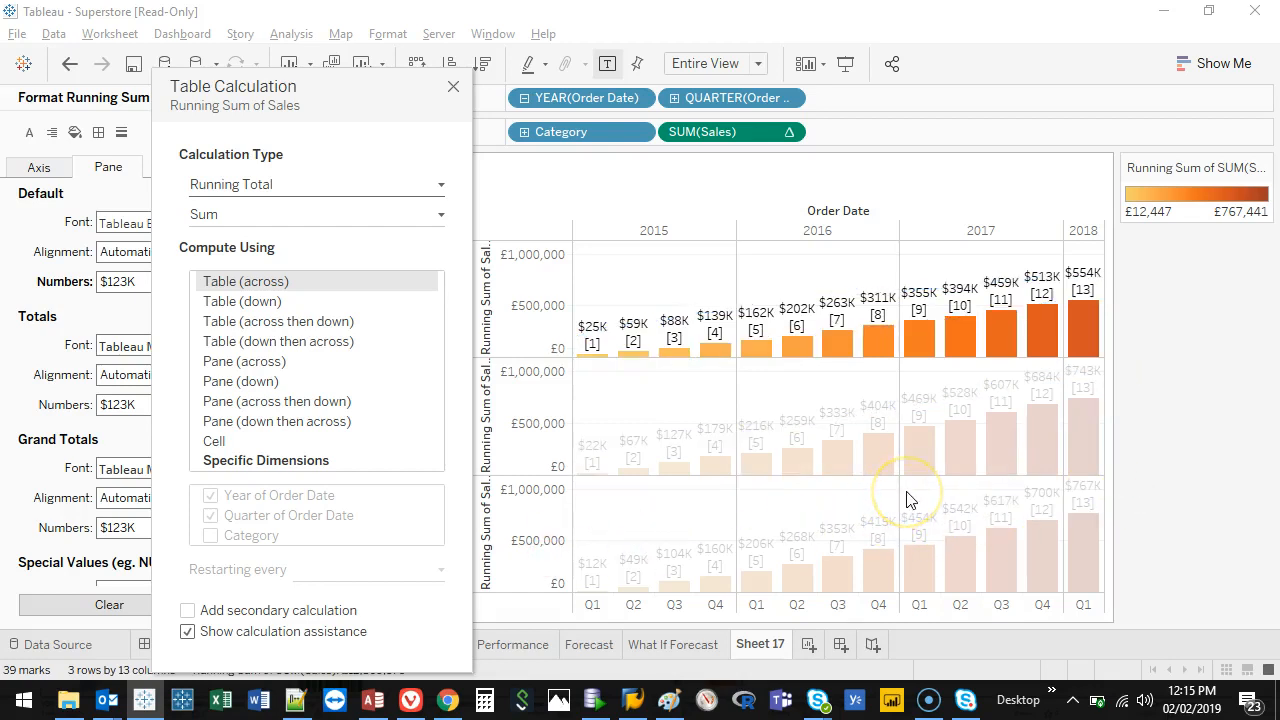
mouse_move(280, 305)
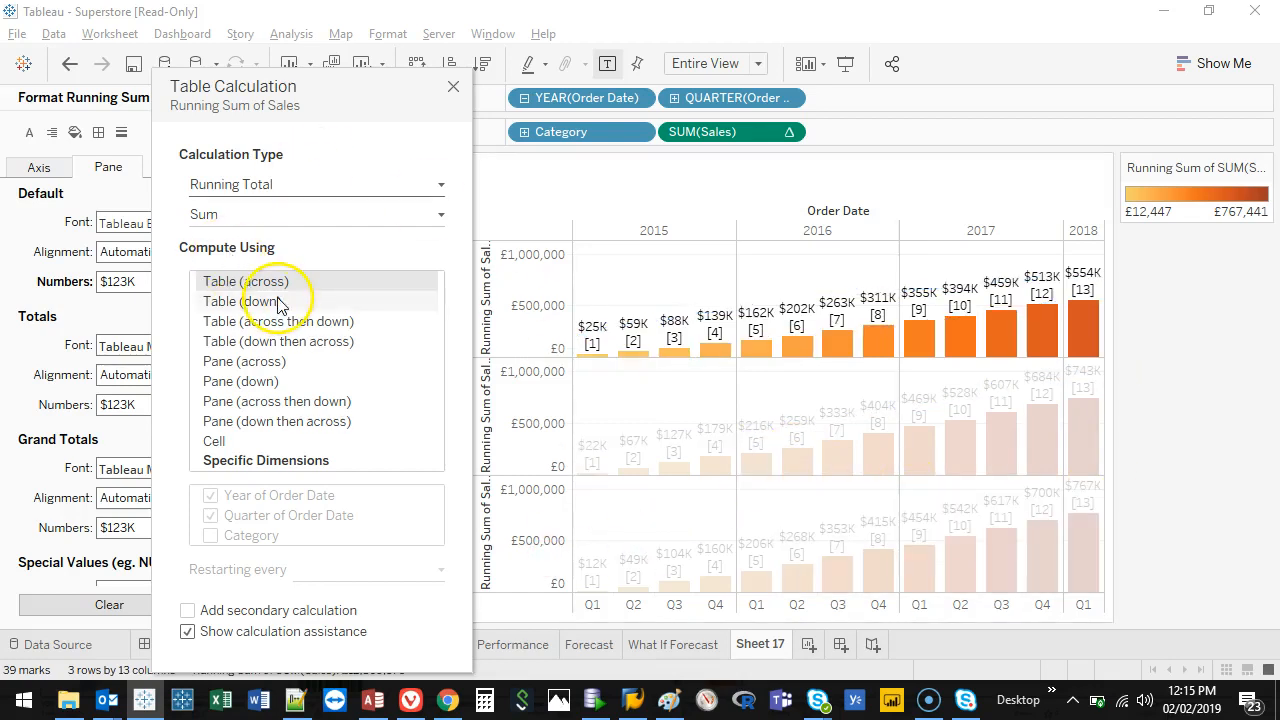
- Switch the running total's Compute Using to Table (down)
left_click(242, 301)
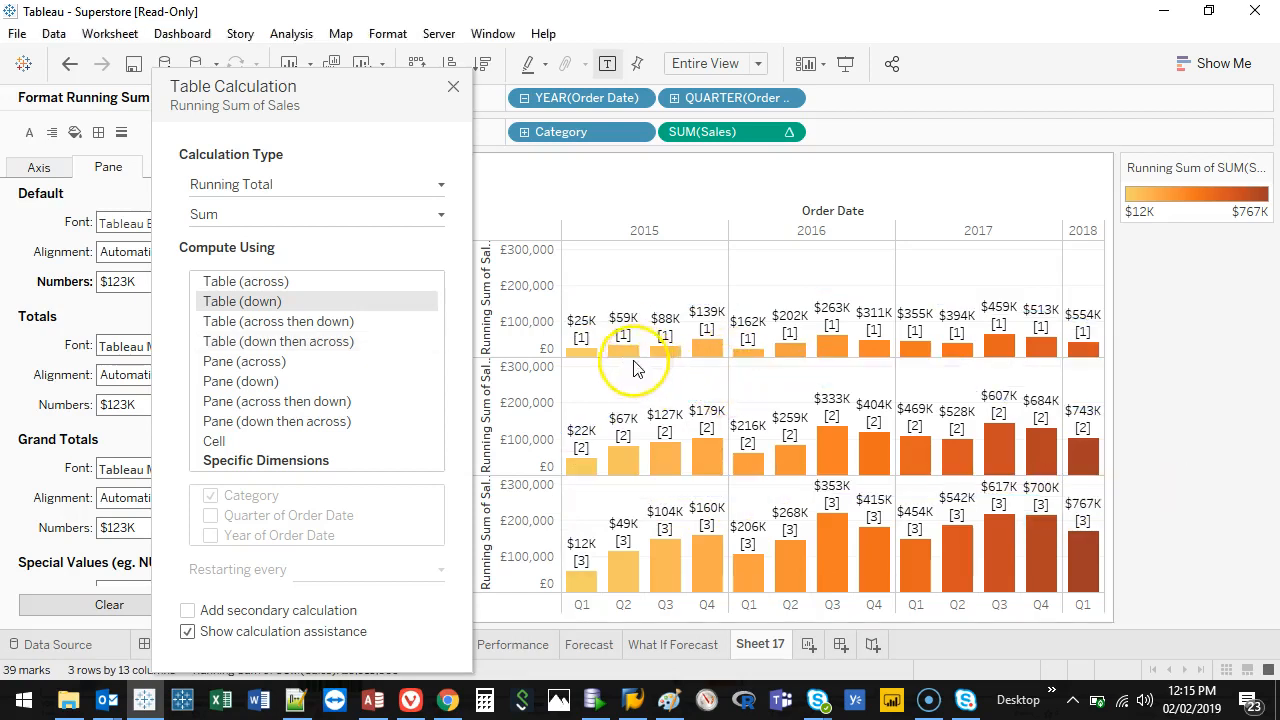
mouse_move(581, 350)
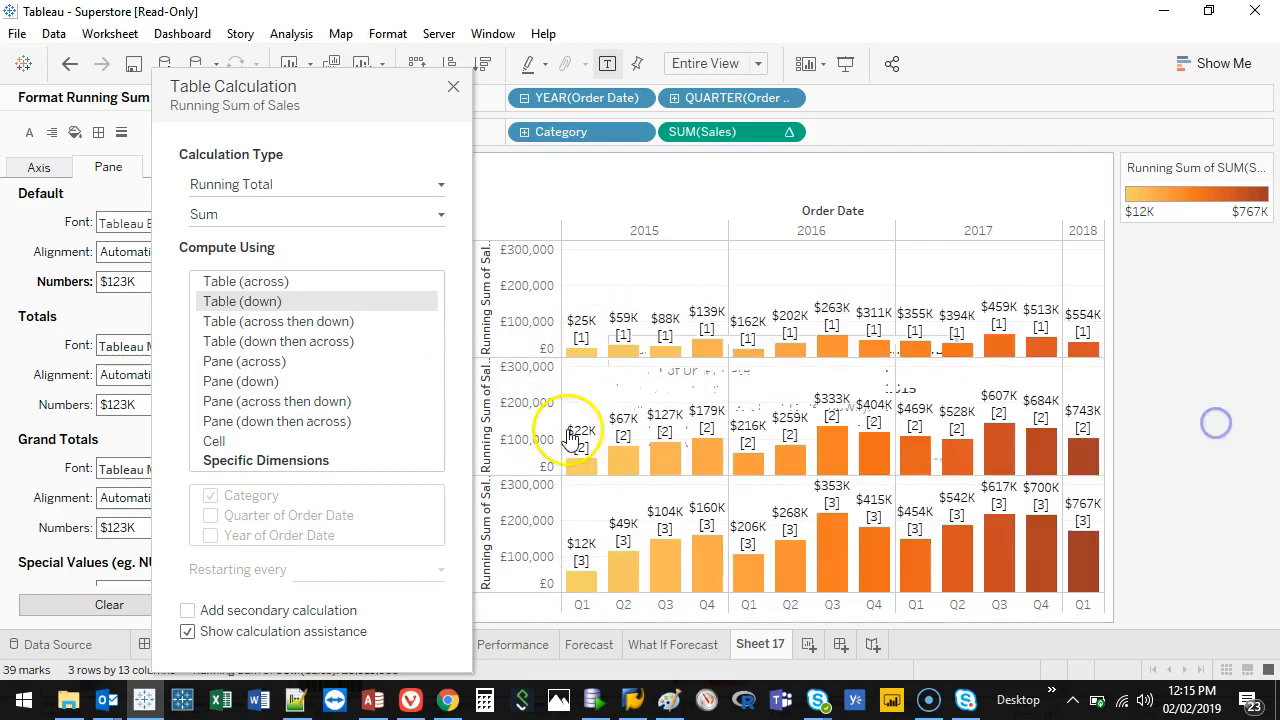
mouse_move(623, 350)
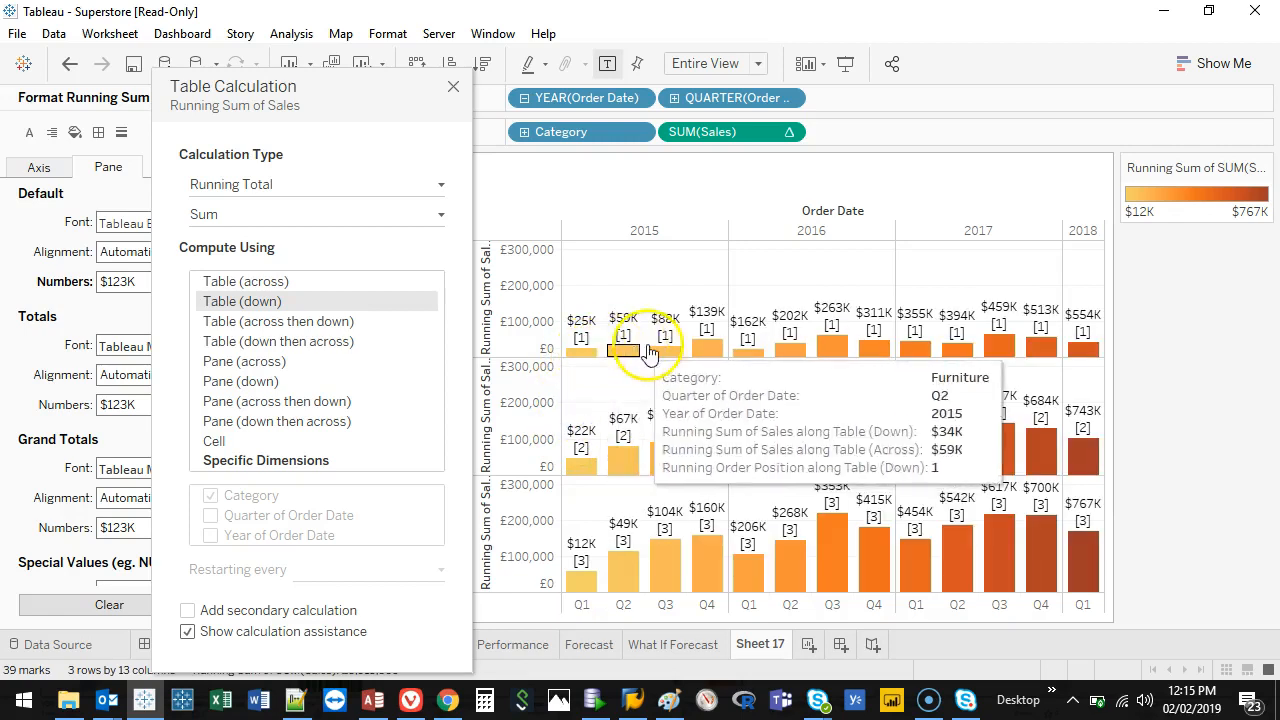
mouse_move(581, 350)
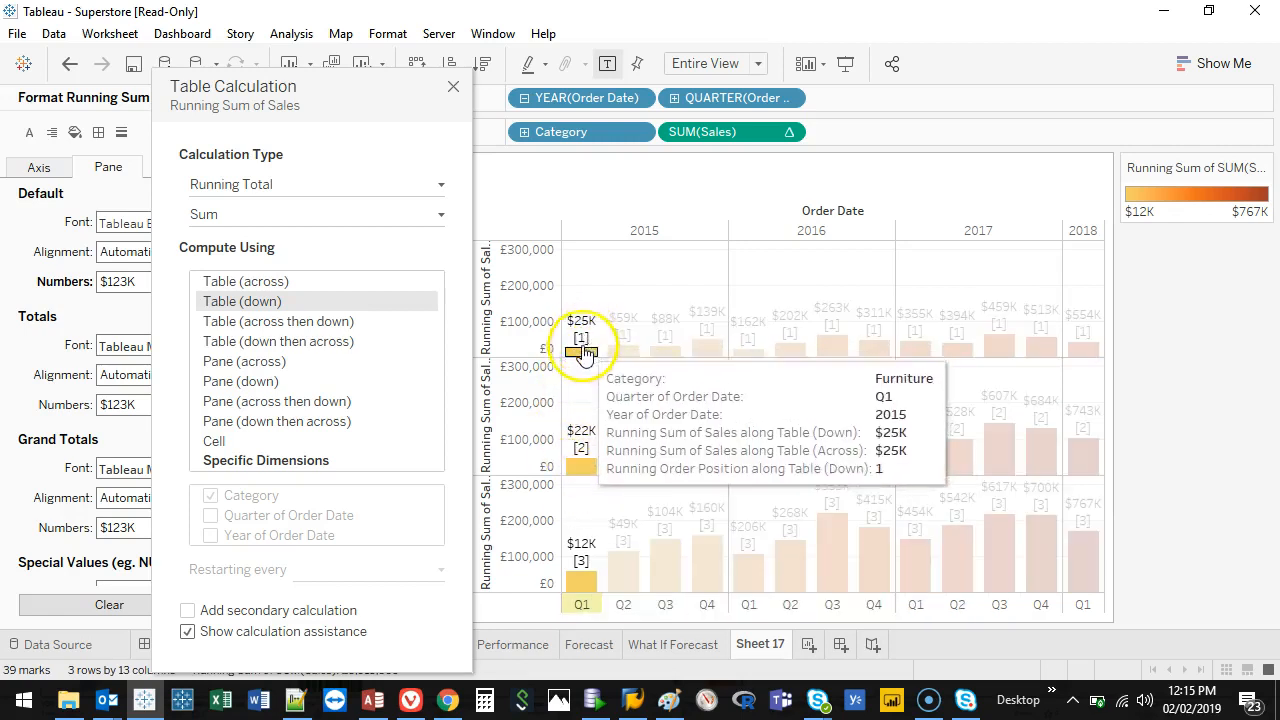
mouse_move(581, 470)
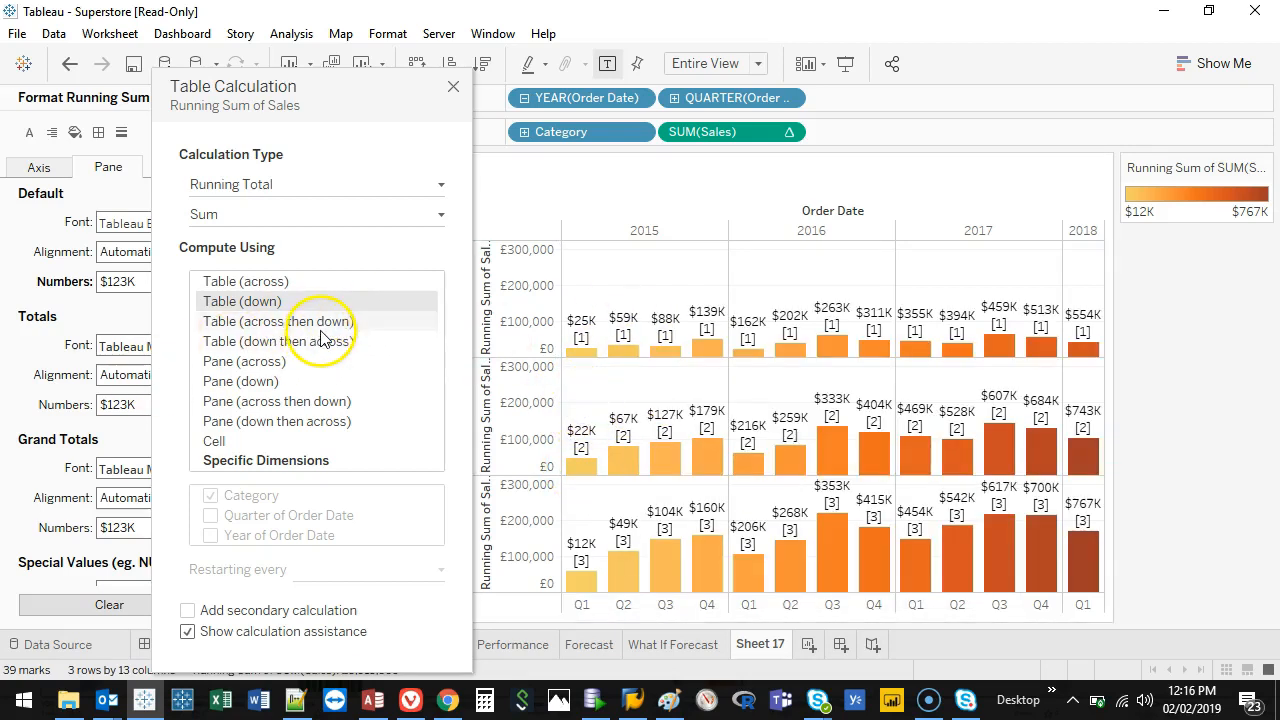
- Switch the running total's Compute Using to Table (across then down)
left_click(277, 321)
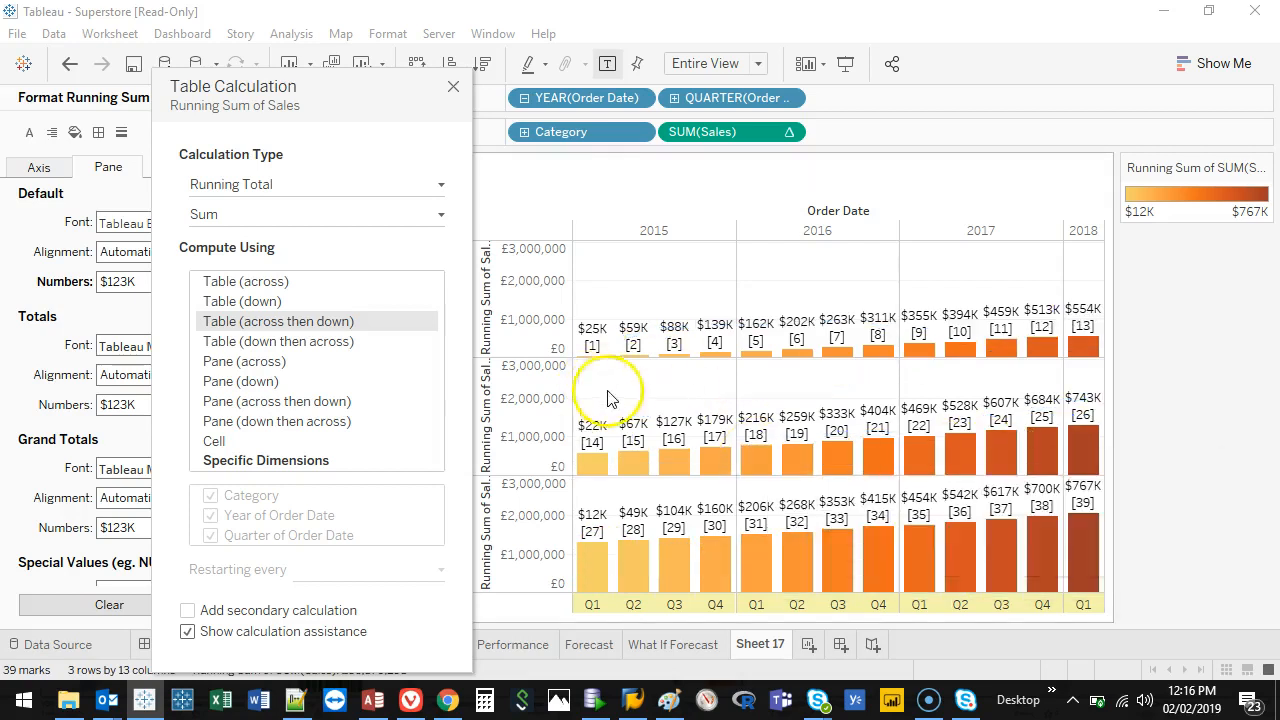
mouse_move(625, 393)
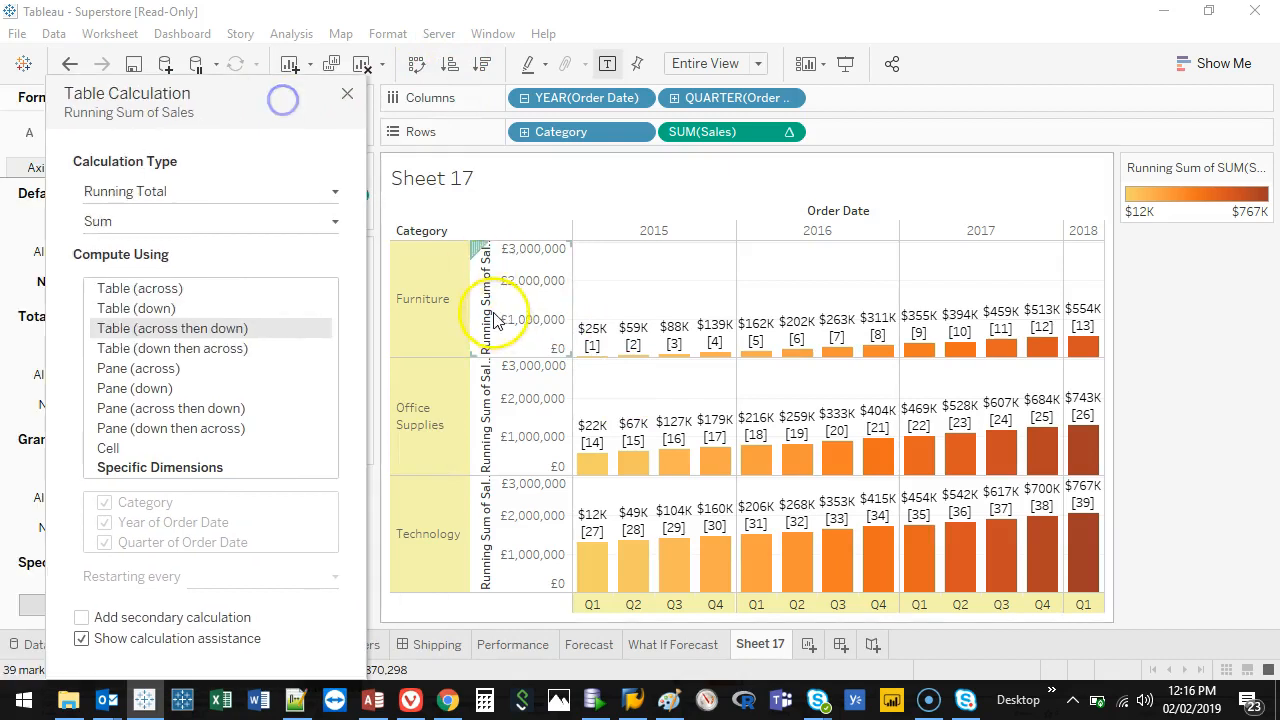
mouse_move(1085, 520)
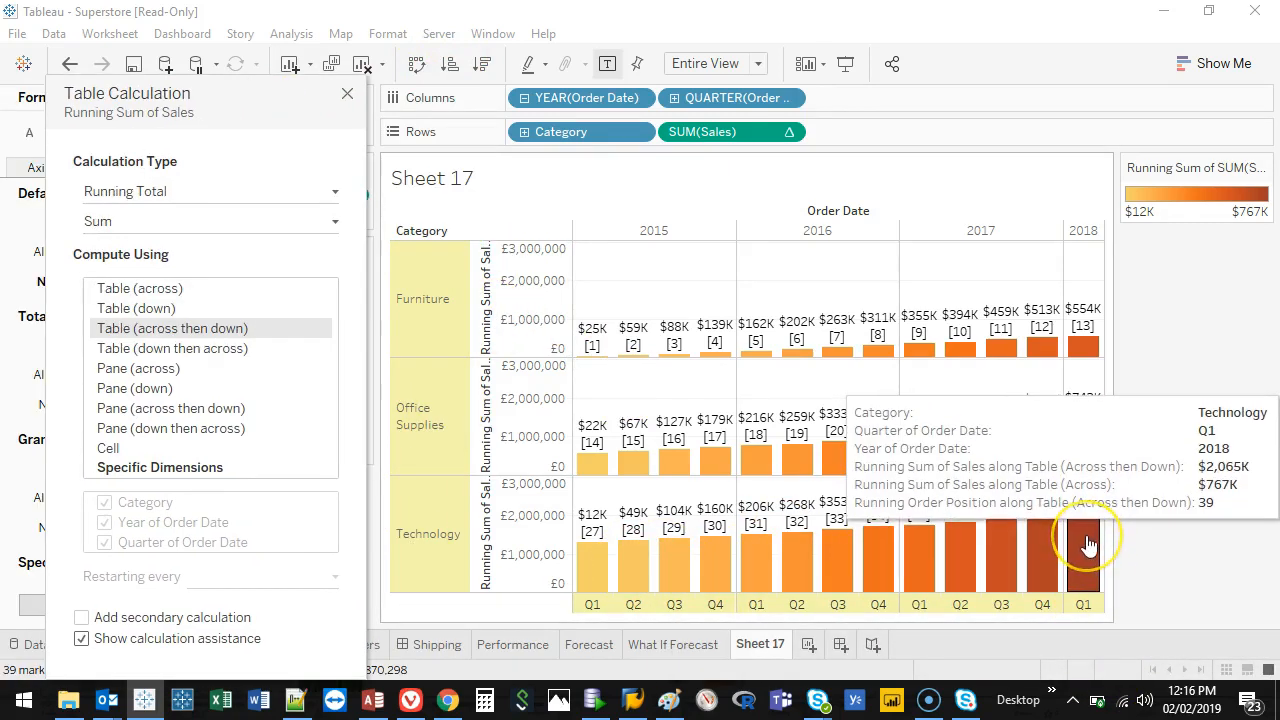
mouse_move(1083, 490)
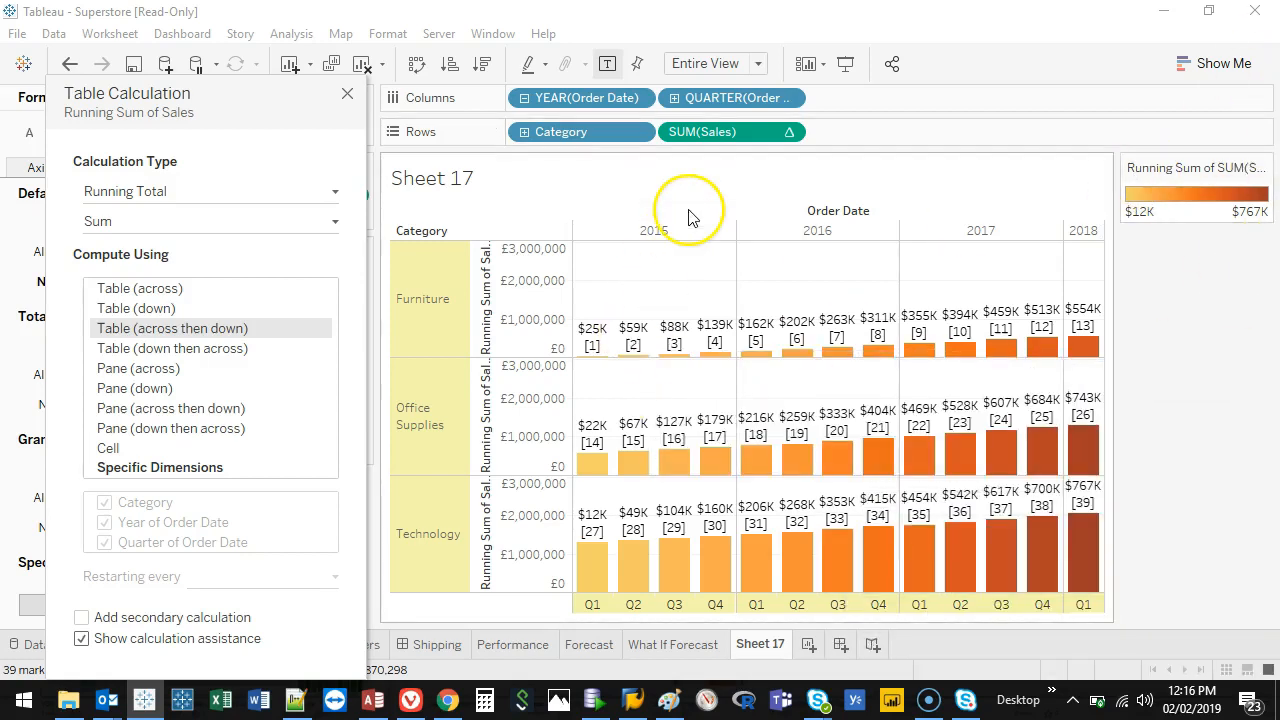
mouse_move(135, 371)
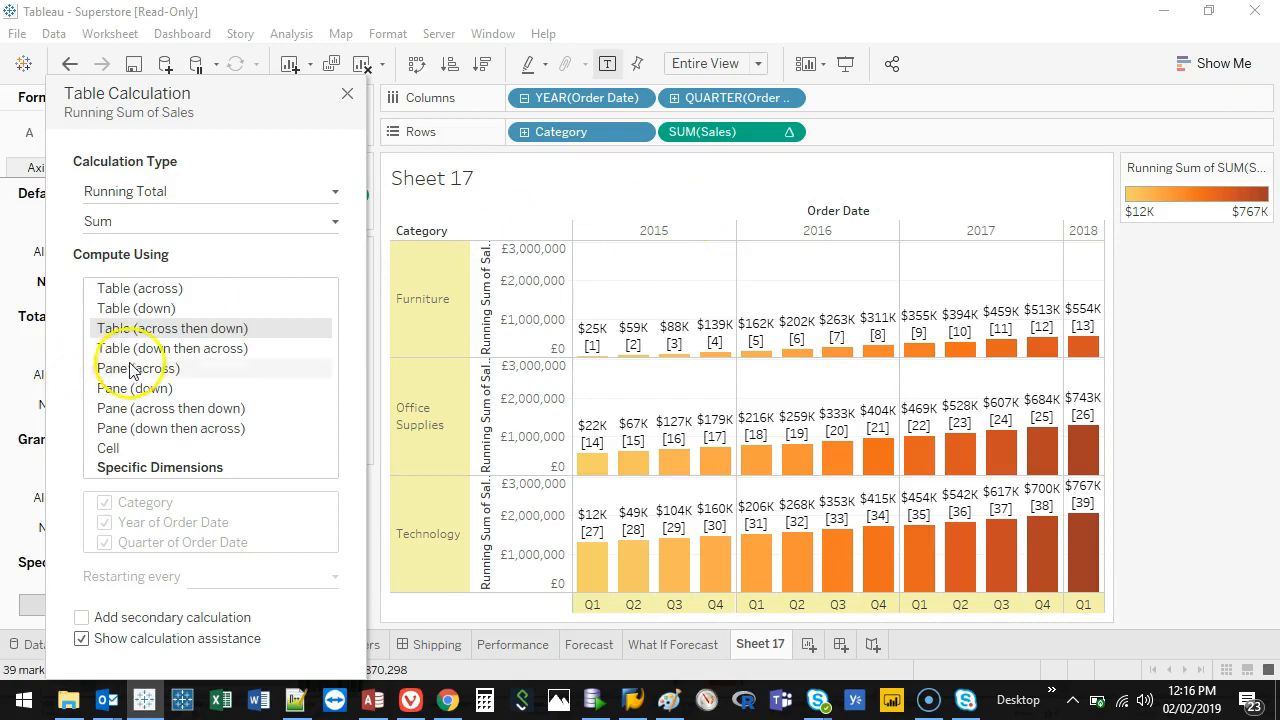
- Switch the running total's Compute Using to Table (down then across)
left_click(171, 348)
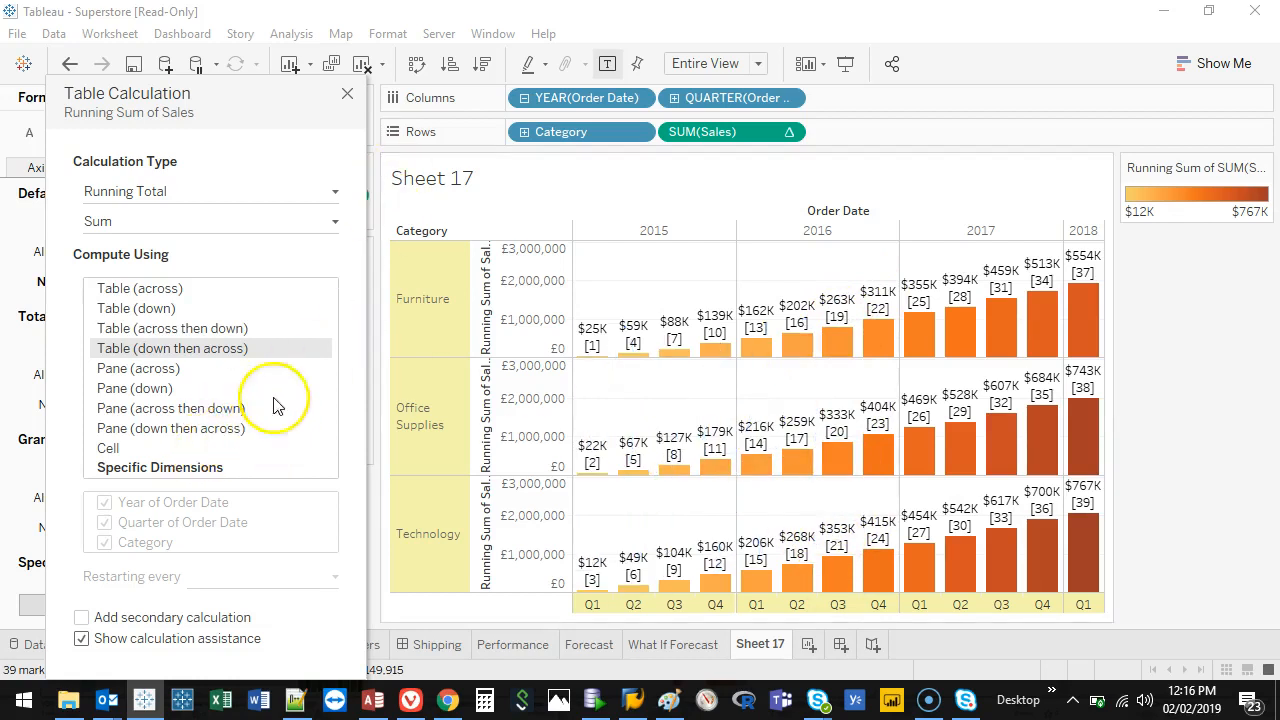
- Set Compute Using to Pane (across), then Pane (down)
left_click(138, 368)
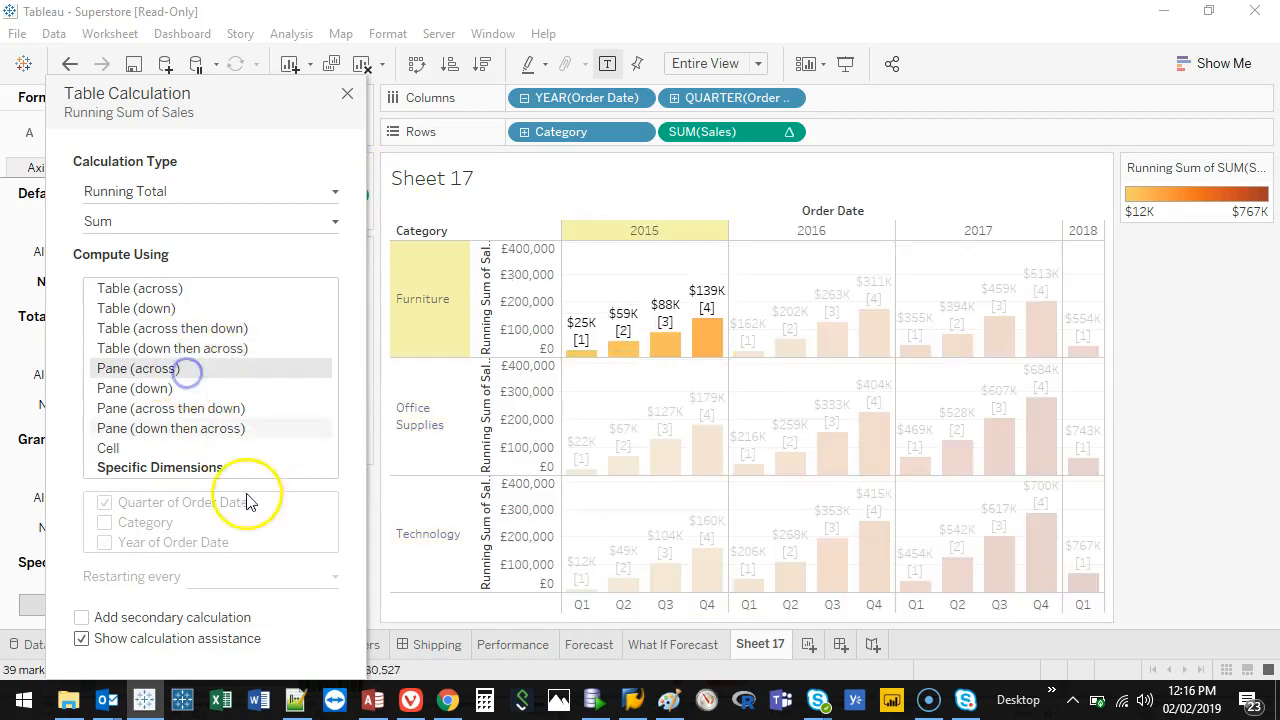
mouse_move(875, 445)
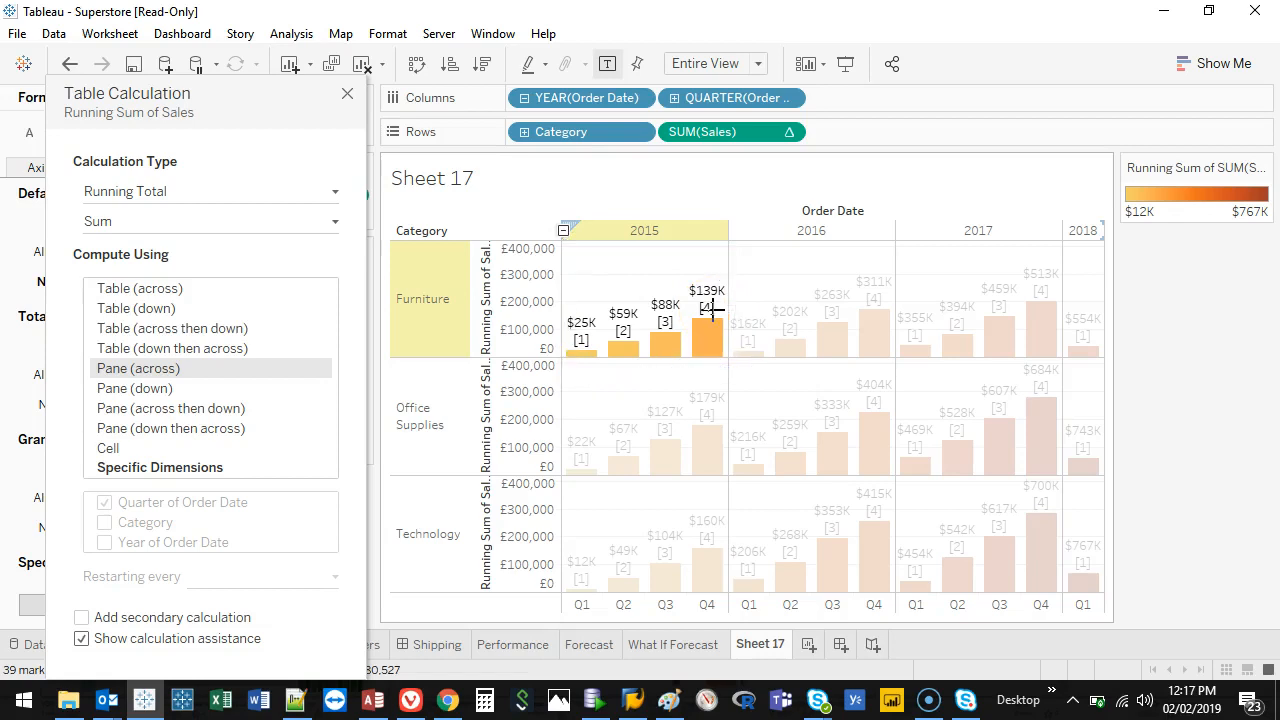
left_click(134, 388)
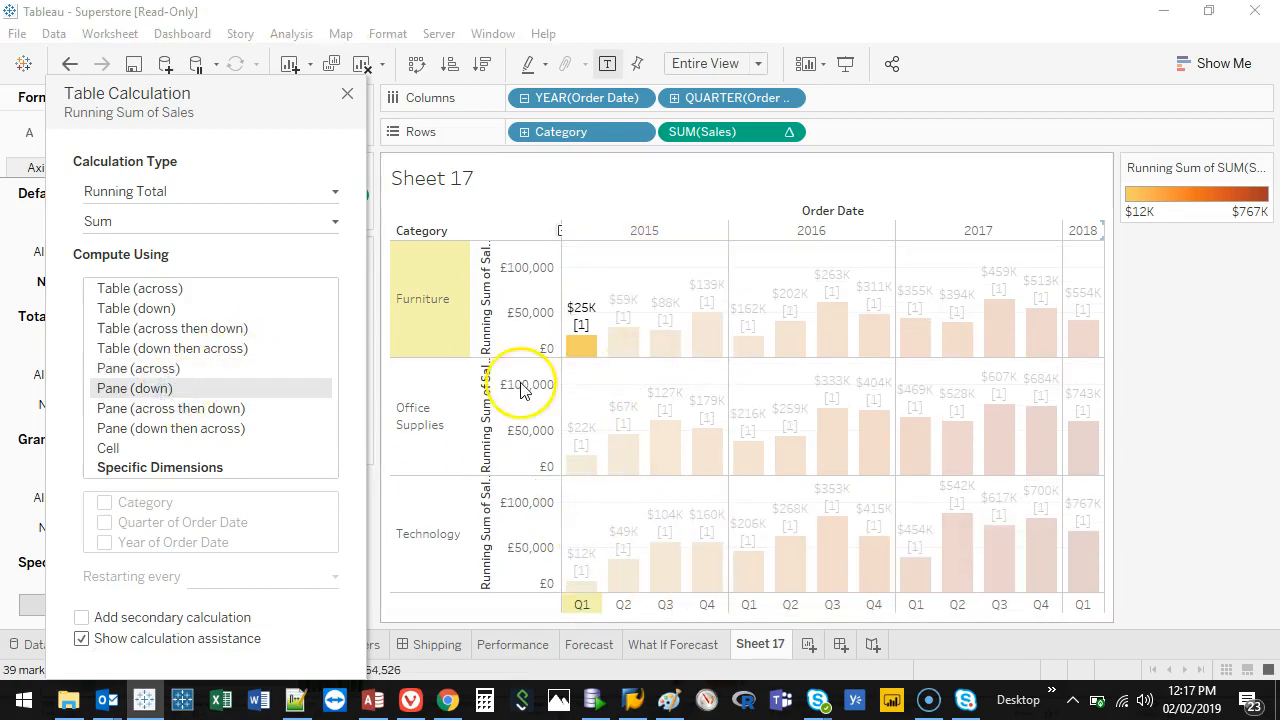
mouse_move(720, 372)
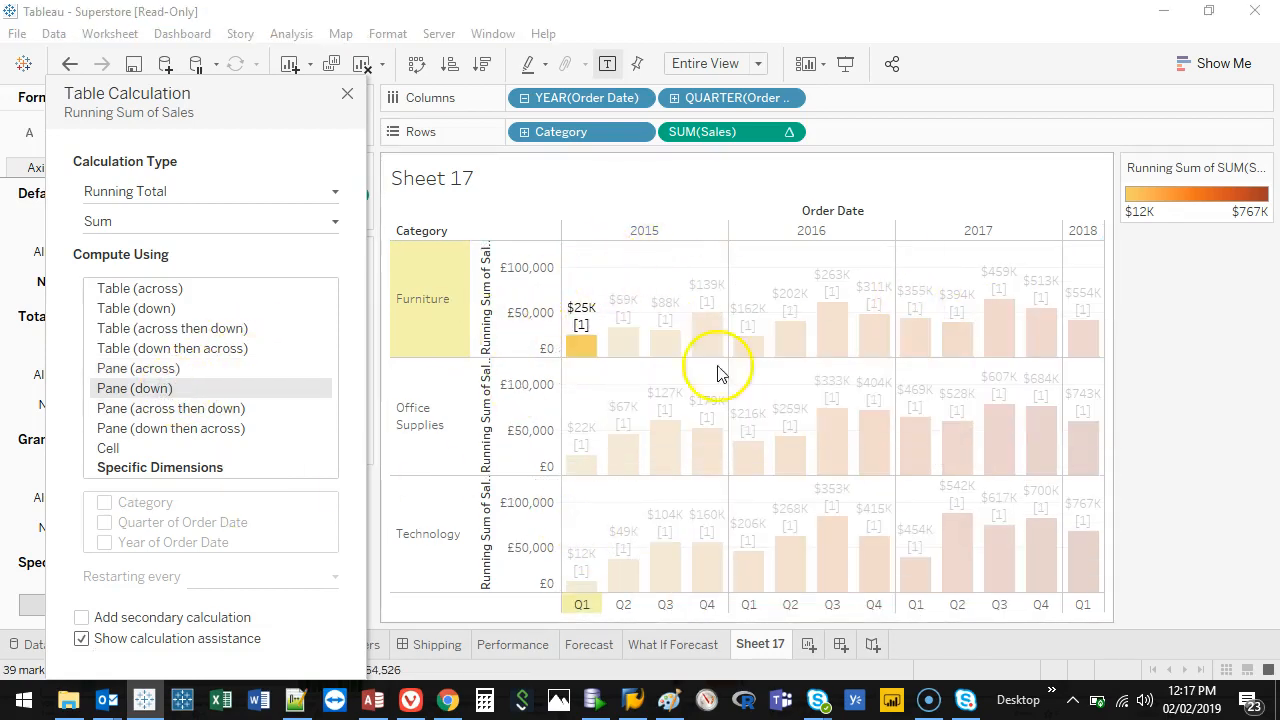
mouse_move(368, 155)
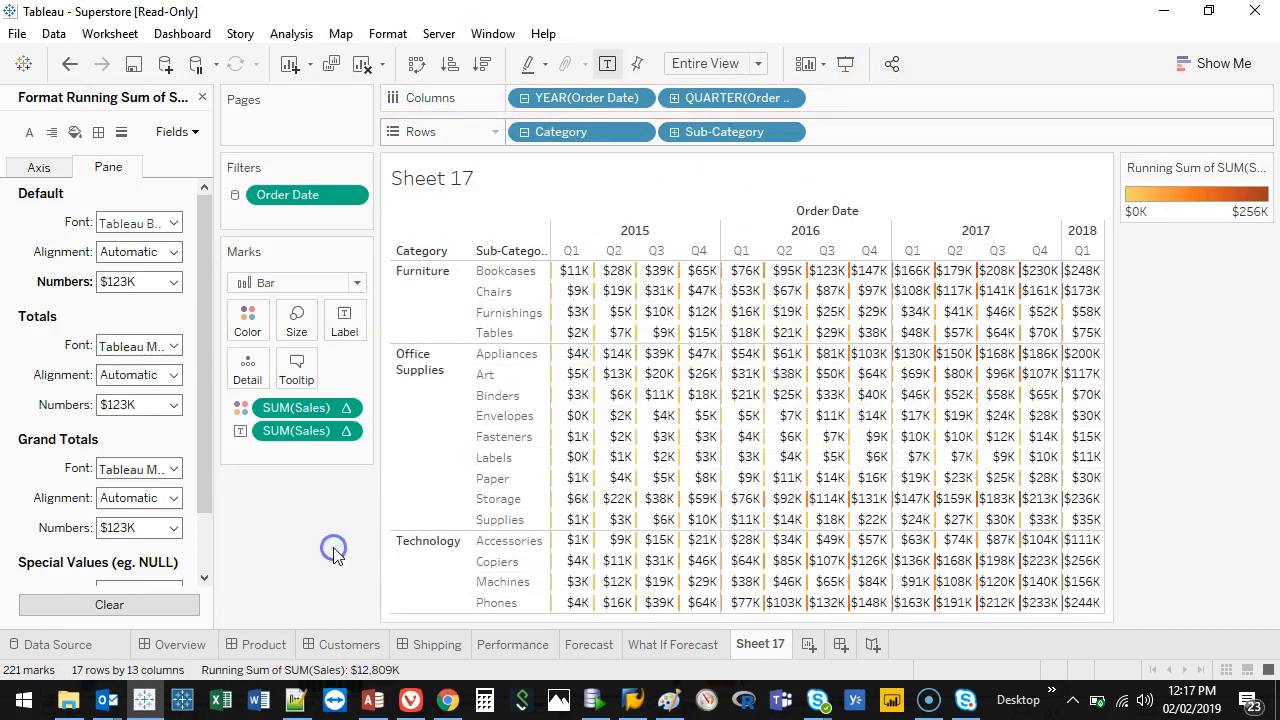
- Change the Marks type to Text, then to Square
left_click(355, 282)
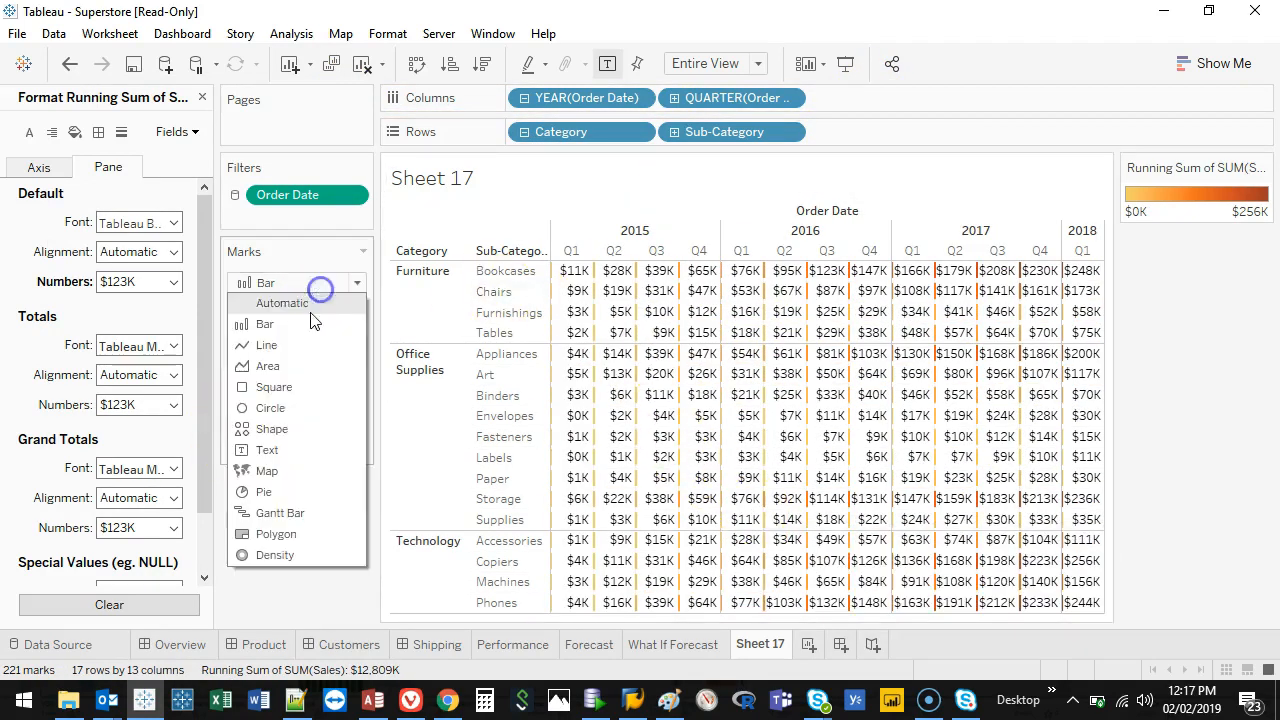
left_click(267, 449)
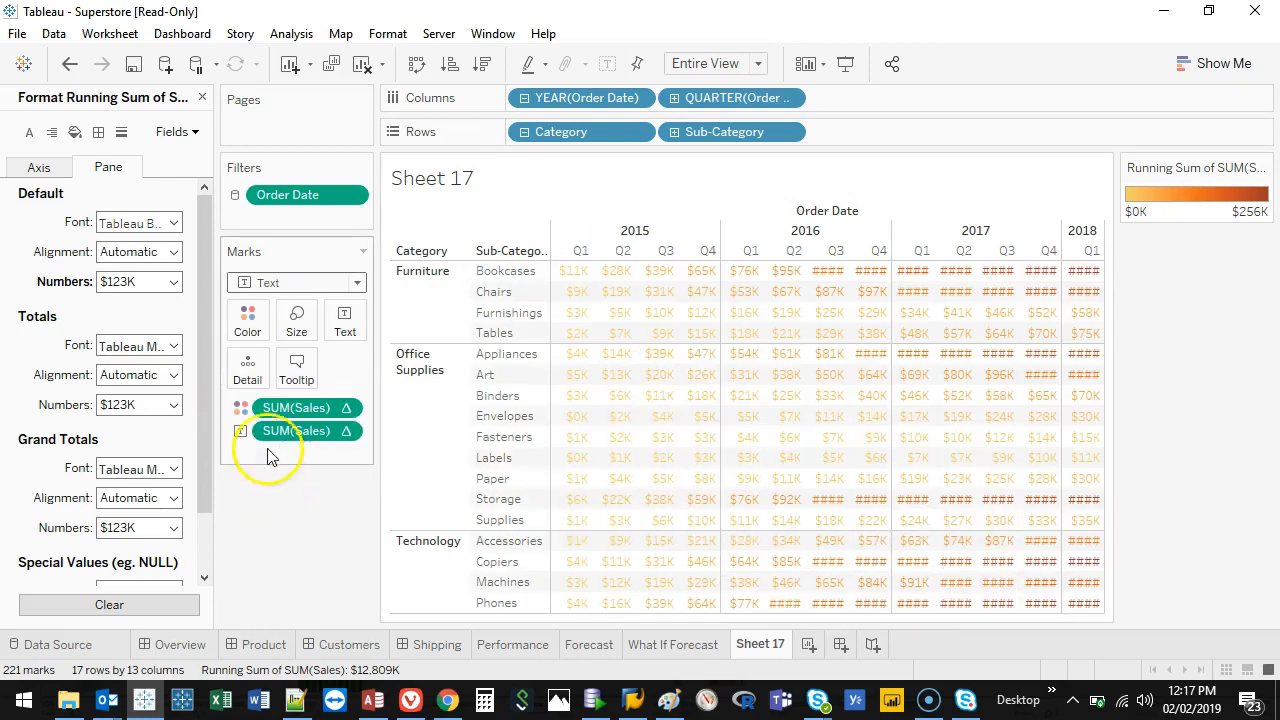
left_click(296, 282)
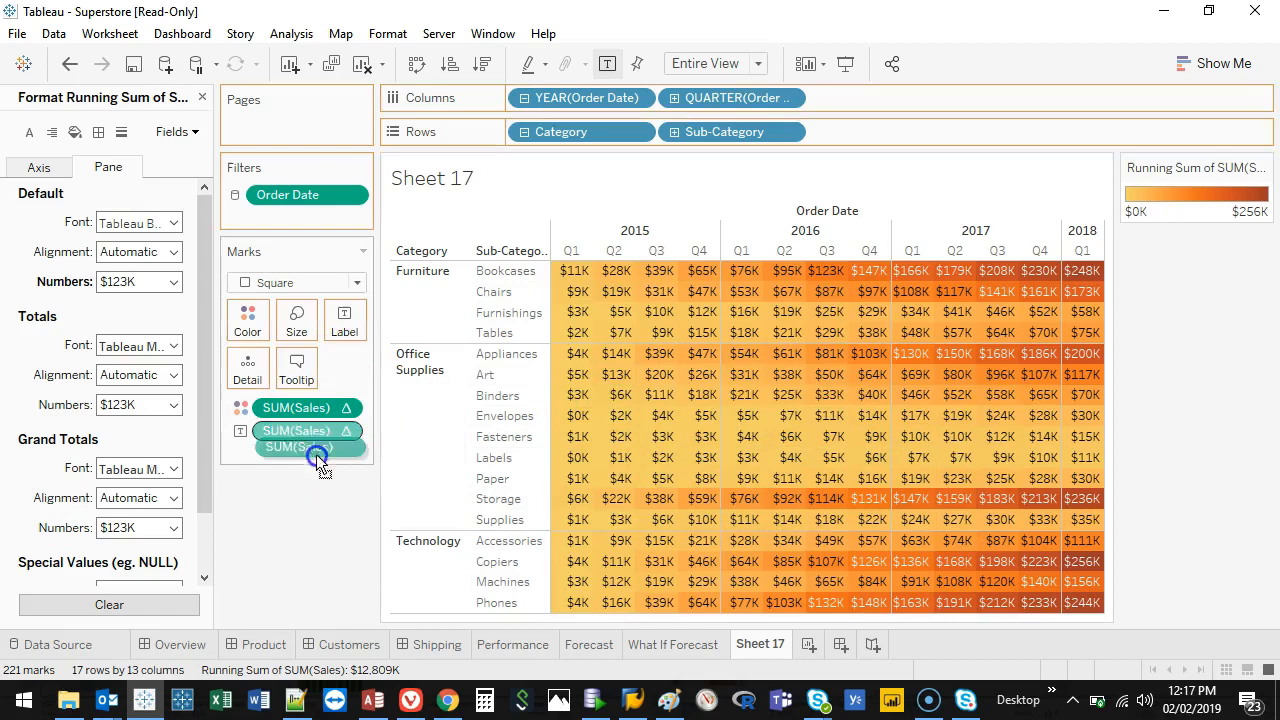
- Remove the SUM(Sales) label pill from the Marks card so squares show no numbers
right_click(732, 131)
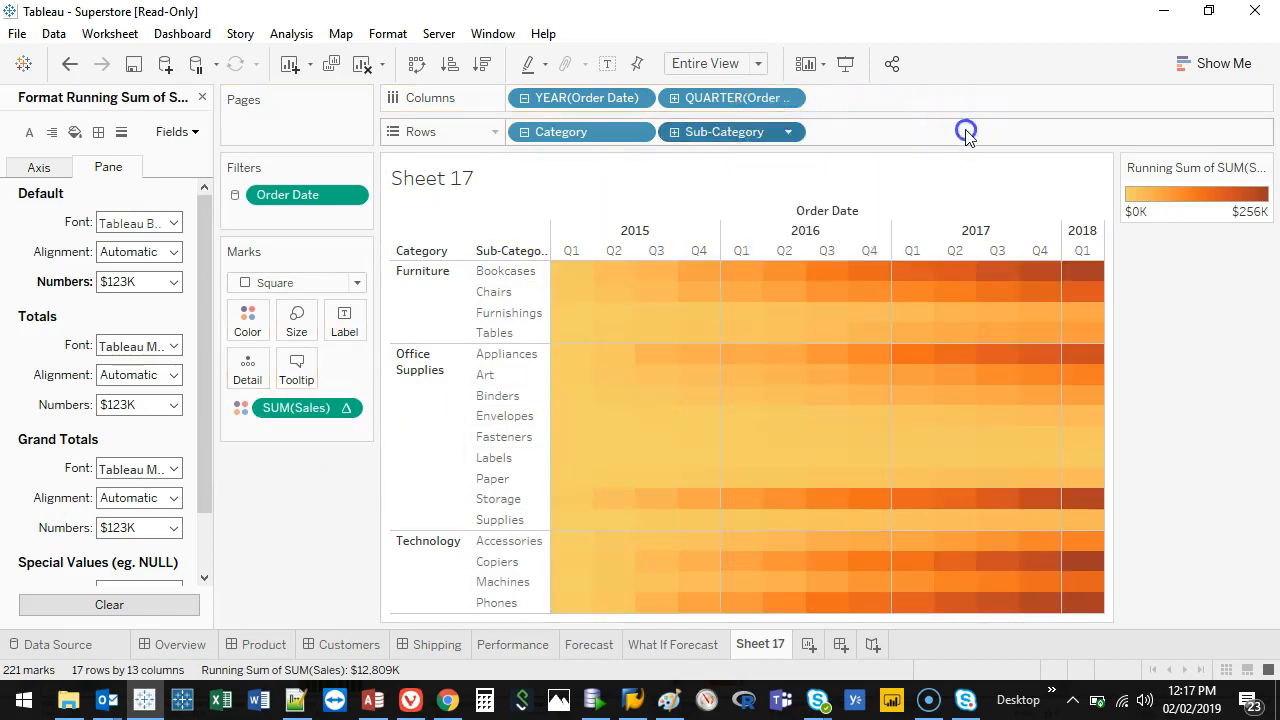
left_click(38, 167)
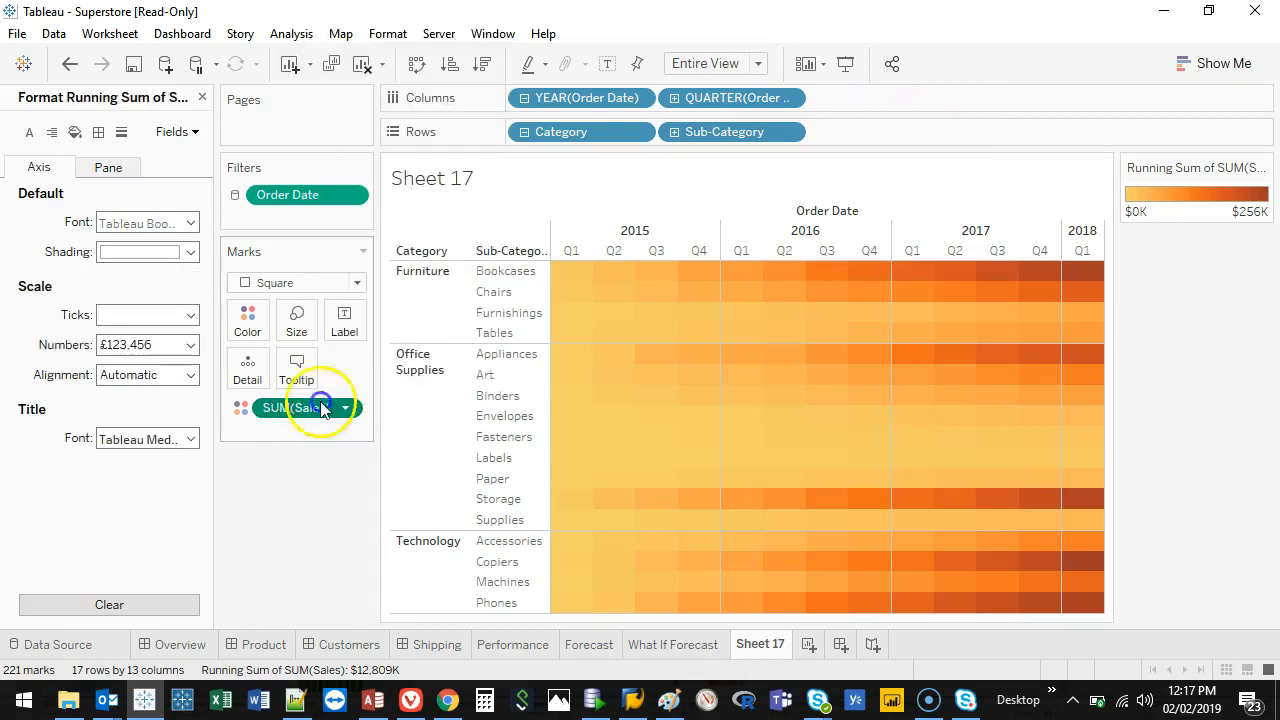
left_click_drag(297, 407, 853, 131)
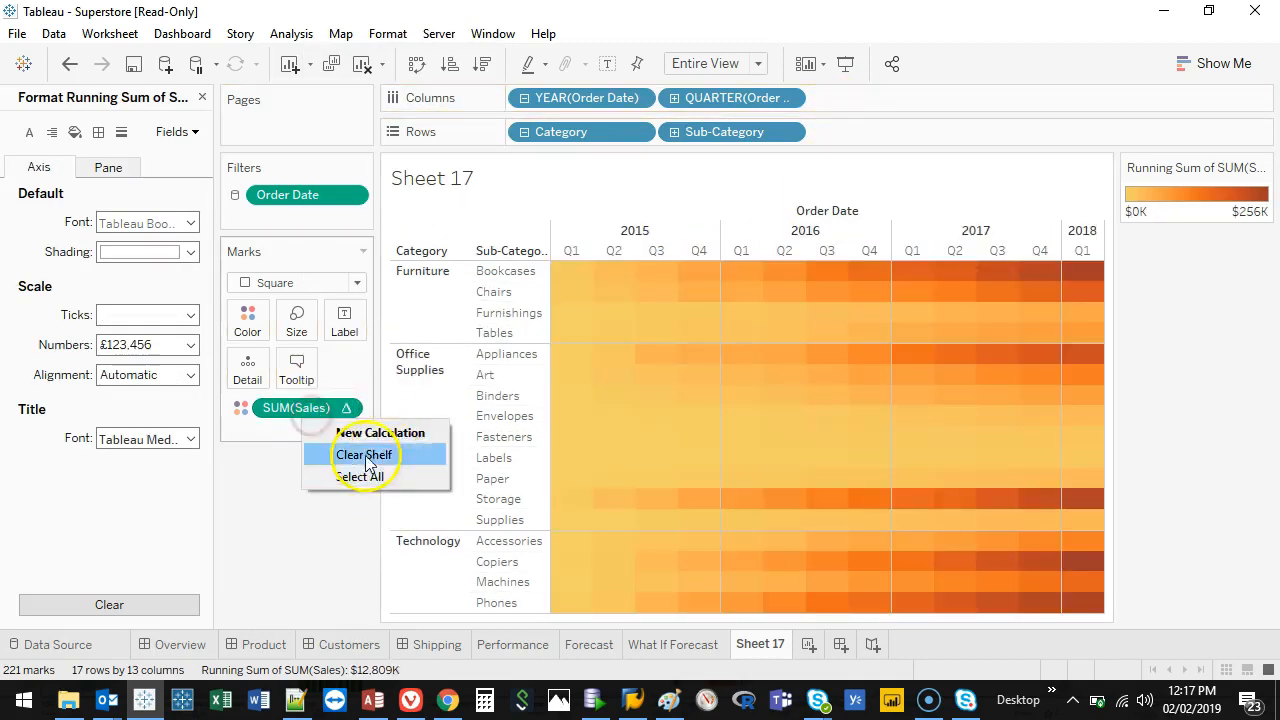
right_click(296, 407)
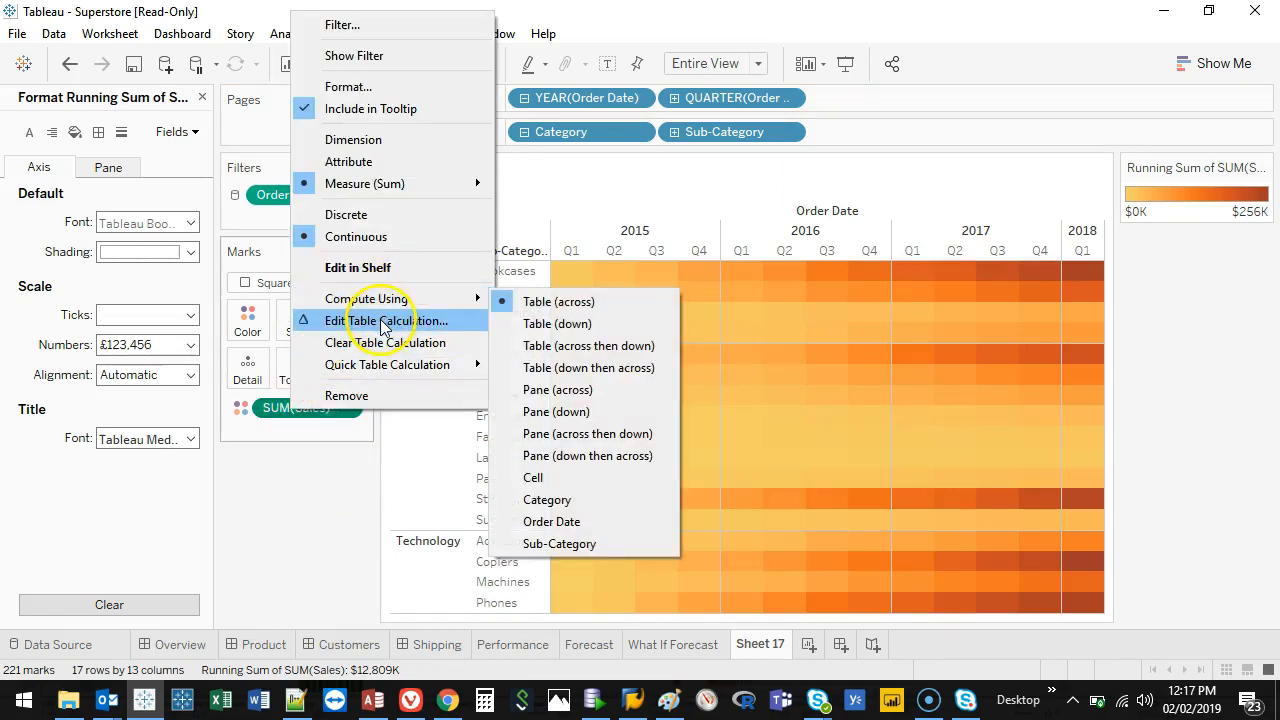
left_click(381, 321)
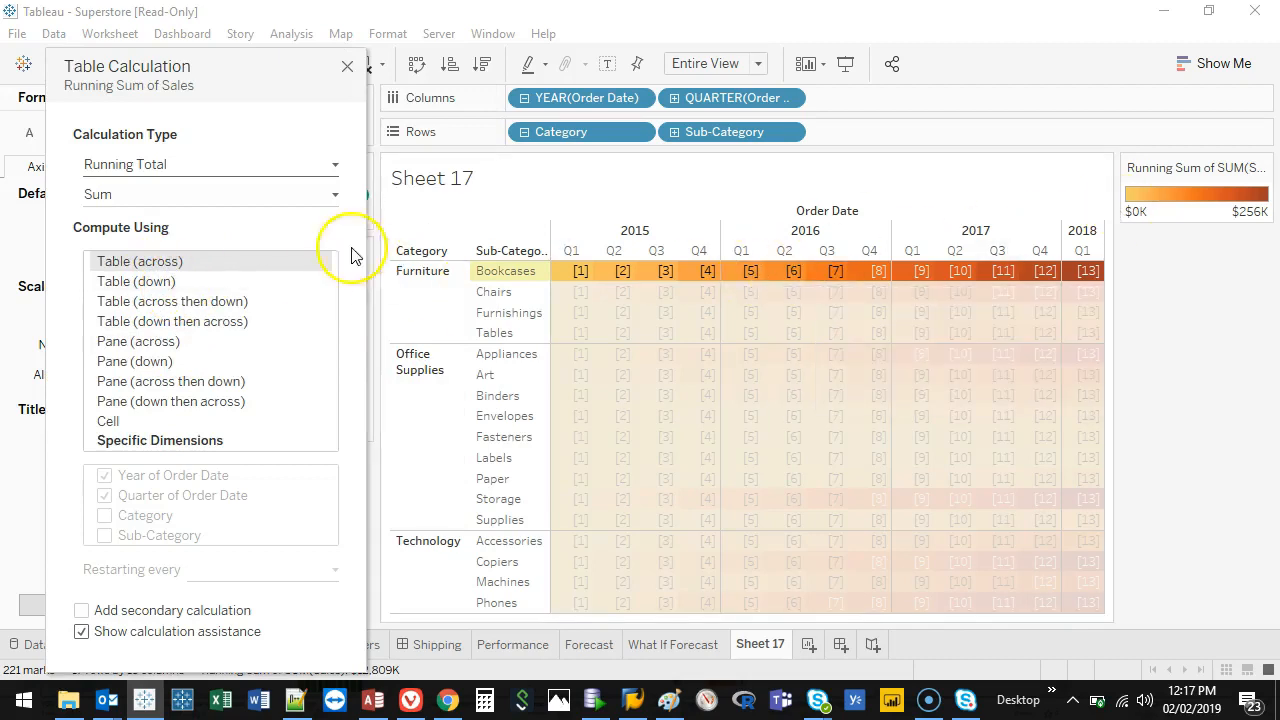
left_click(137, 341)
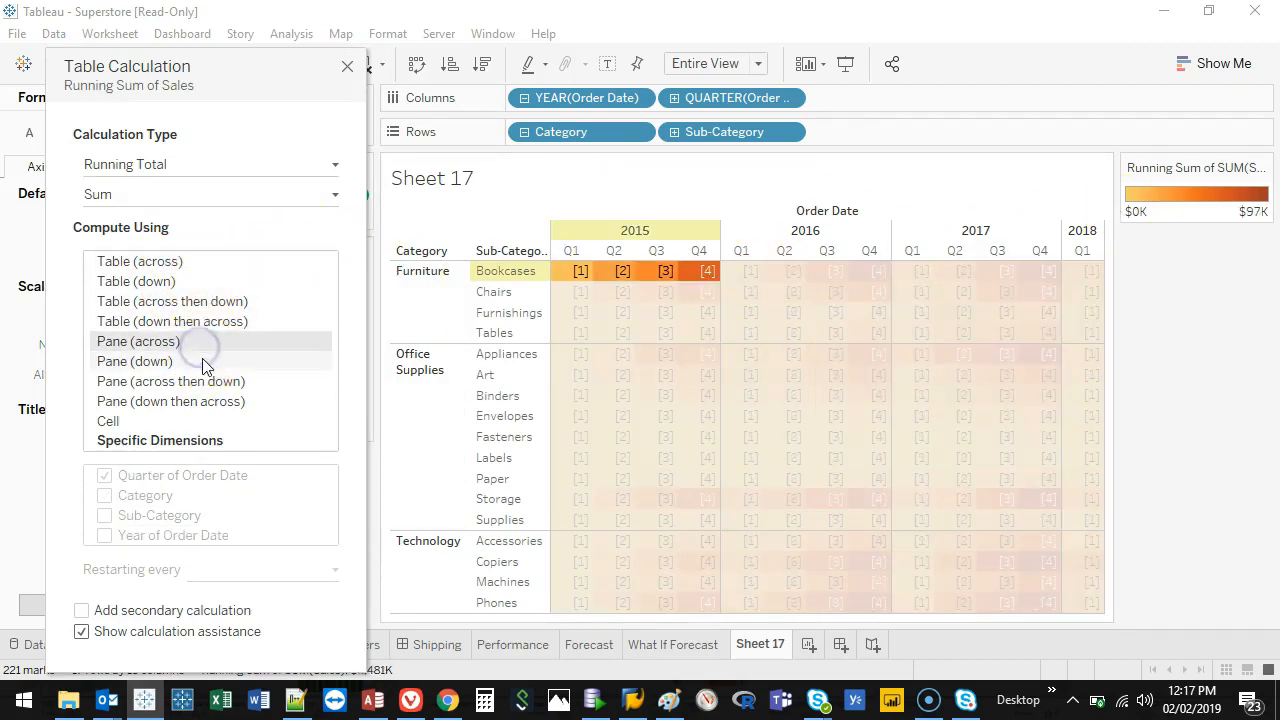
left_click(134, 361)
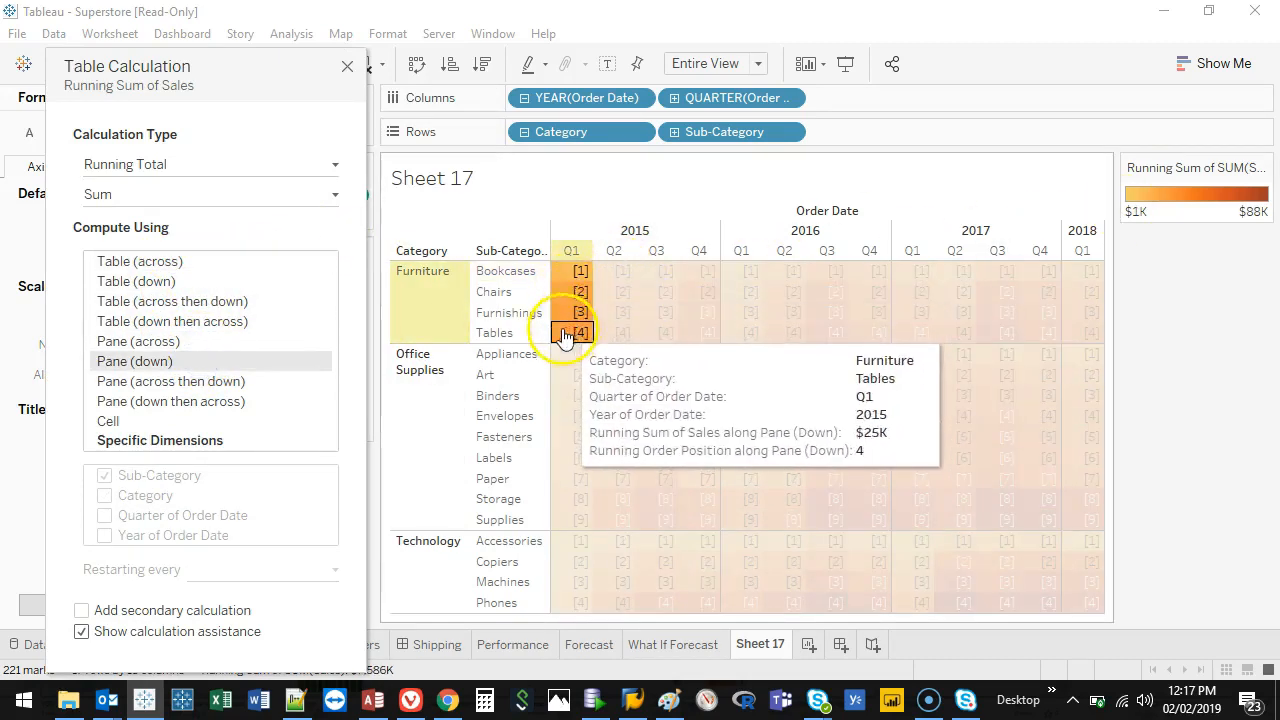
left_click(170, 381)
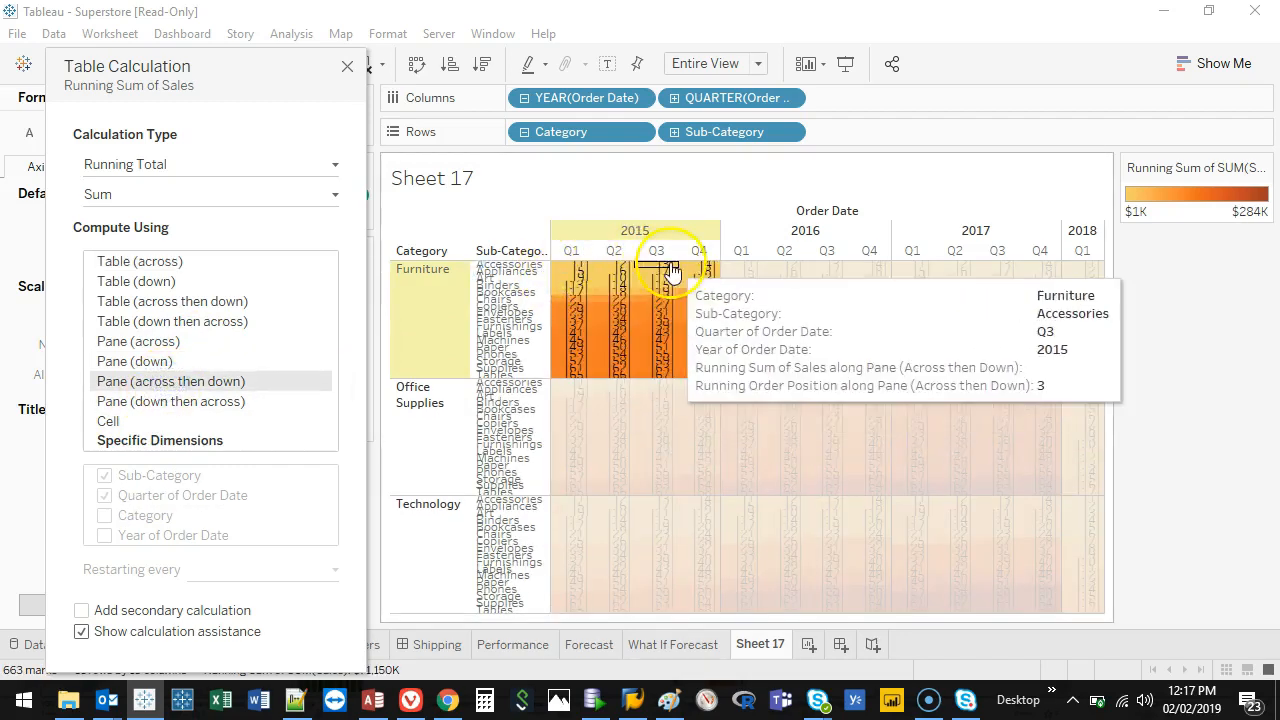
left_click(170, 401)
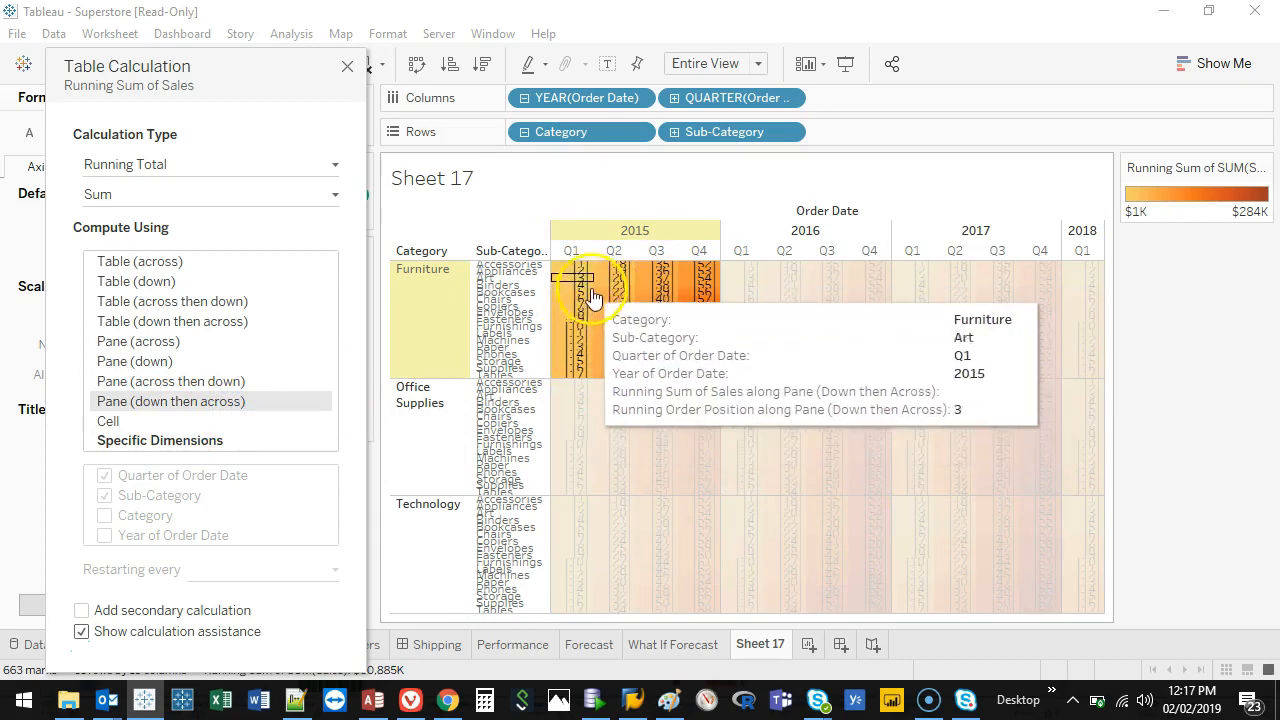
mouse_move(573, 385)
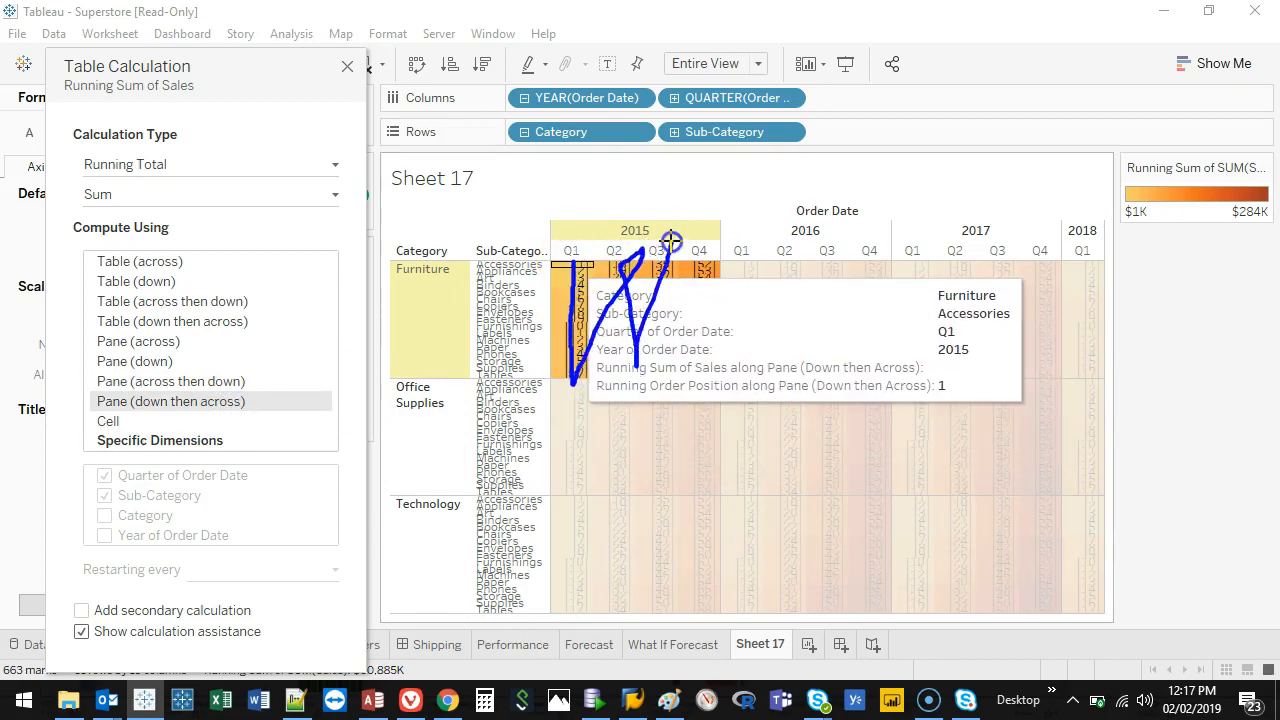
mouse_move(808, 323)
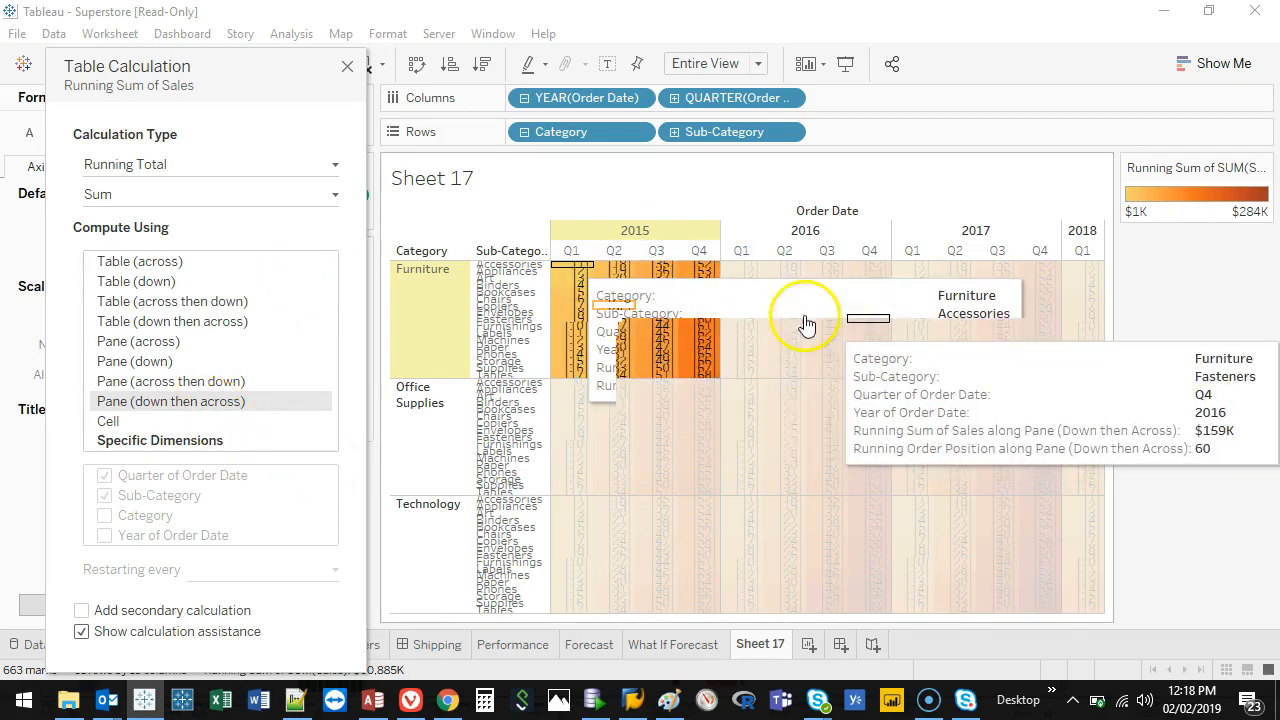
left_click(138, 261)
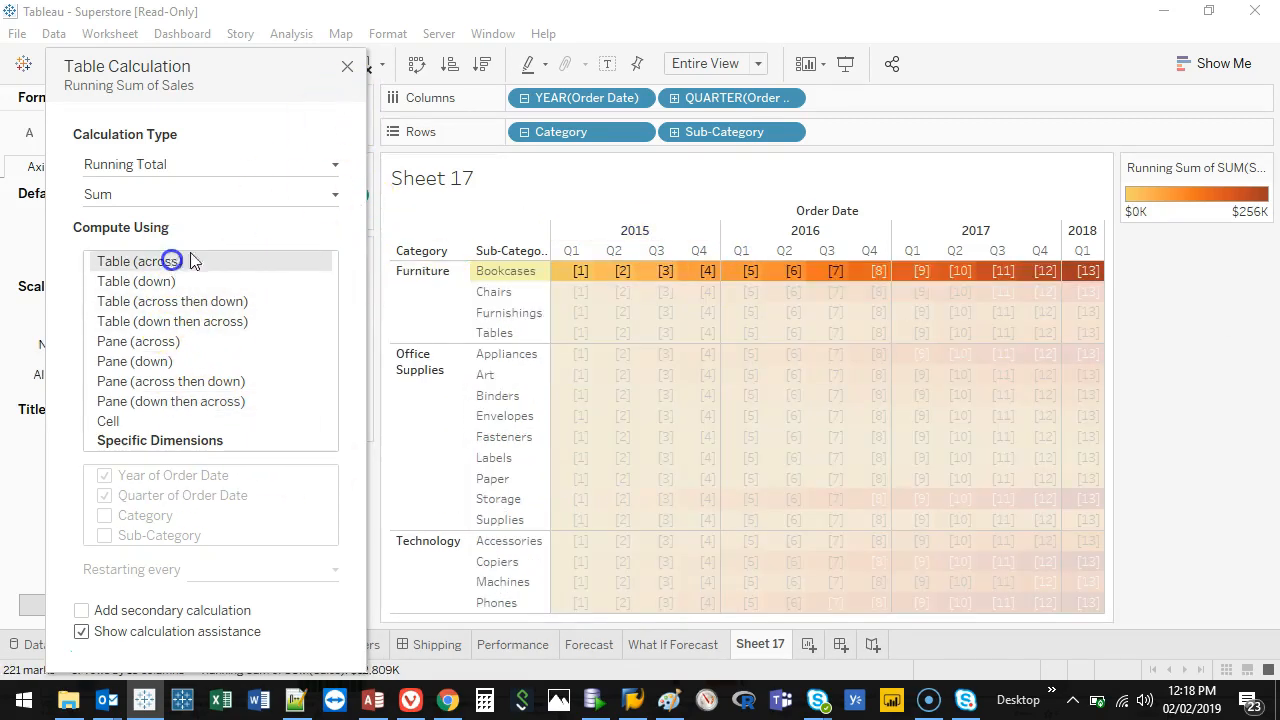
left_click(347, 66)
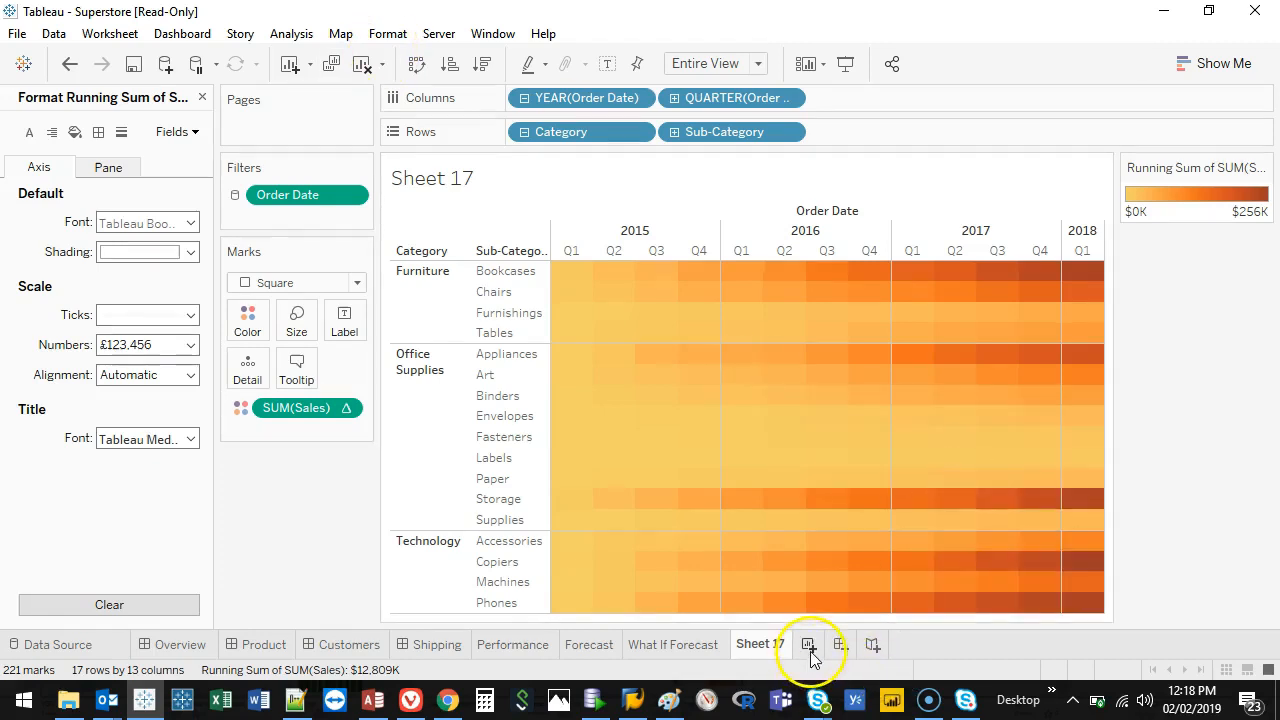
- On a new worksheet, put continuous Order Date on Columns and SUM(Sales) on Rows
left_click(810, 644)
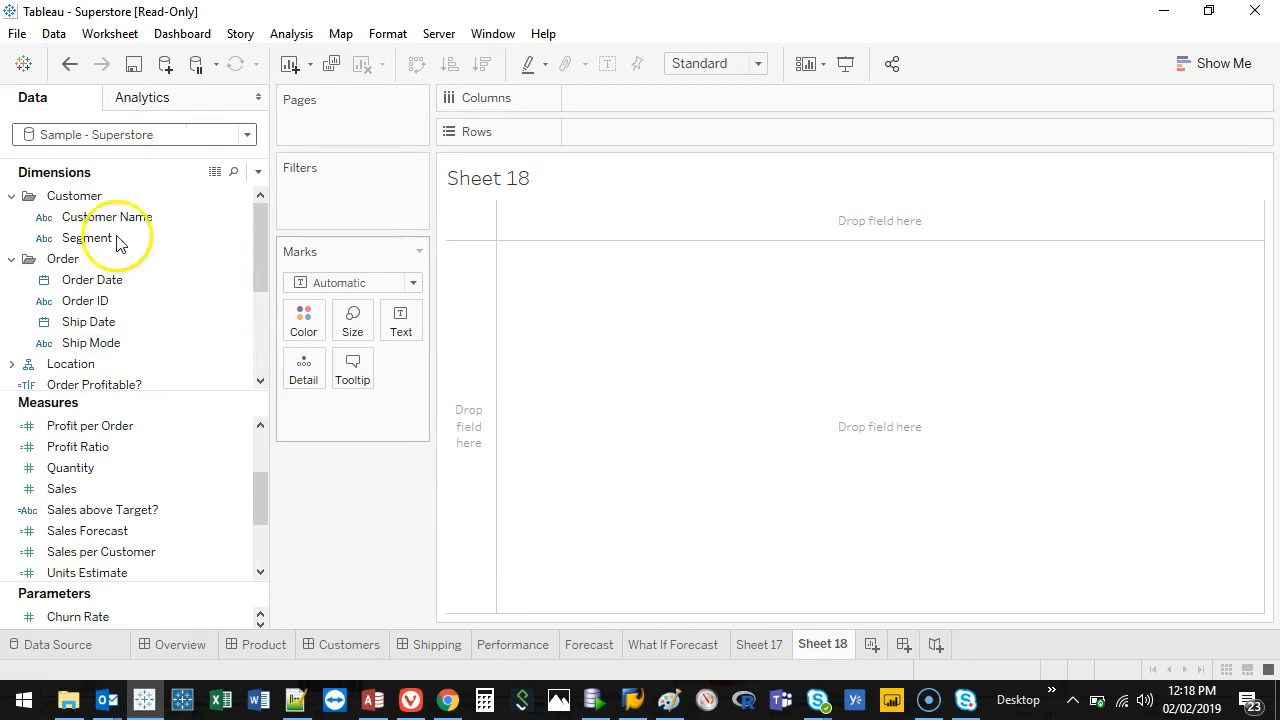
left_click(92, 280)
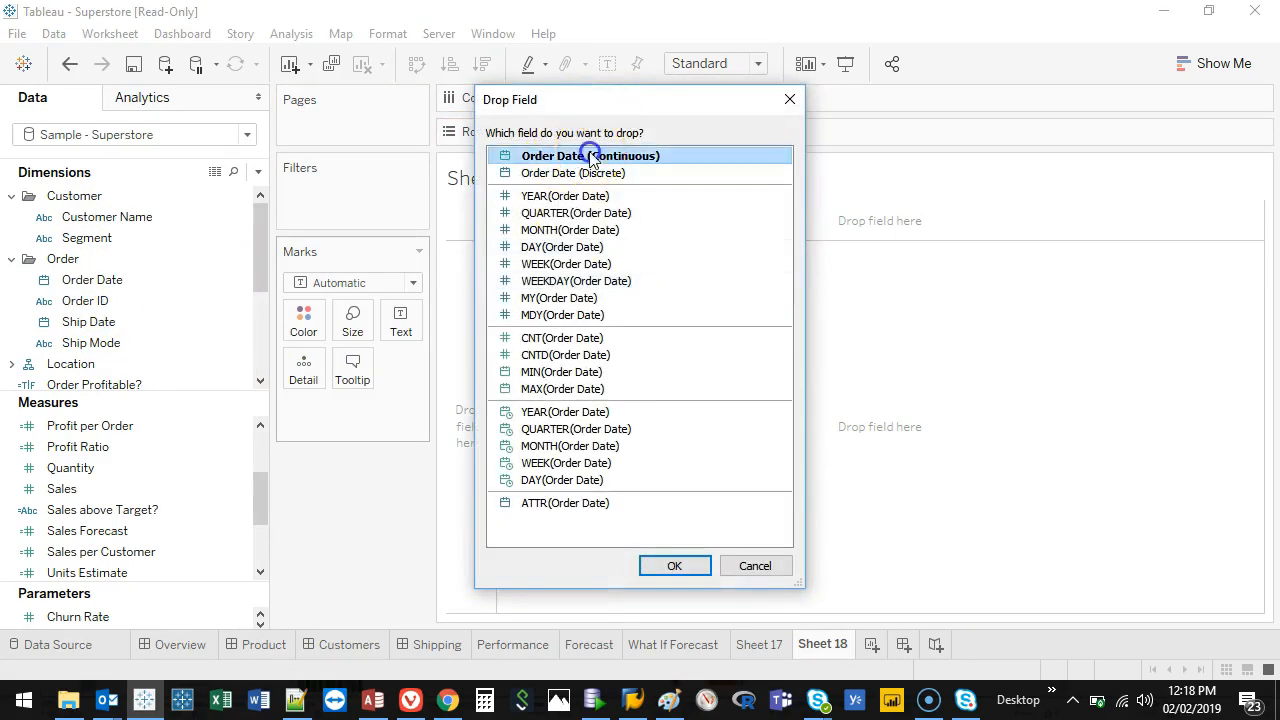
left_click(674, 565)
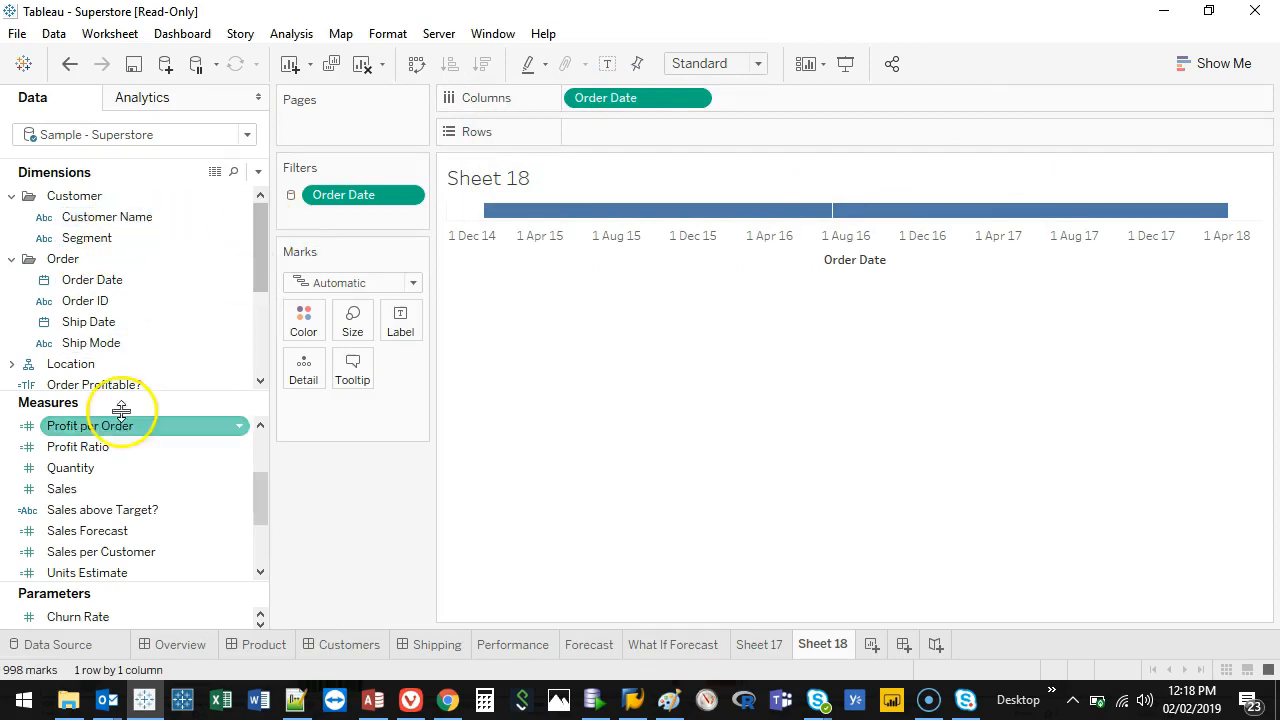
left_click_drag(61, 488, 638, 131)
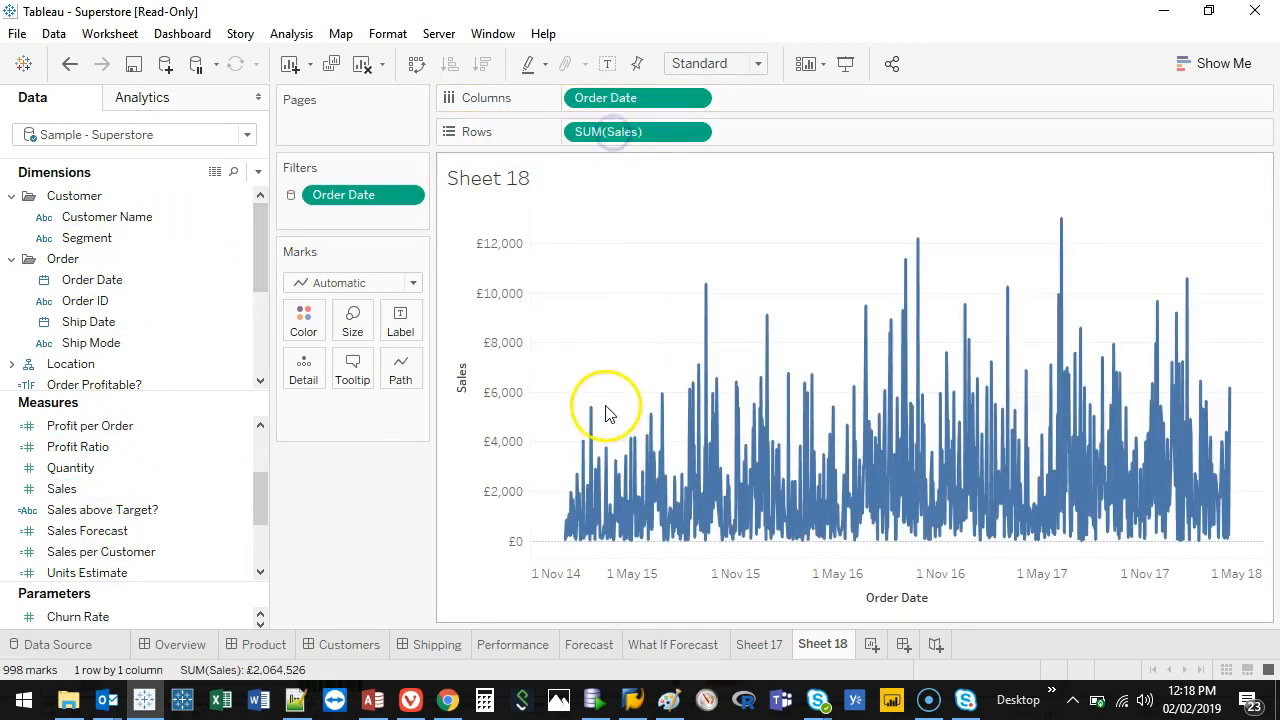
- Change the Order Date pill to continuous Week Number
right_click(637, 97)
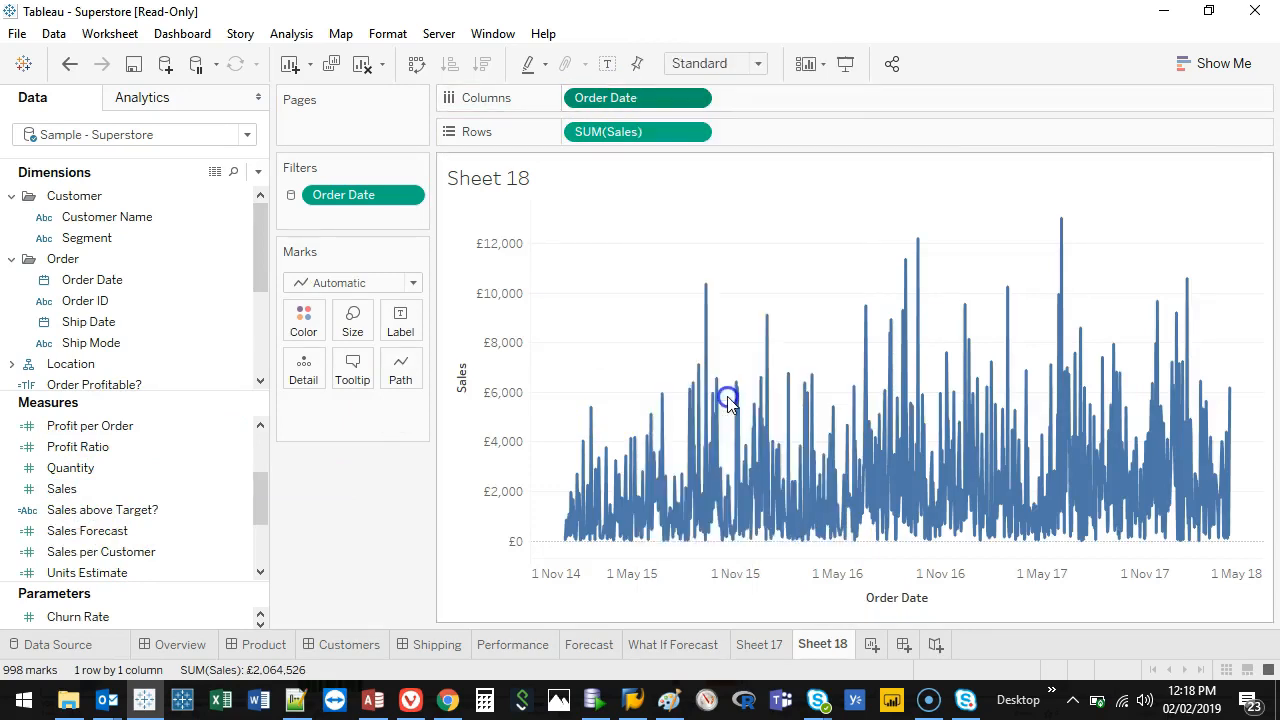
right_click(637, 97)
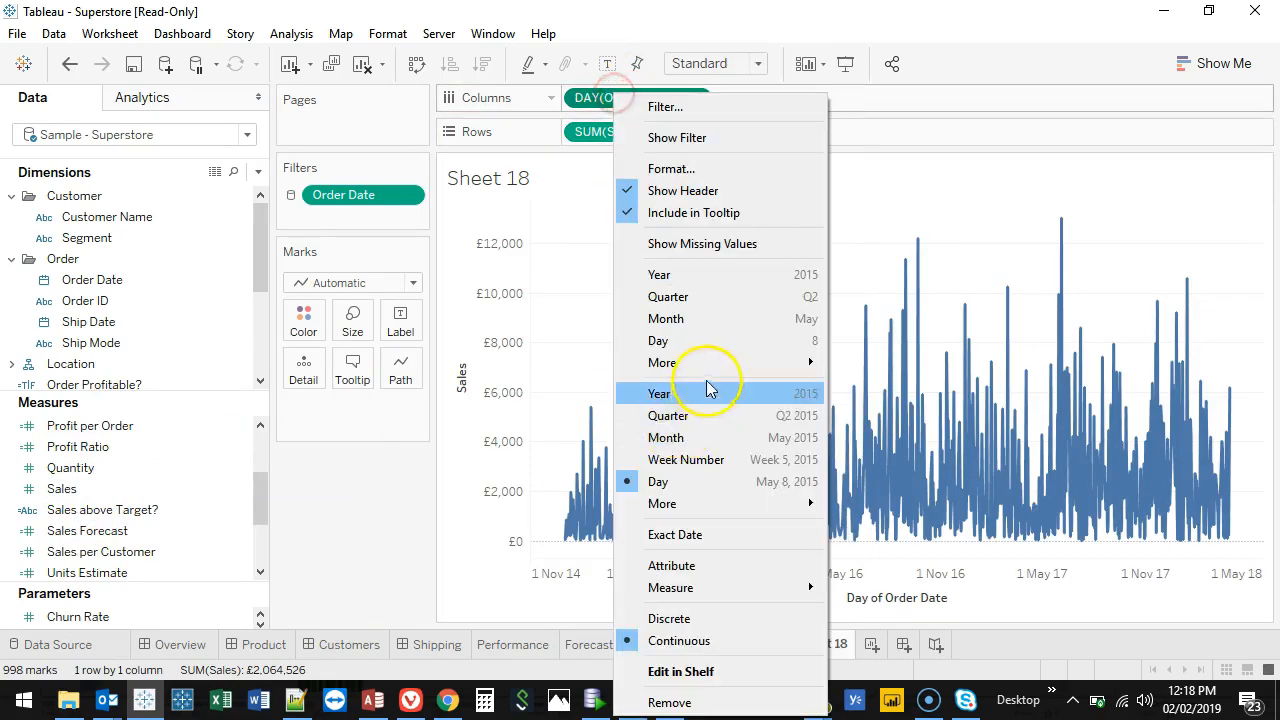
left_click(686, 459)
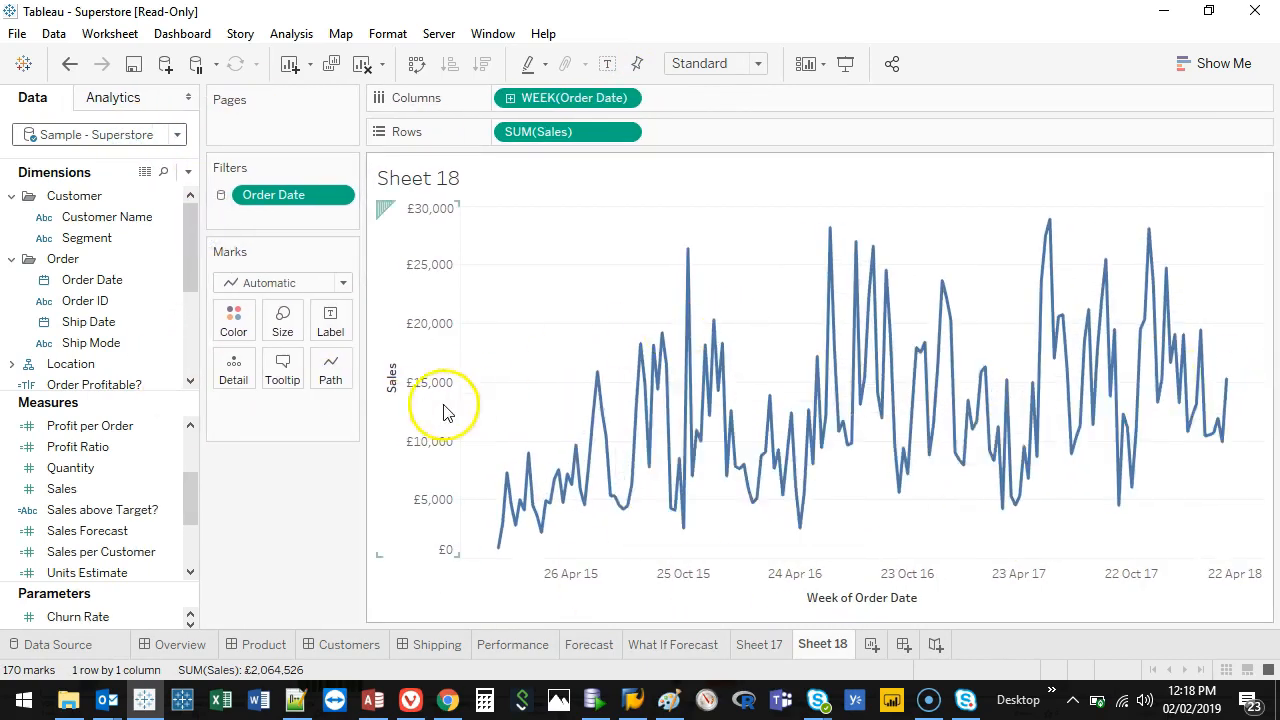
mouse_move(258, 490)
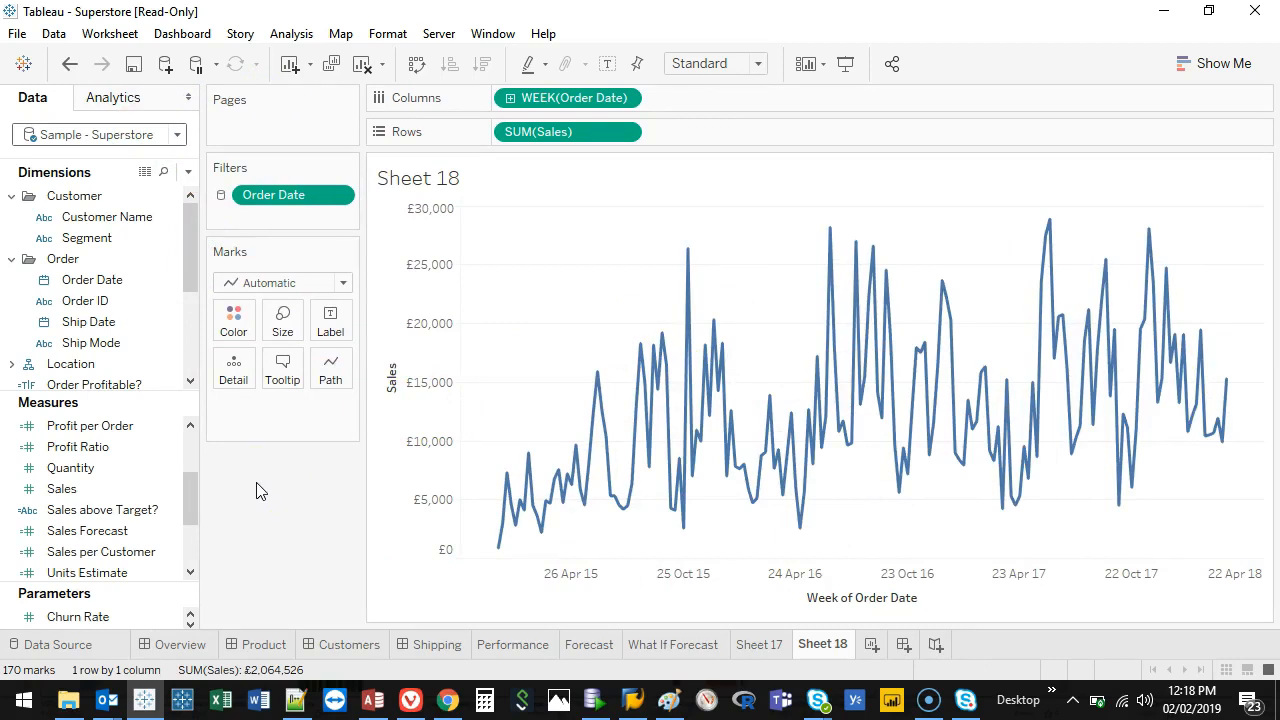
mouse_move(1262, 312)
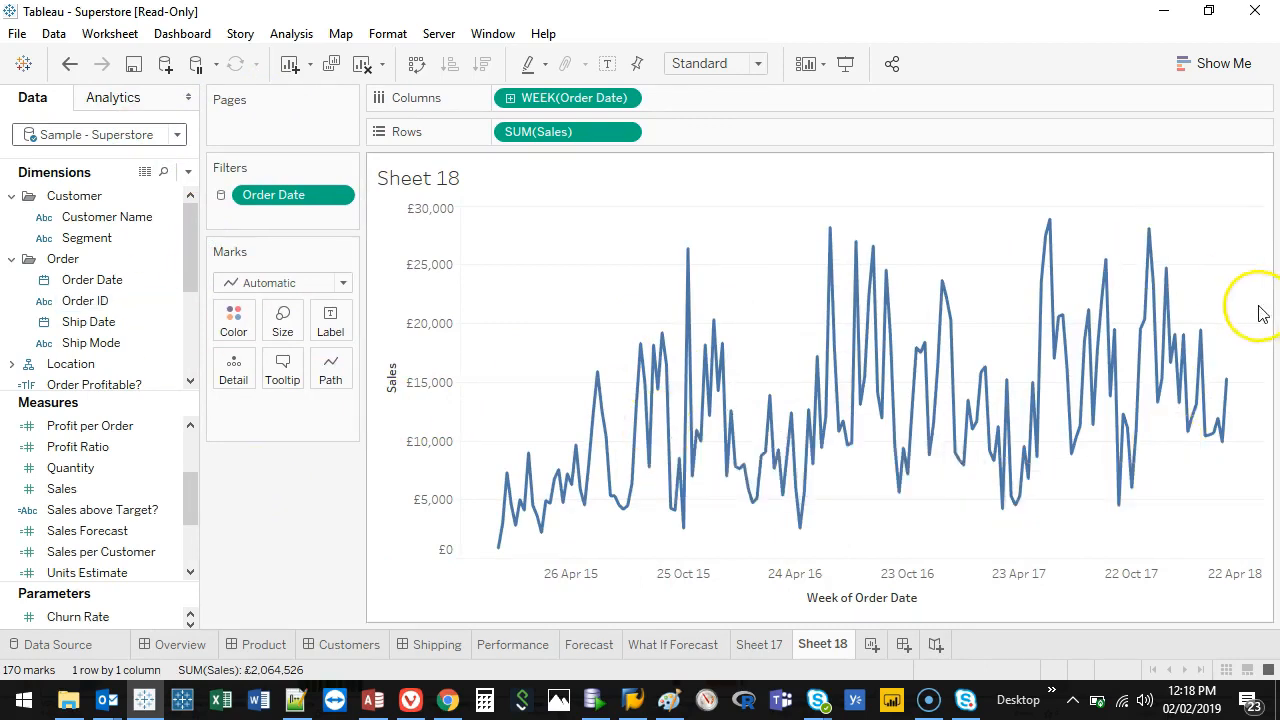
mouse_move(613, 30)
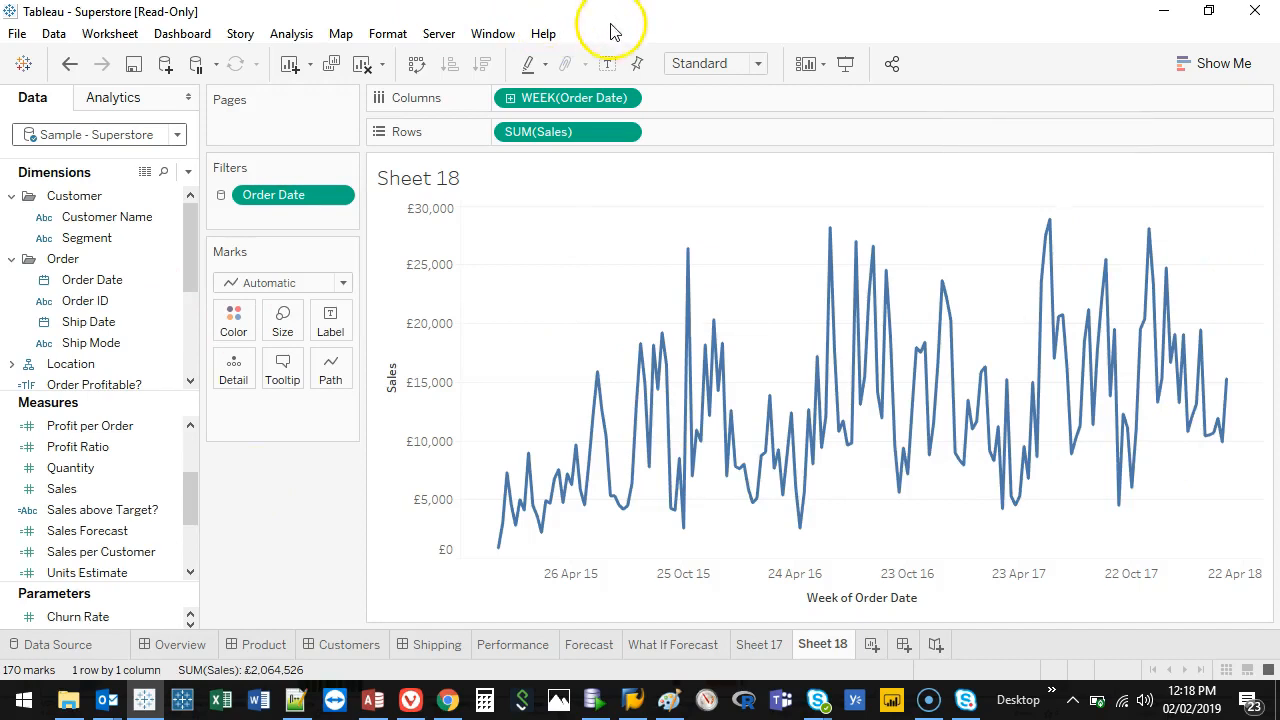
mouse_move(590, 500)
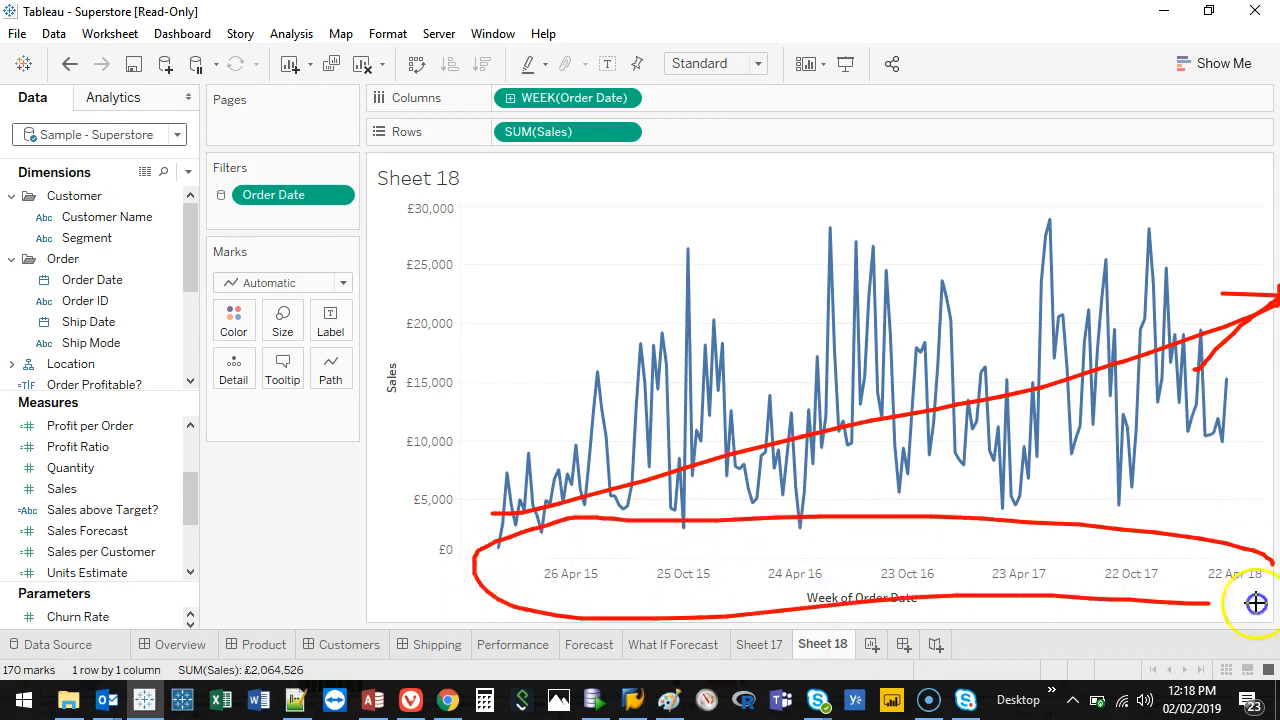
mouse_move(1263, 553)
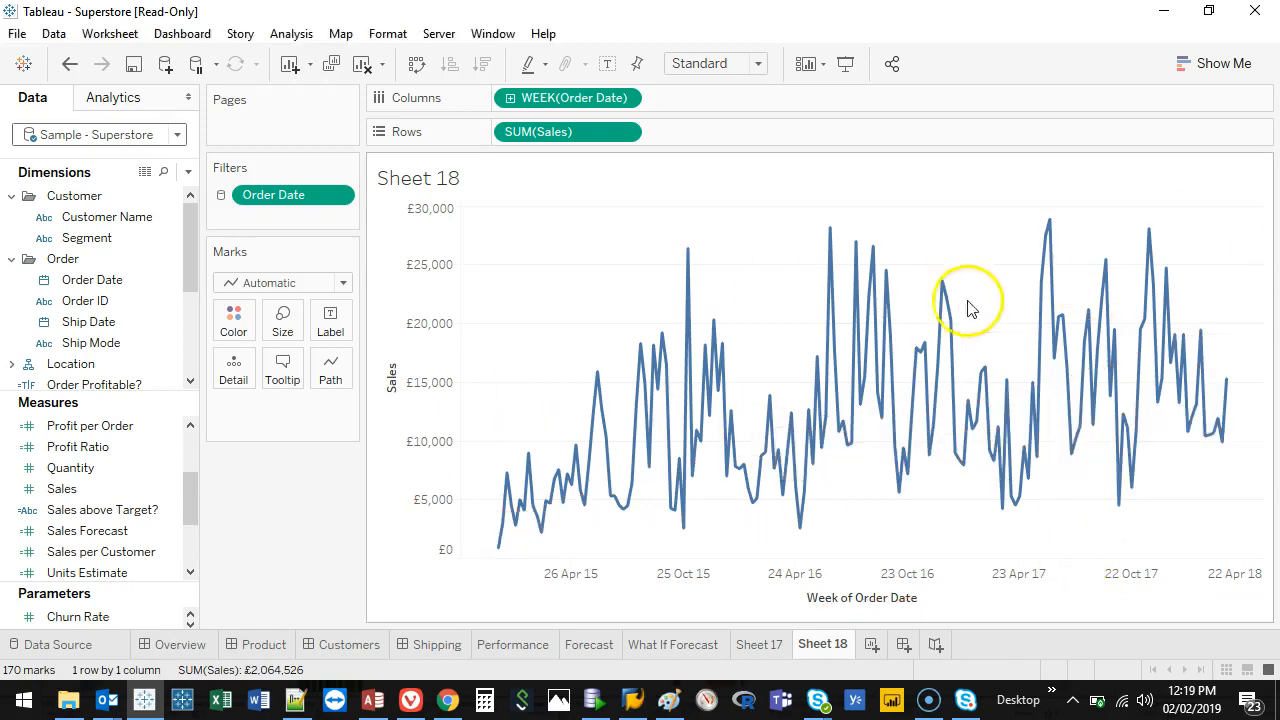
mouse_move(1262, 301)
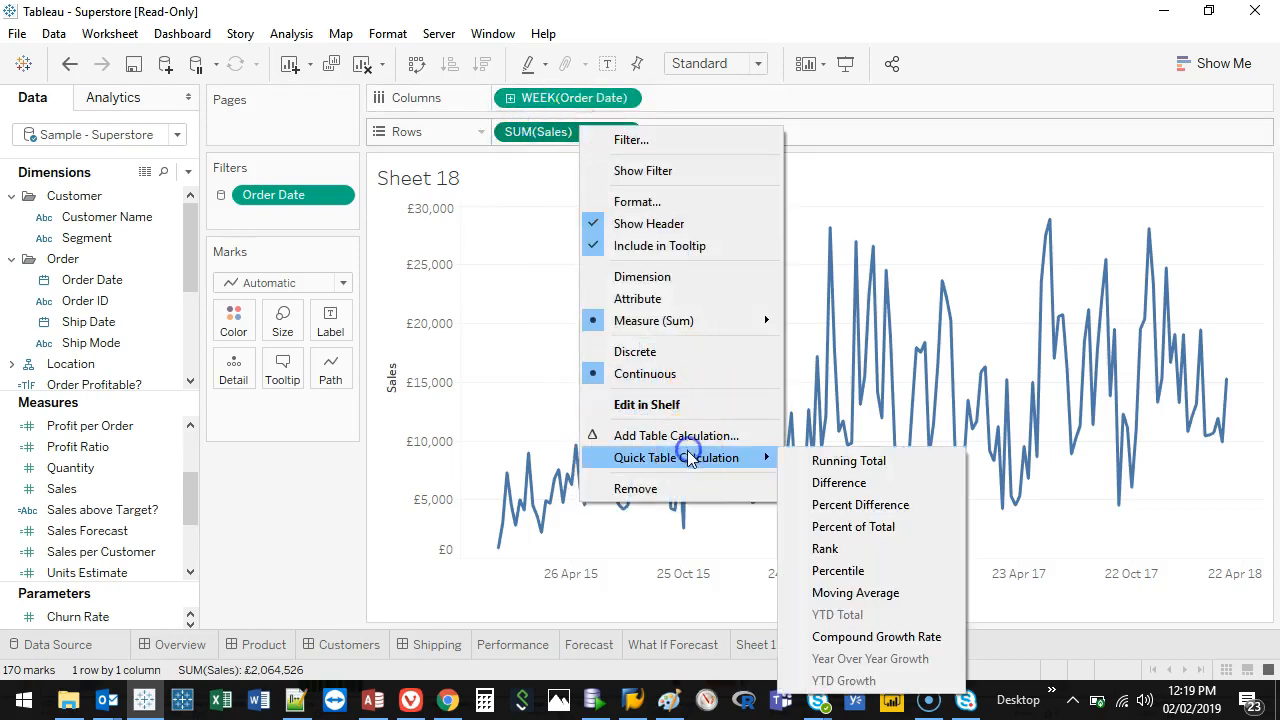
- Raise the moving average's Previous values from 7 to 20 weeks and close the dialog
left_click(855, 592)
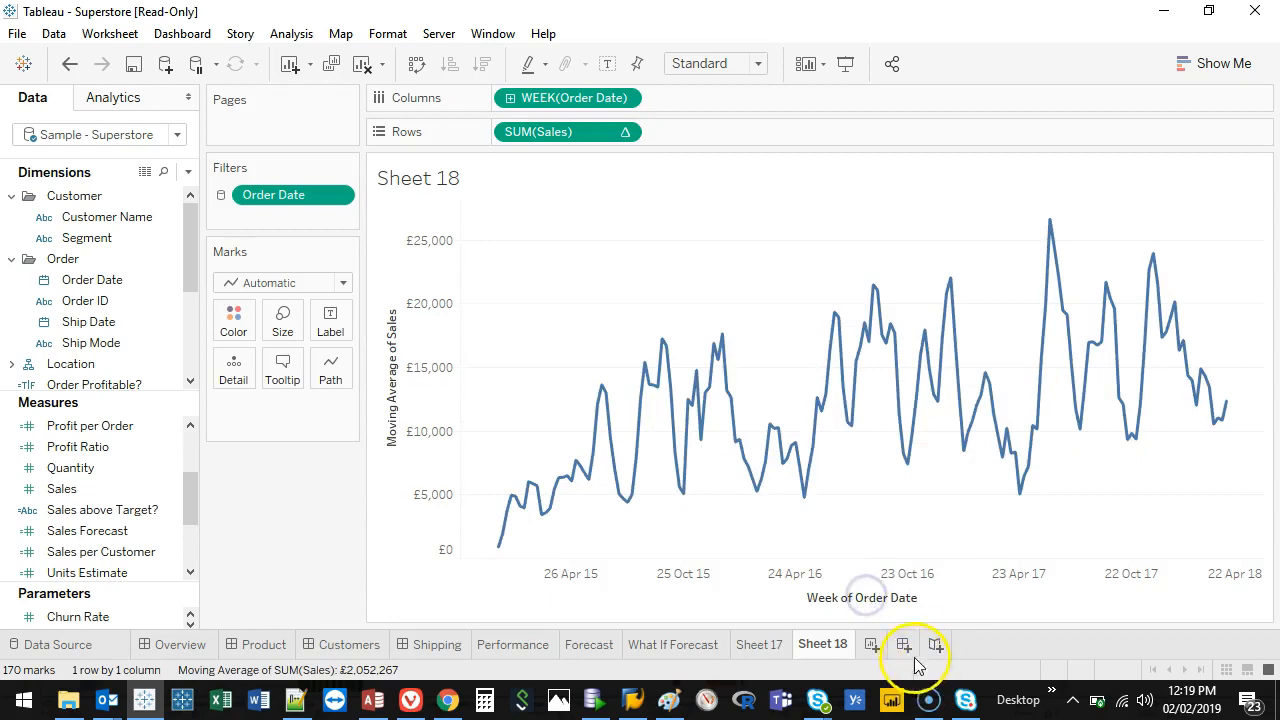
mouse_move(768, 375)
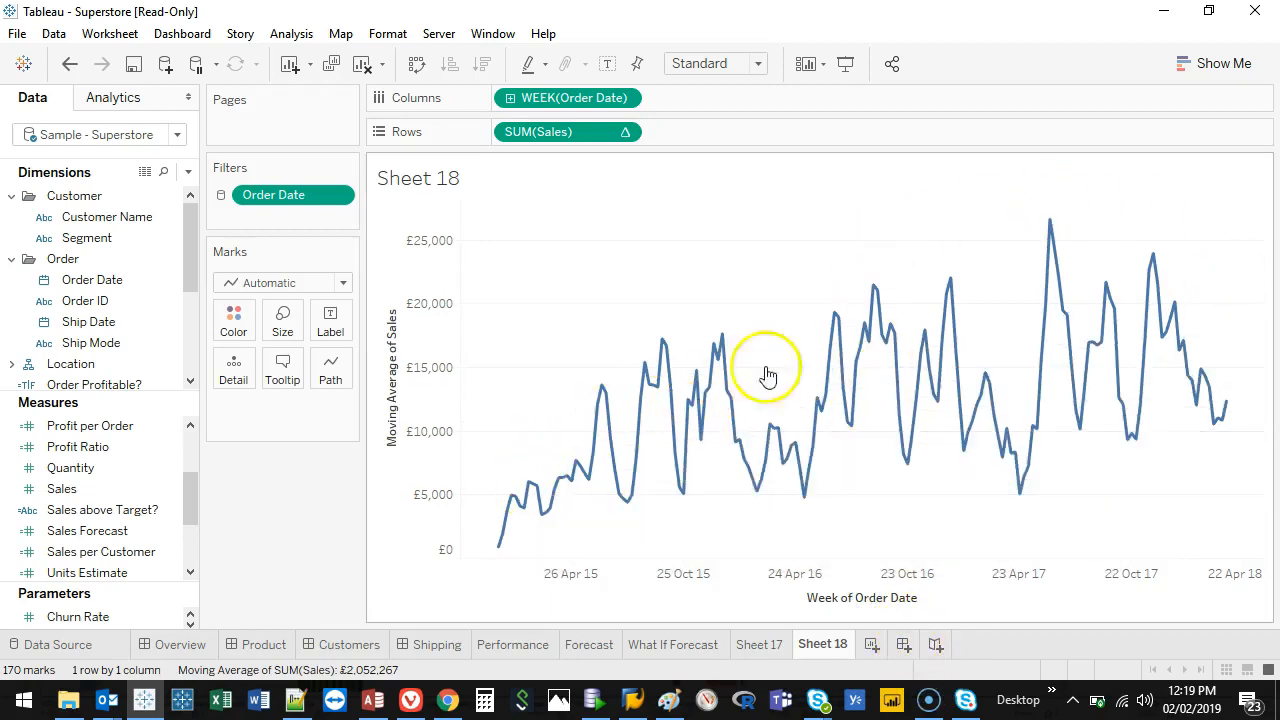
mouse_move(593, 334)
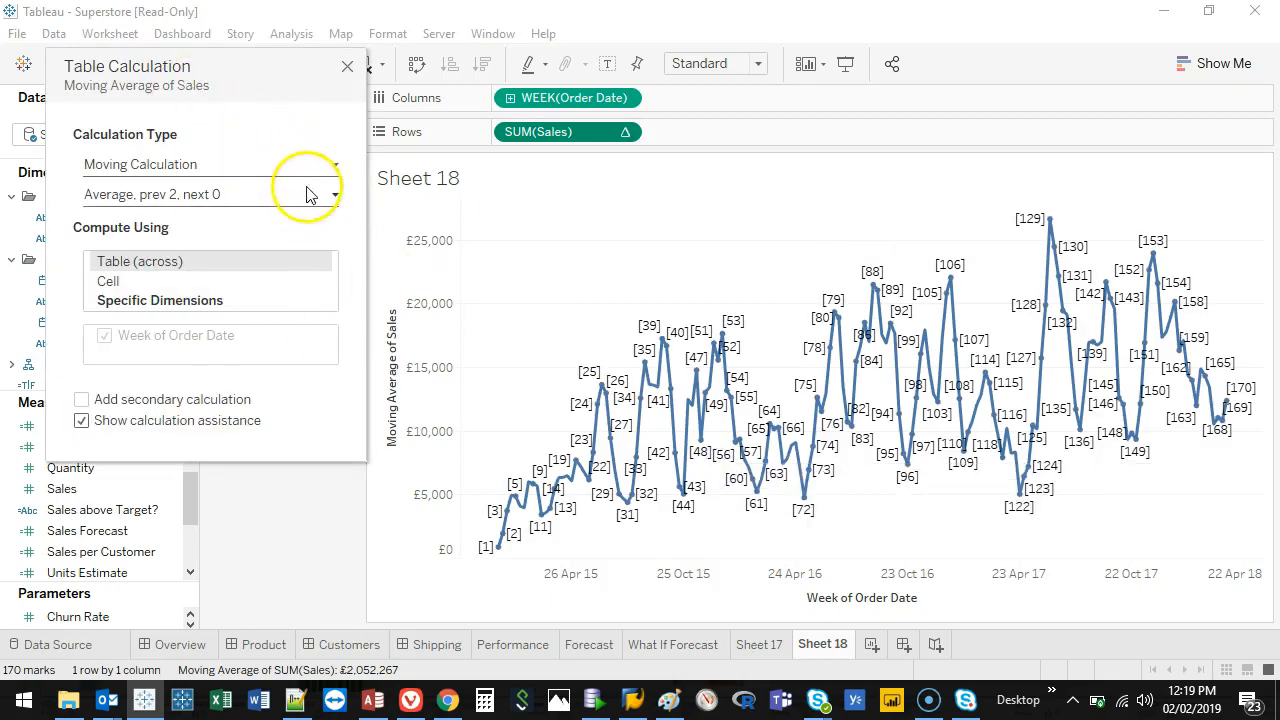
left_click(310, 276)
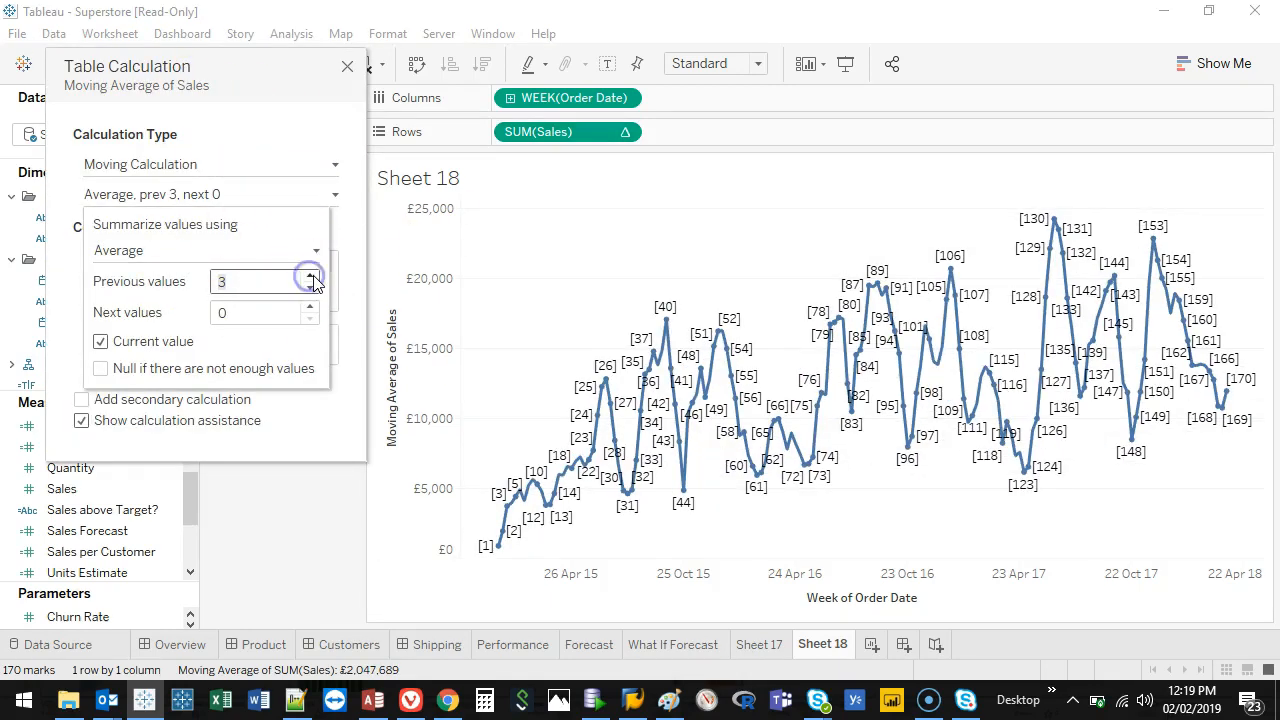
left_click(310, 275)
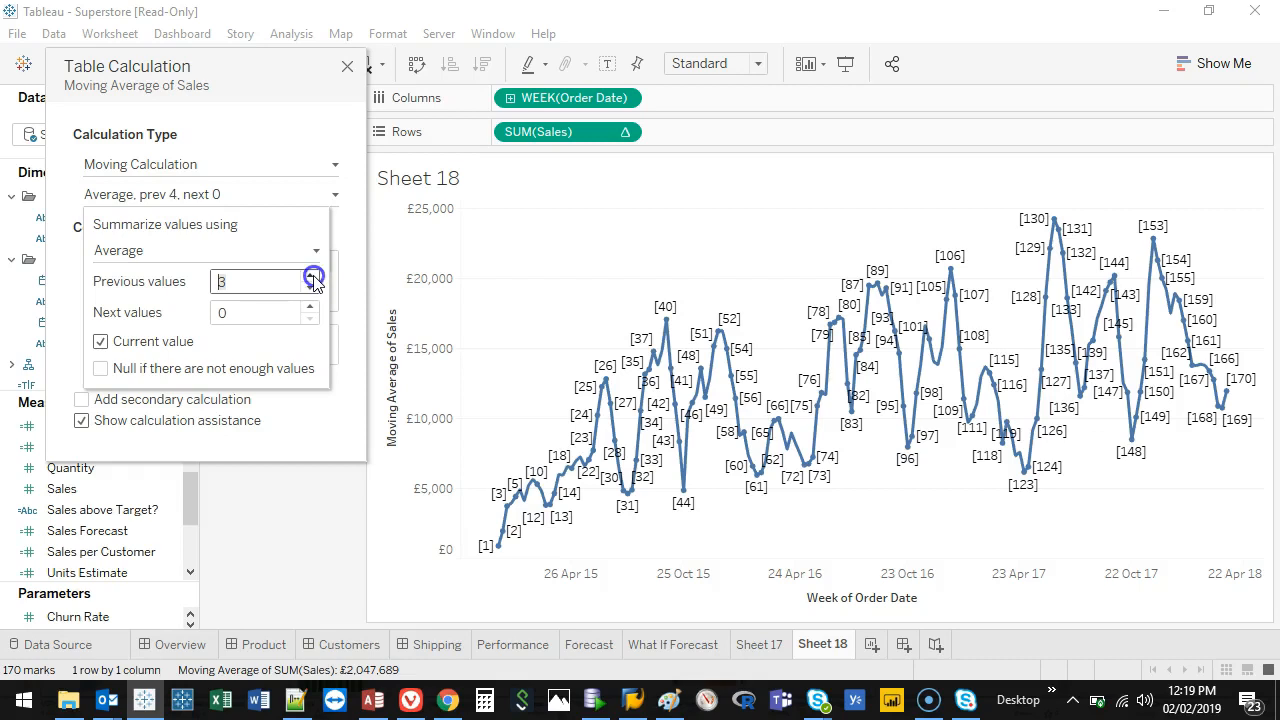
left_click(311, 275)
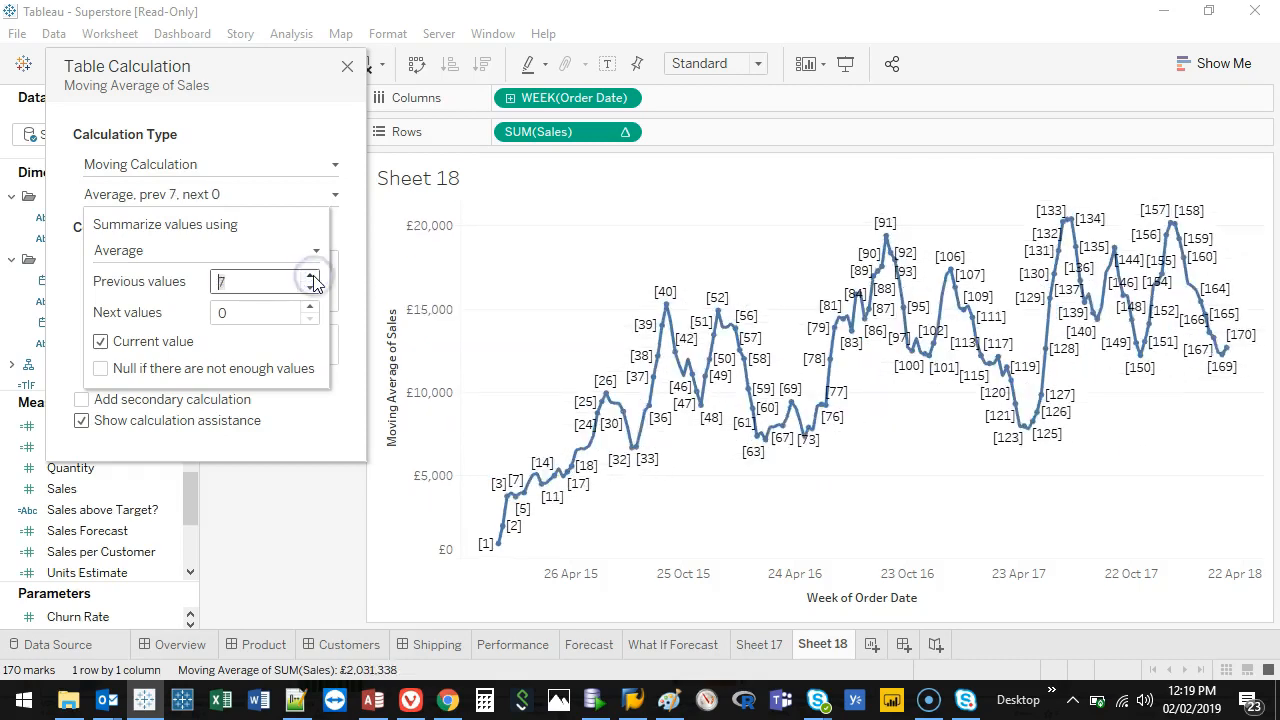
left_click(311, 275)
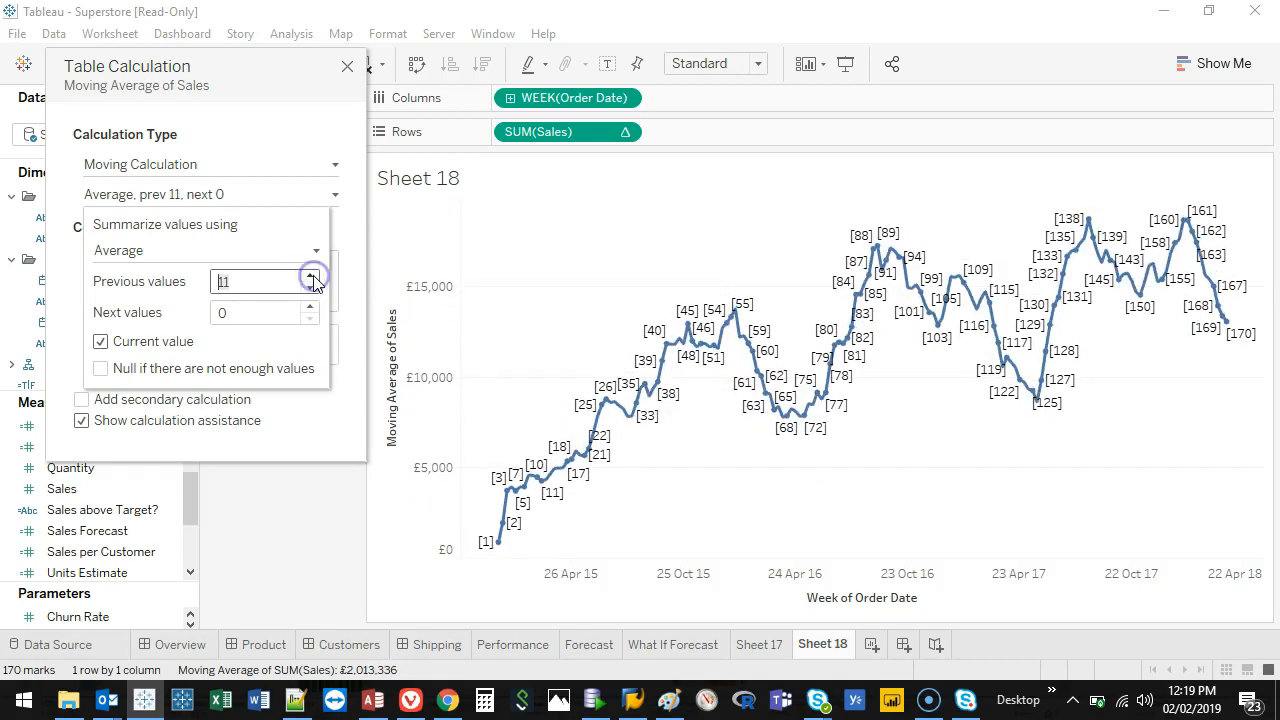
left_click(311, 275)
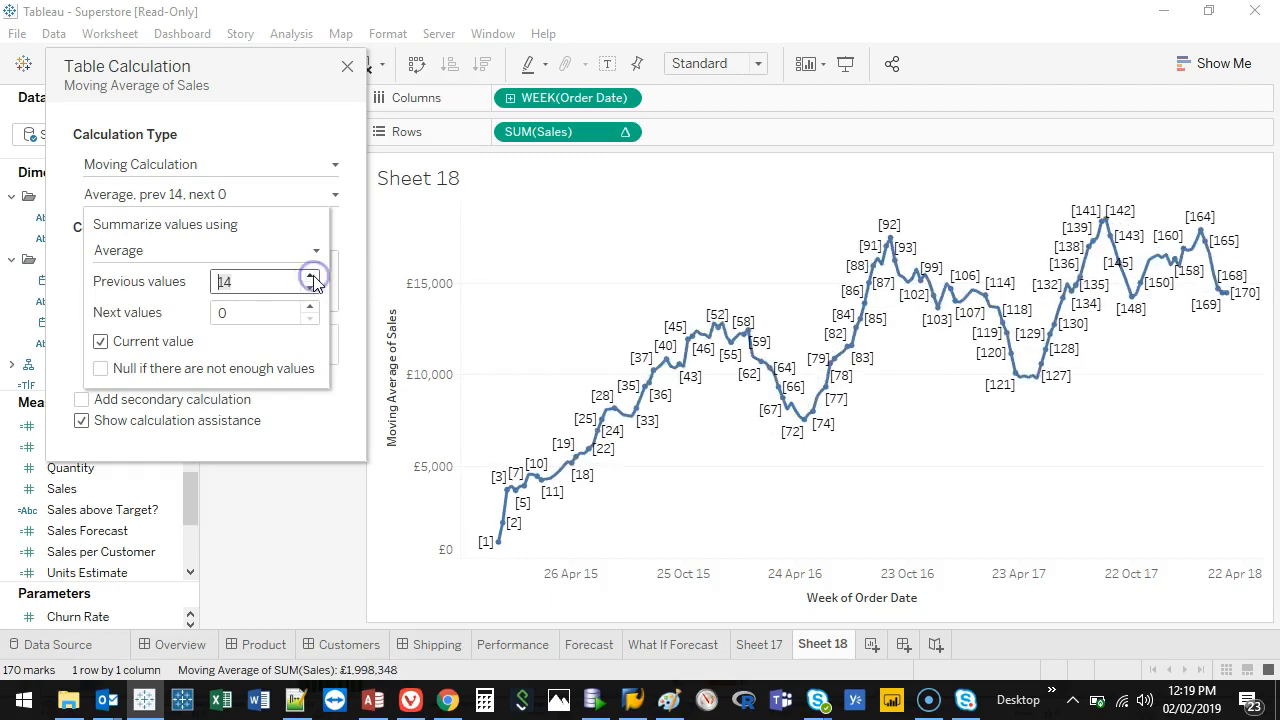
left_click(310, 275)
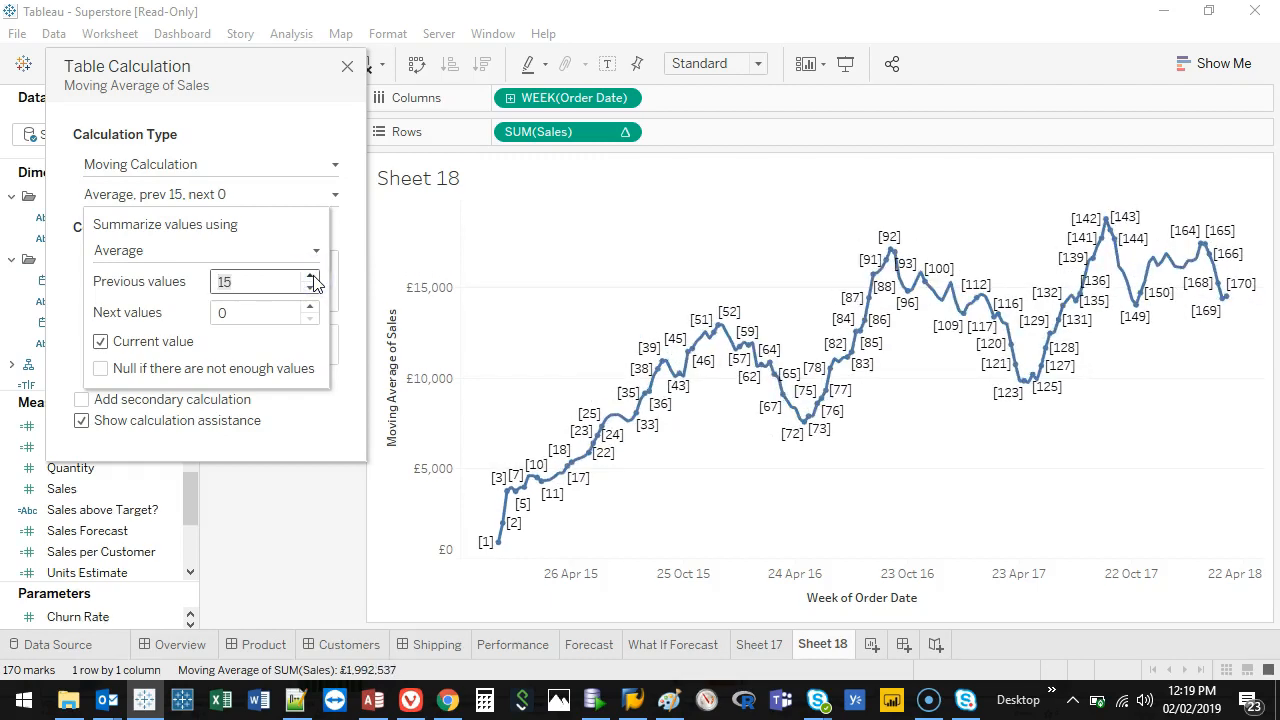
left_click(310, 276)
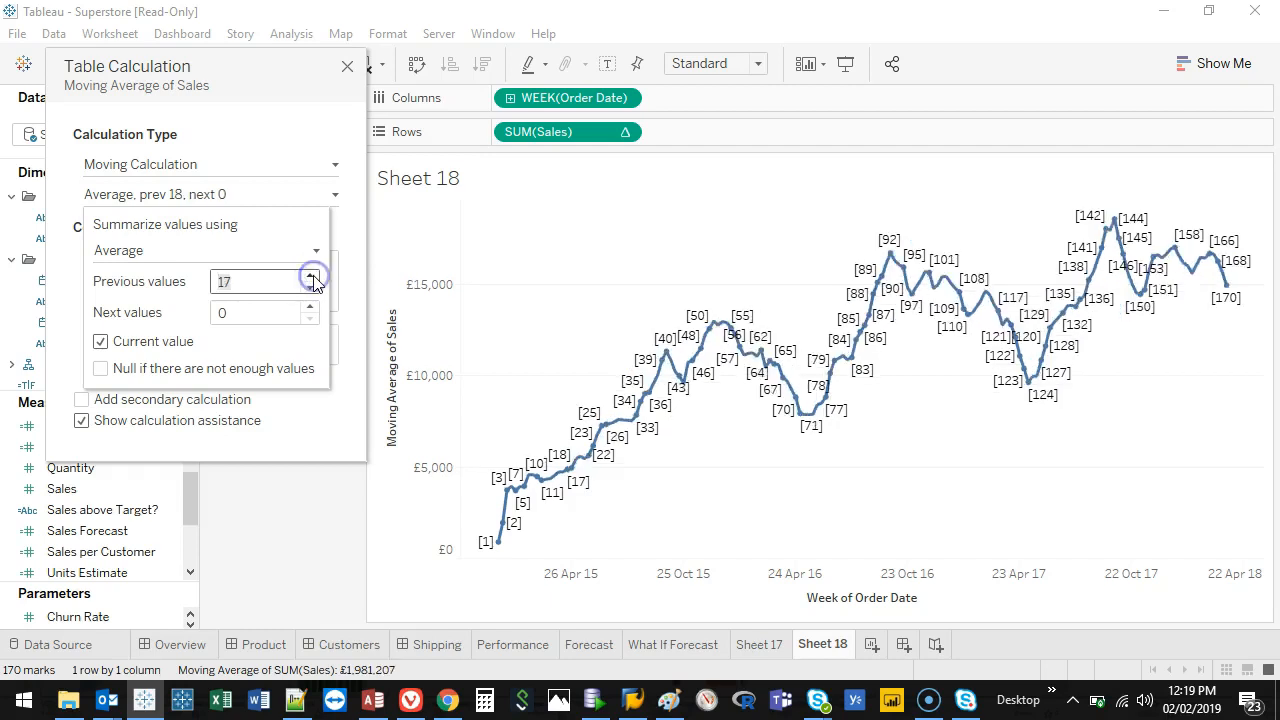
left_click(311, 275)
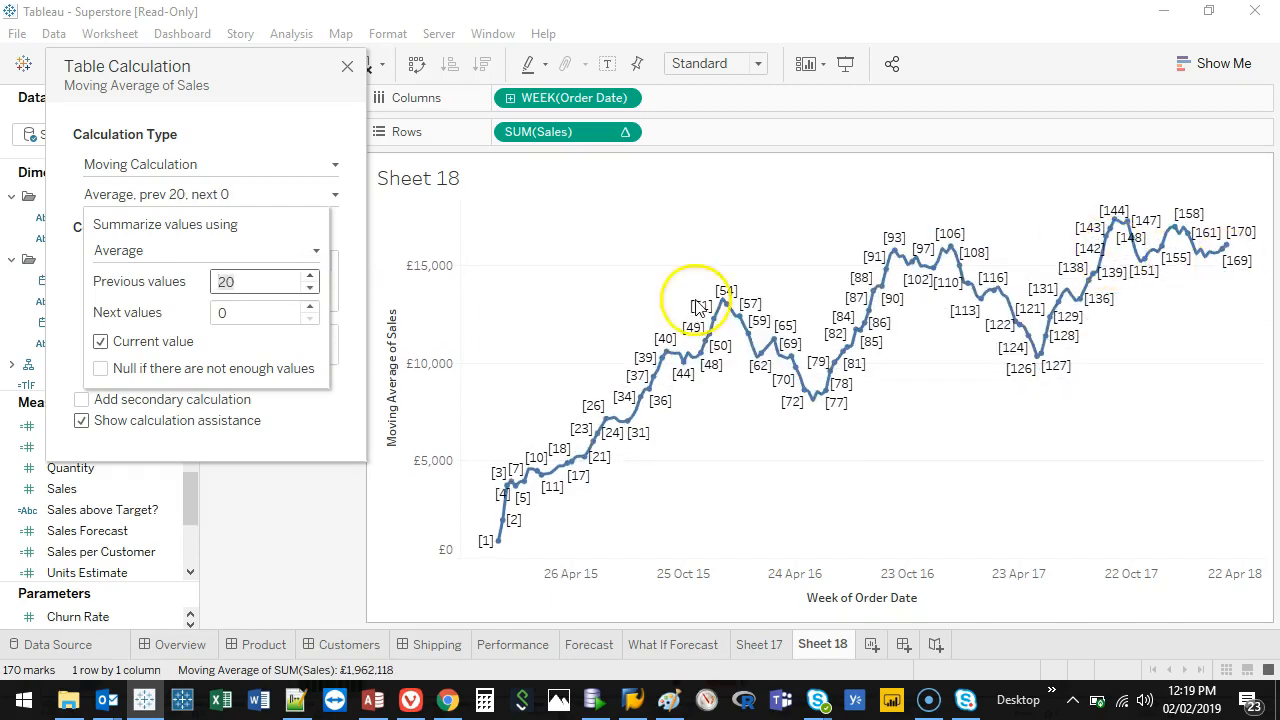
mouse_move(350, 60)
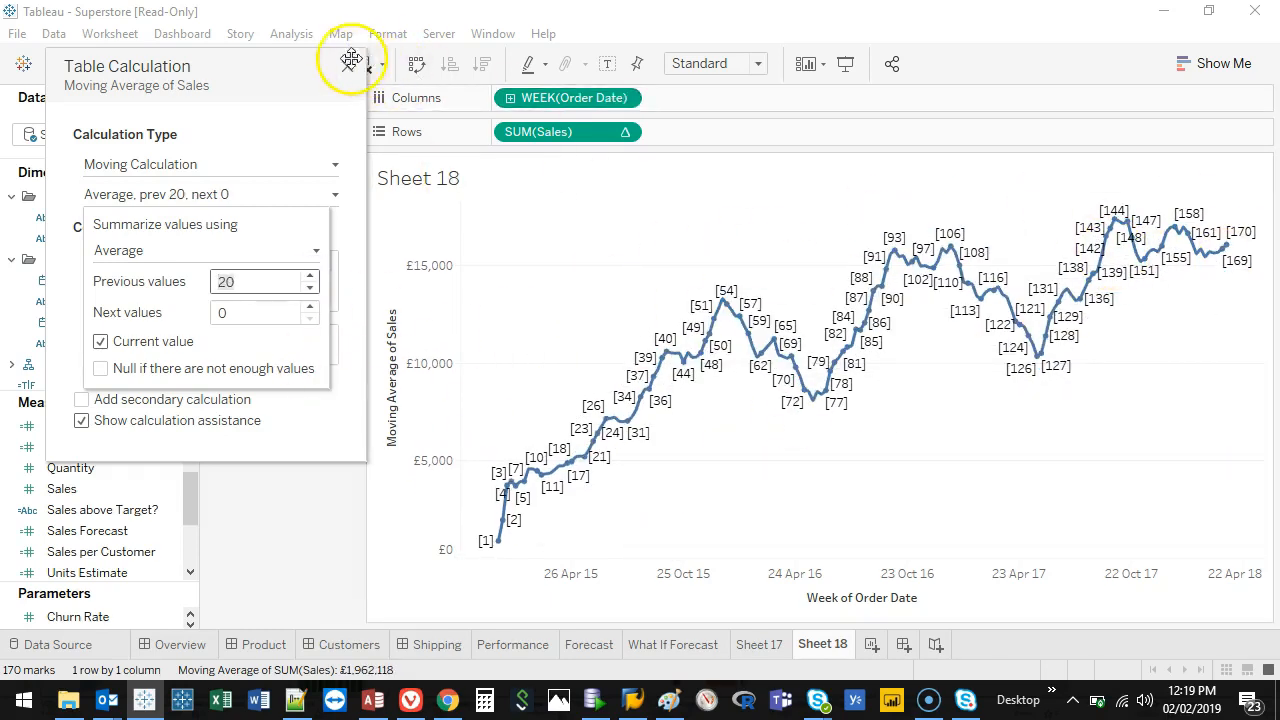
left_click(349, 71)
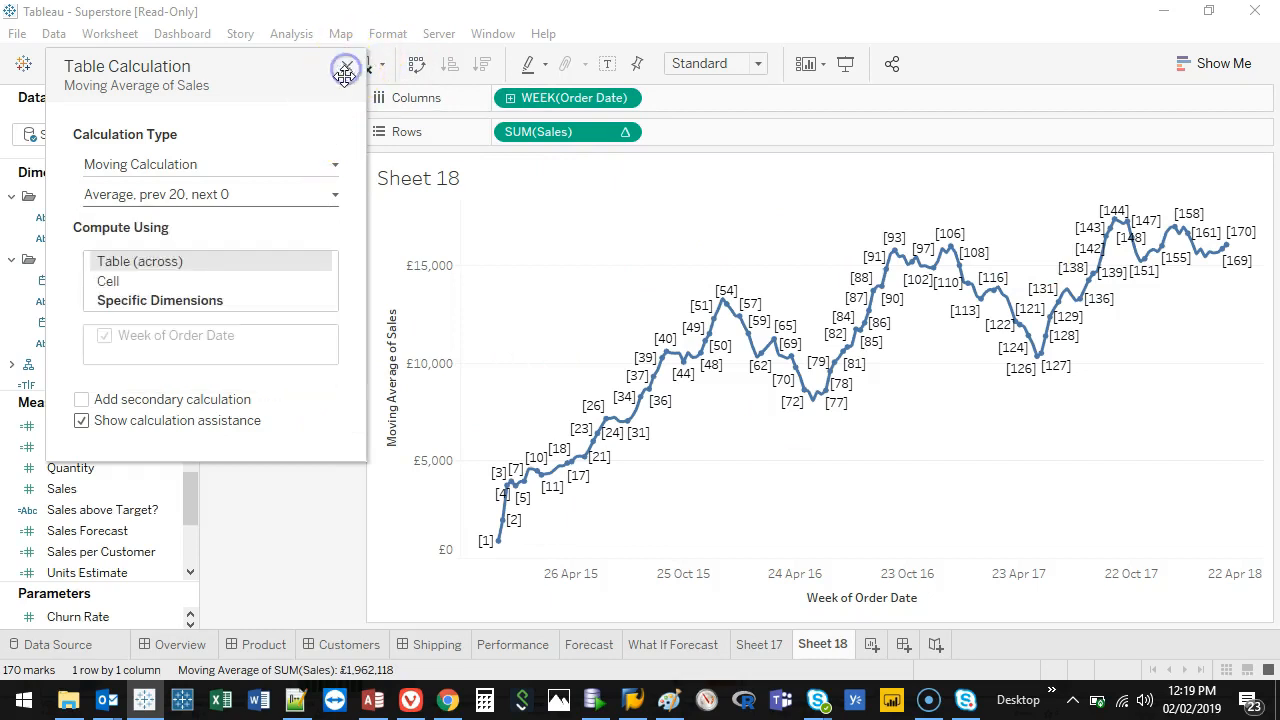
left_click(345, 71)
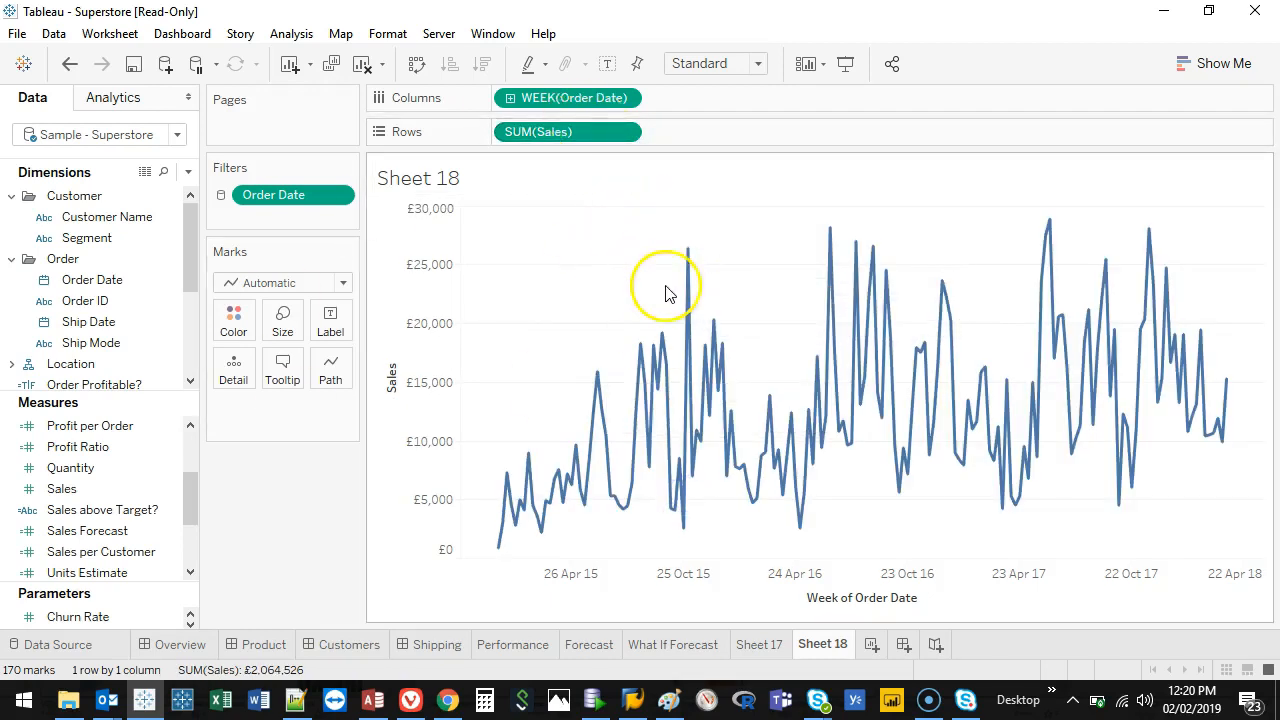
- Ctrl-drag the SUM(Sales) pill on Rows to place a duplicate beside it
left_click(560, 131)
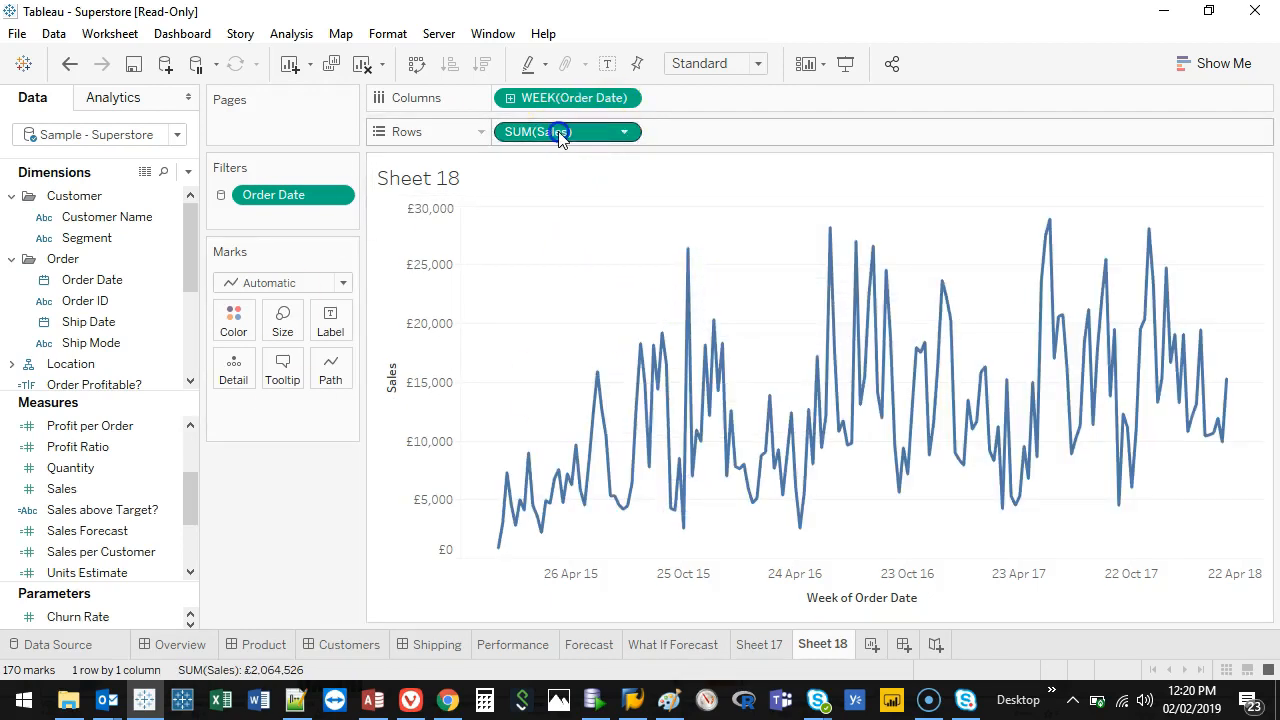
left_click_drag(538, 131, 695, 131)
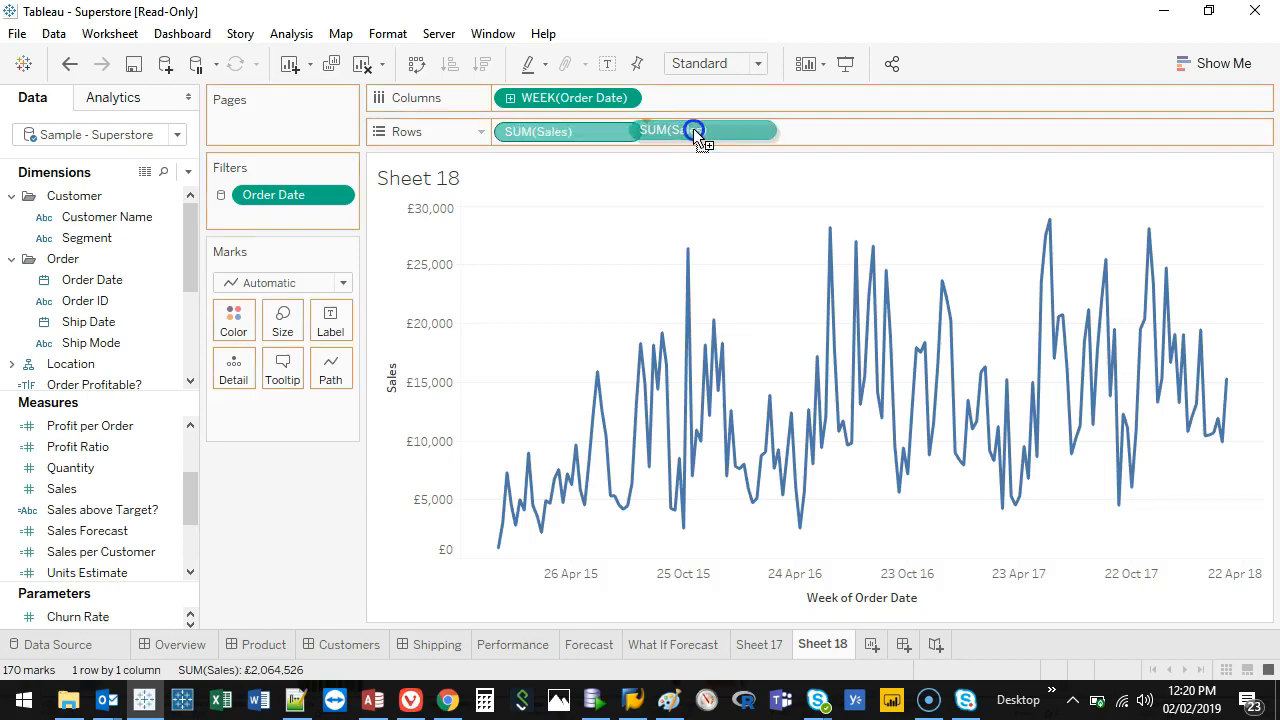
left_click(700, 131)
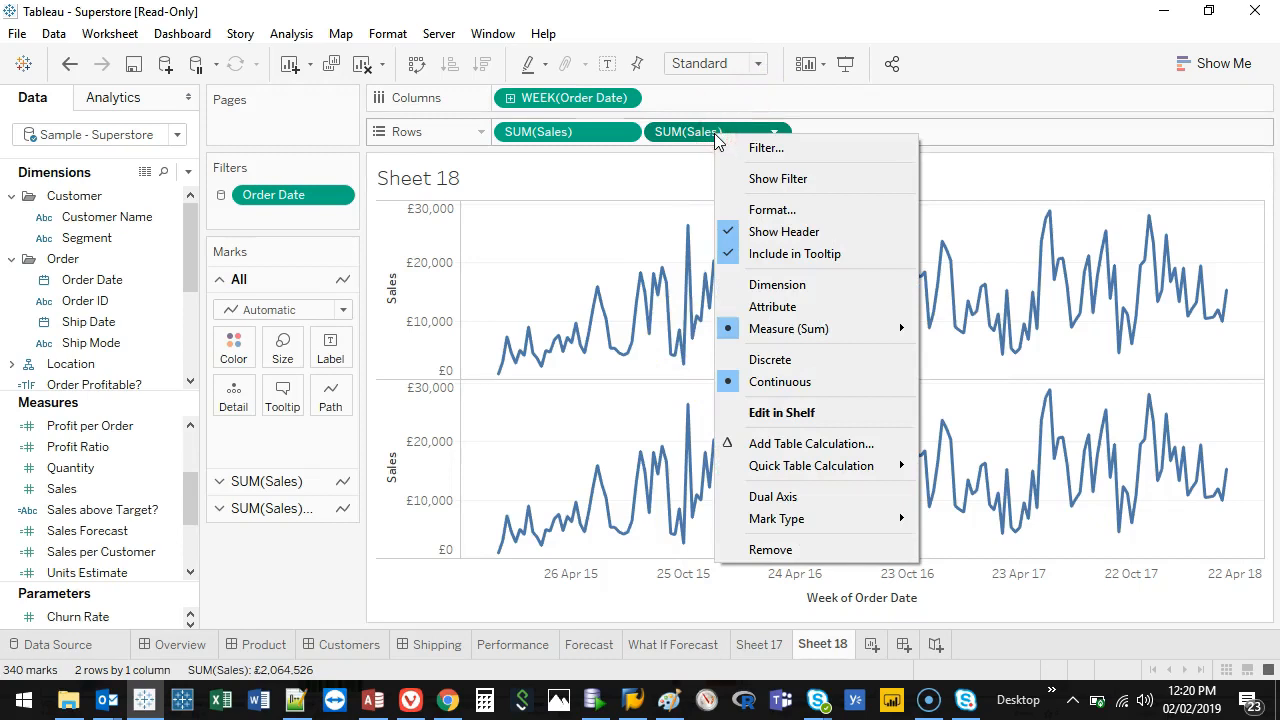
mouse_move(830, 549)
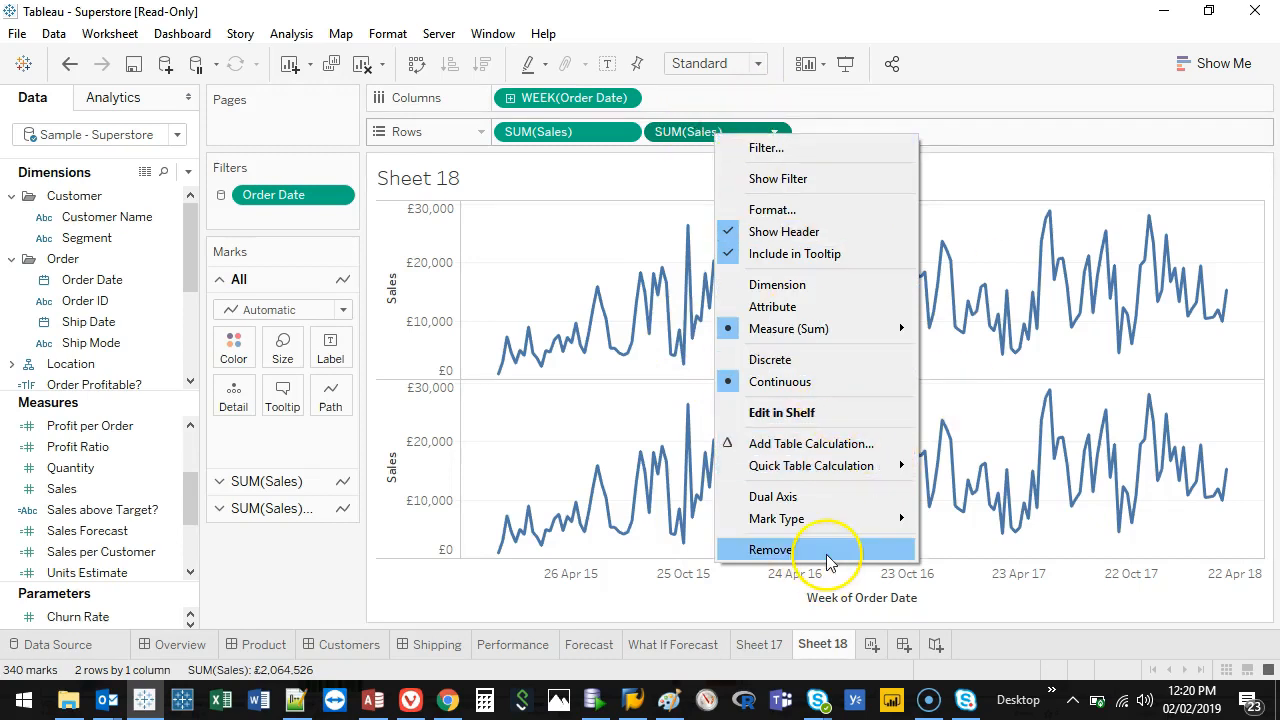
- Apply a Moving Average quick table calculation to the copied Sales over the previous 7 weeks
left_click(811, 465)
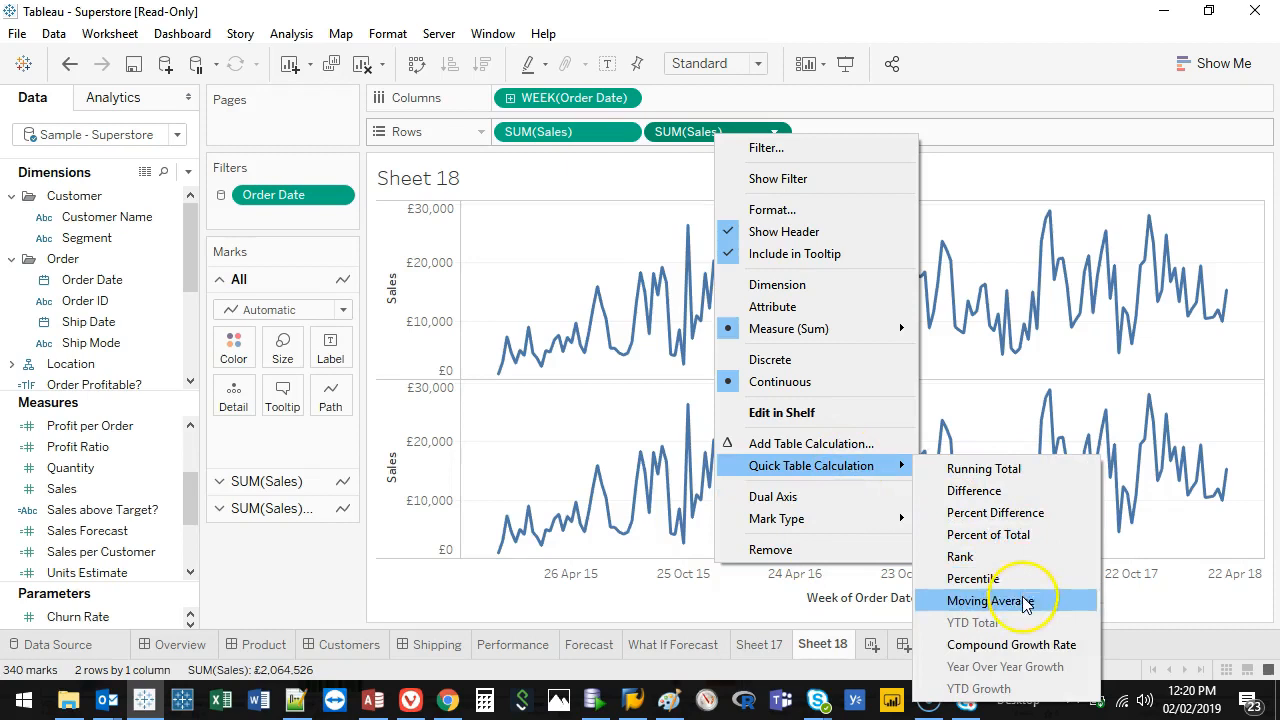
left_click(988, 600)
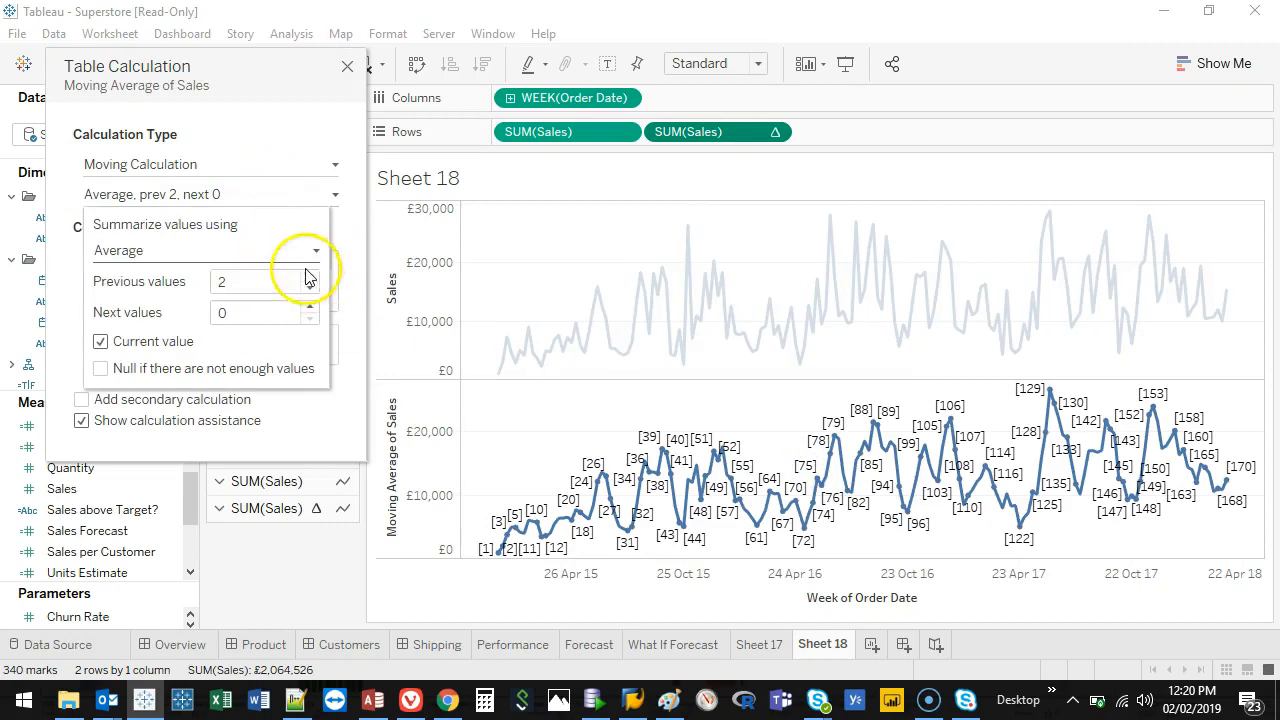
left_click(309, 275)
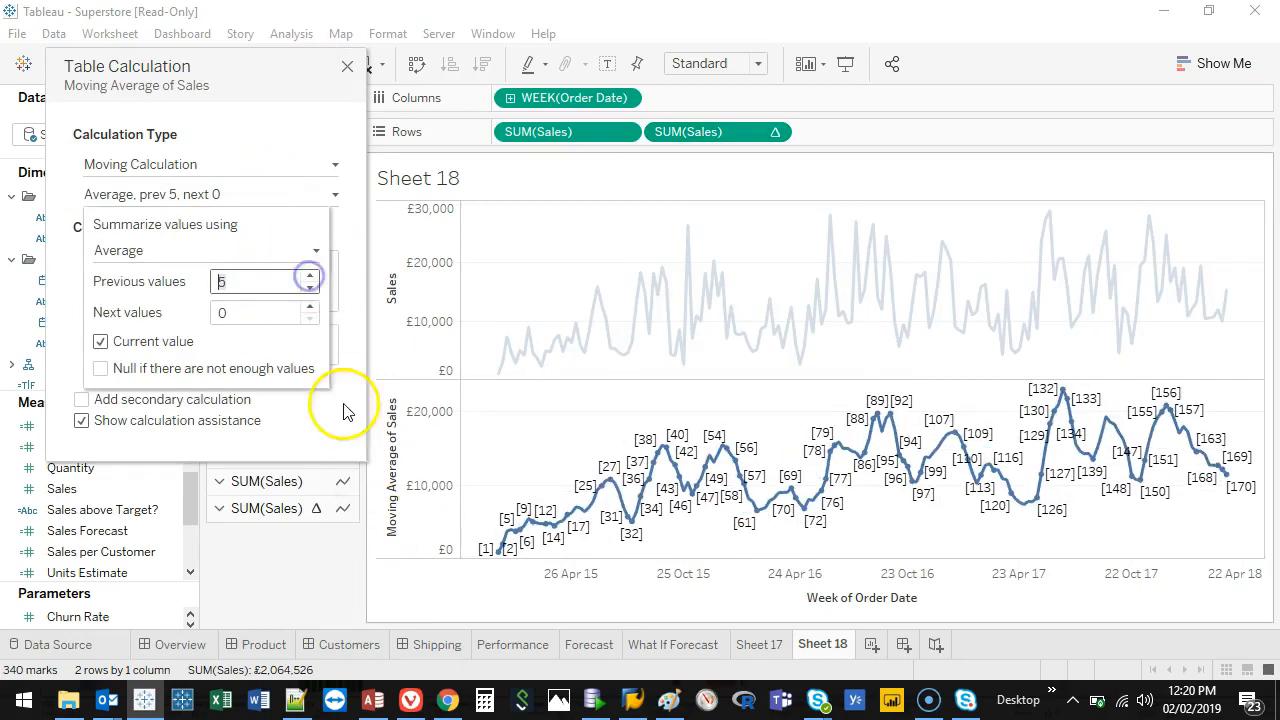
left_click(309, 276)
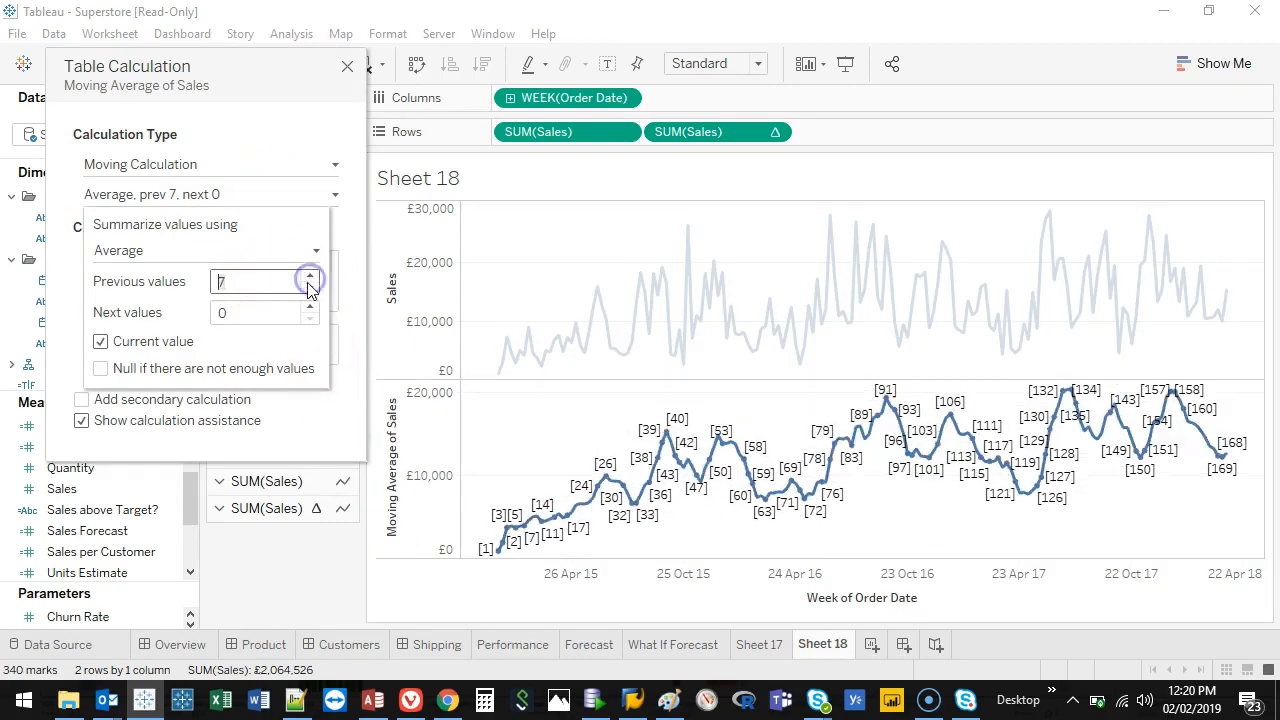
left_click(348, 66)
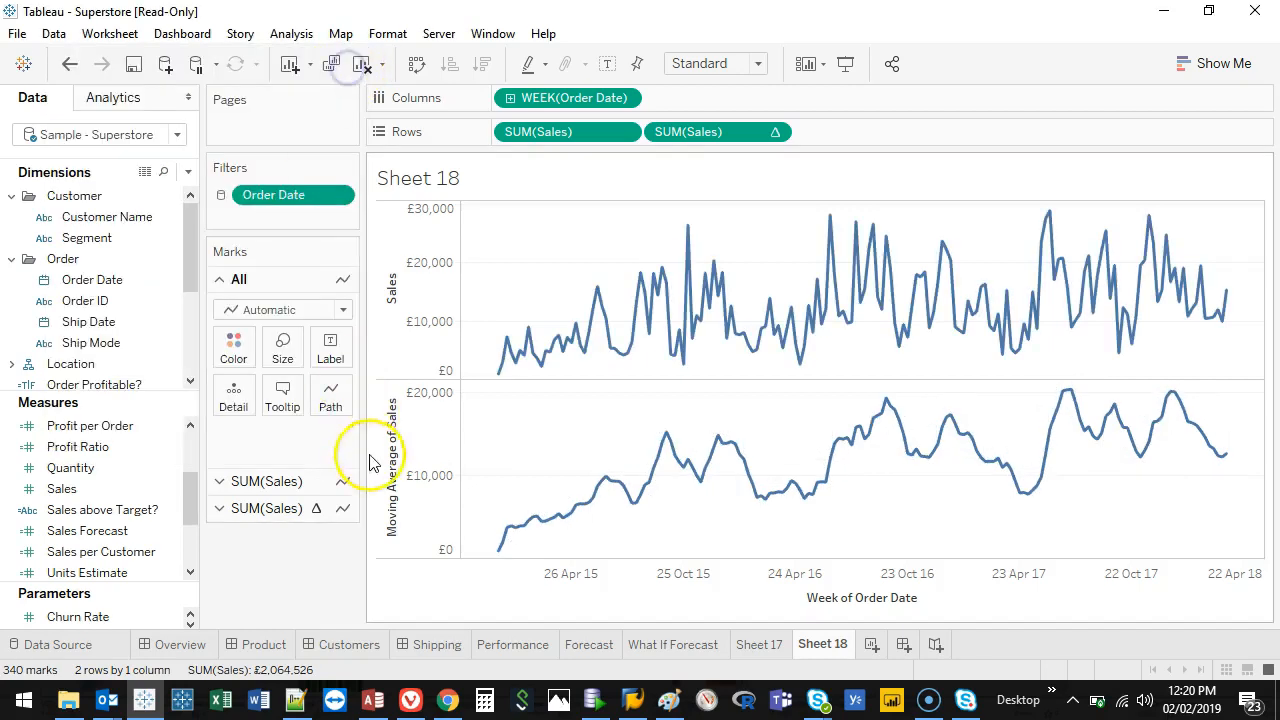
left_click(730, 131)
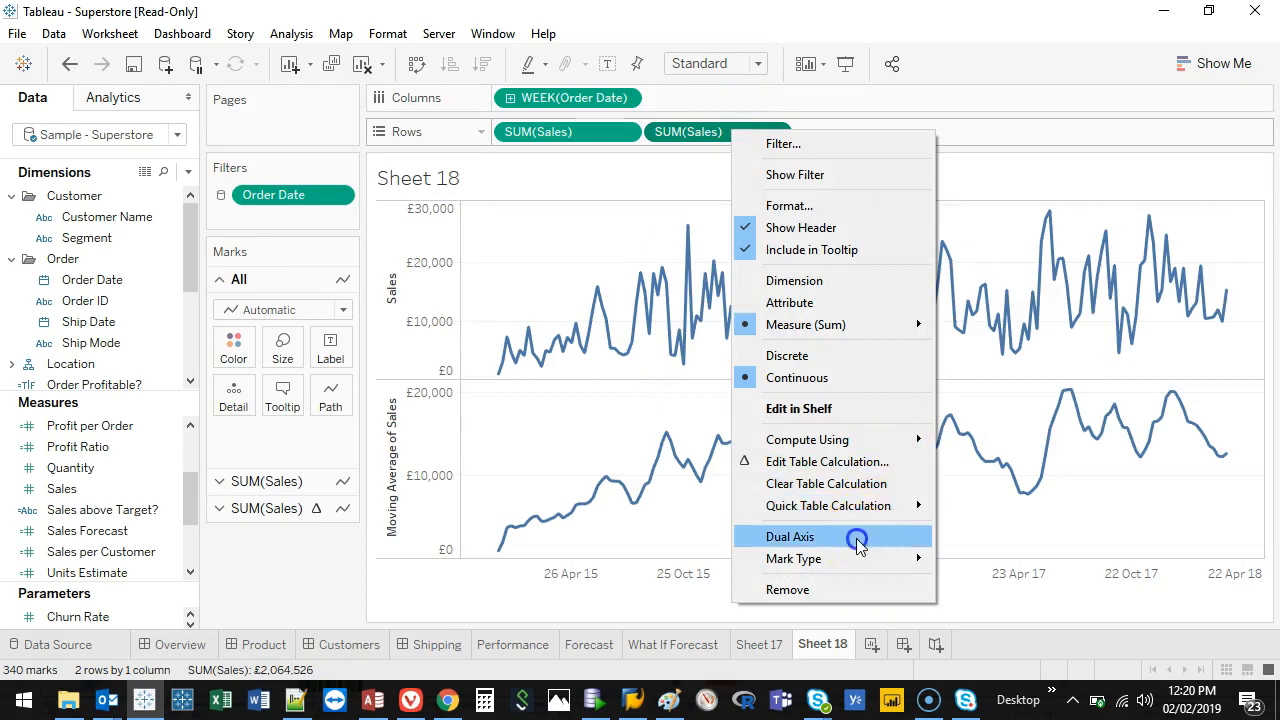
- Make the second SUM(Sales) pill a Dual Axis, overlaying both sales charts
left_click(789, 536)
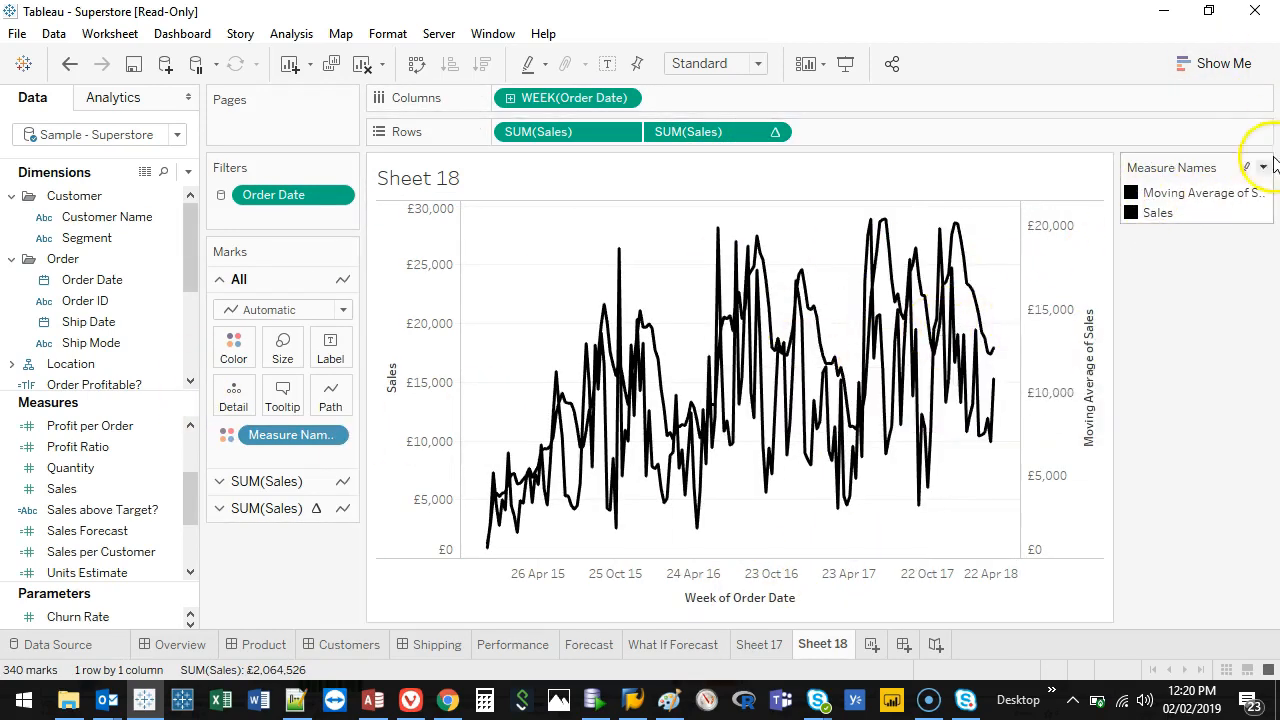
left_click(280, 434)
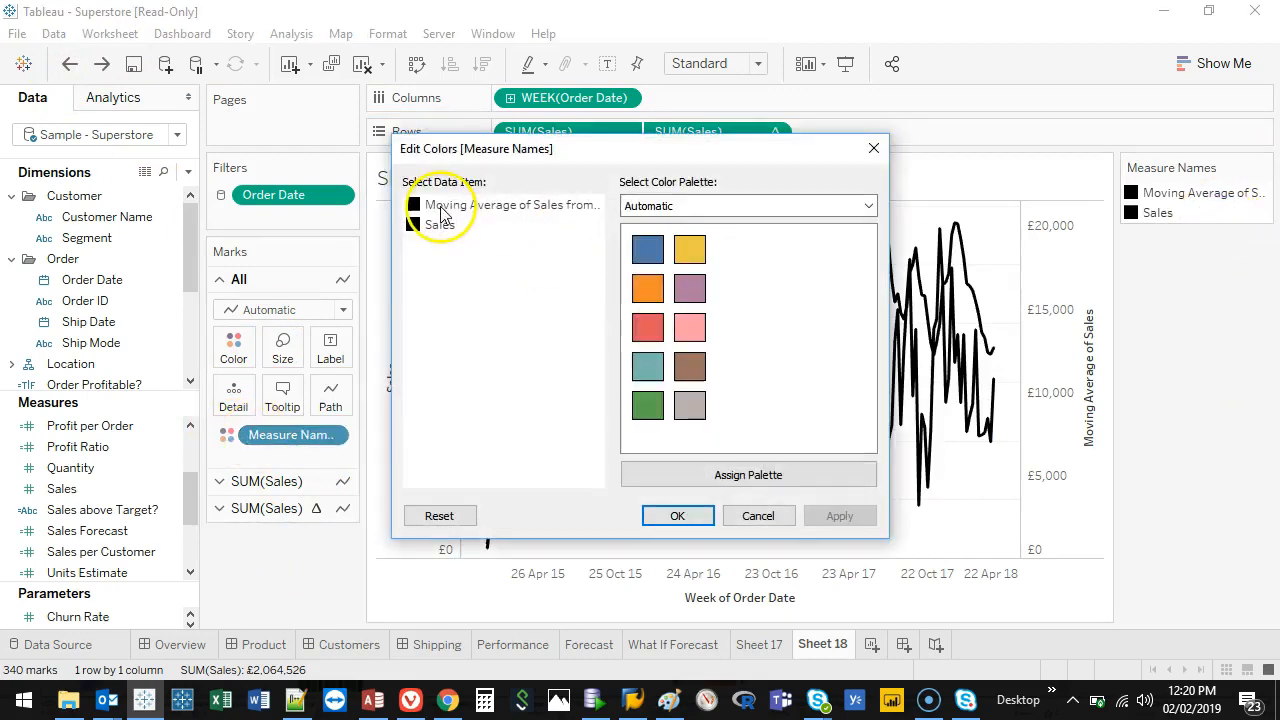
- In Edit Colors, set Moving Average to red and Sales to the Gray palette
left_click(513, 204)
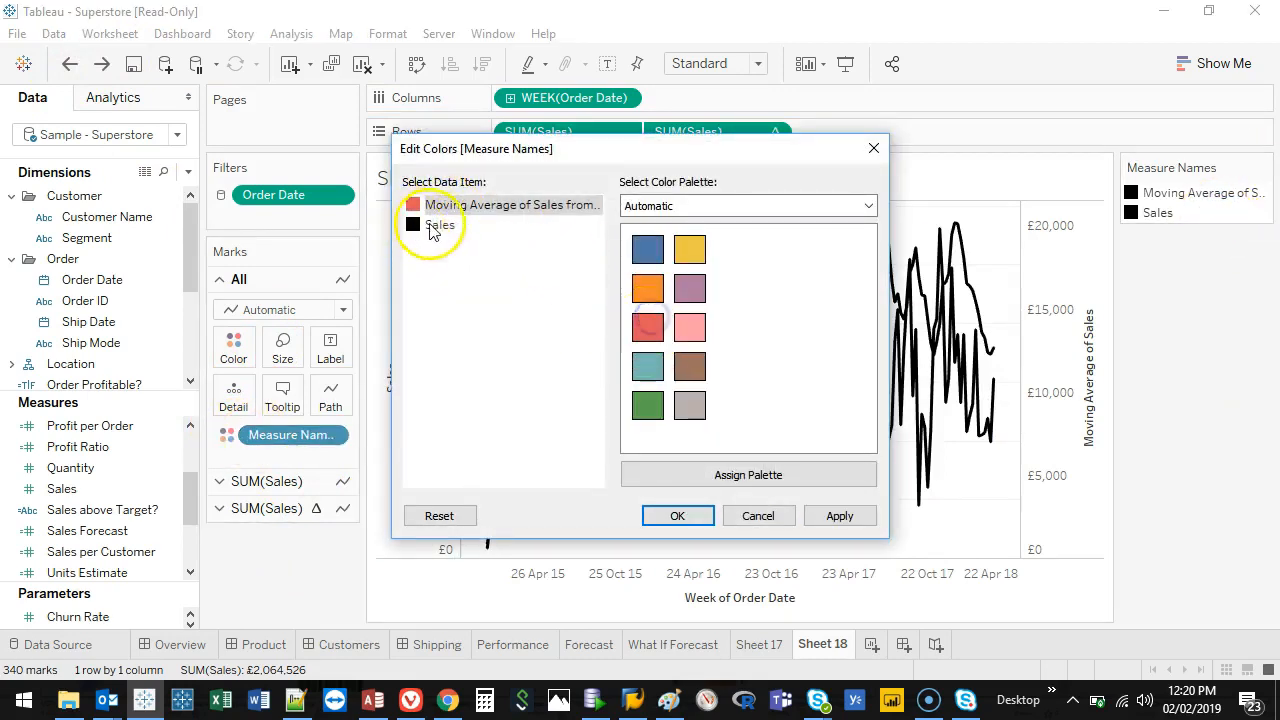
left_click(866, 205)
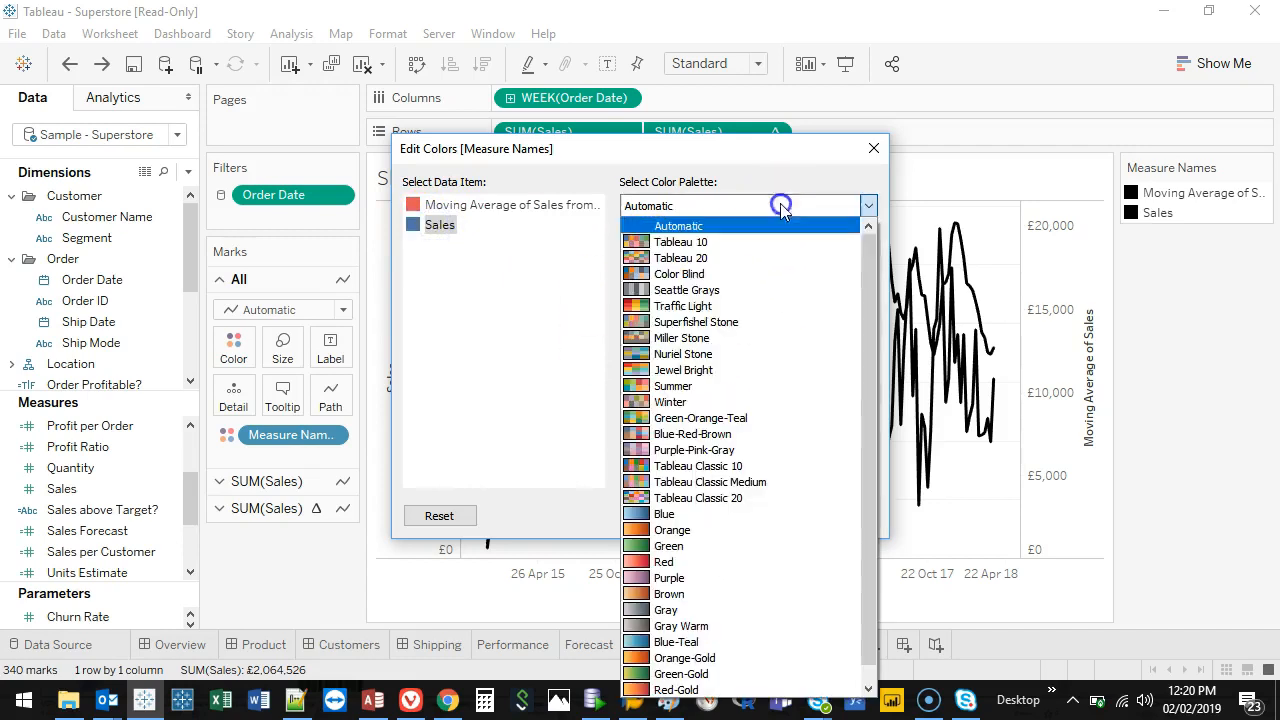
left_click(697, 257)
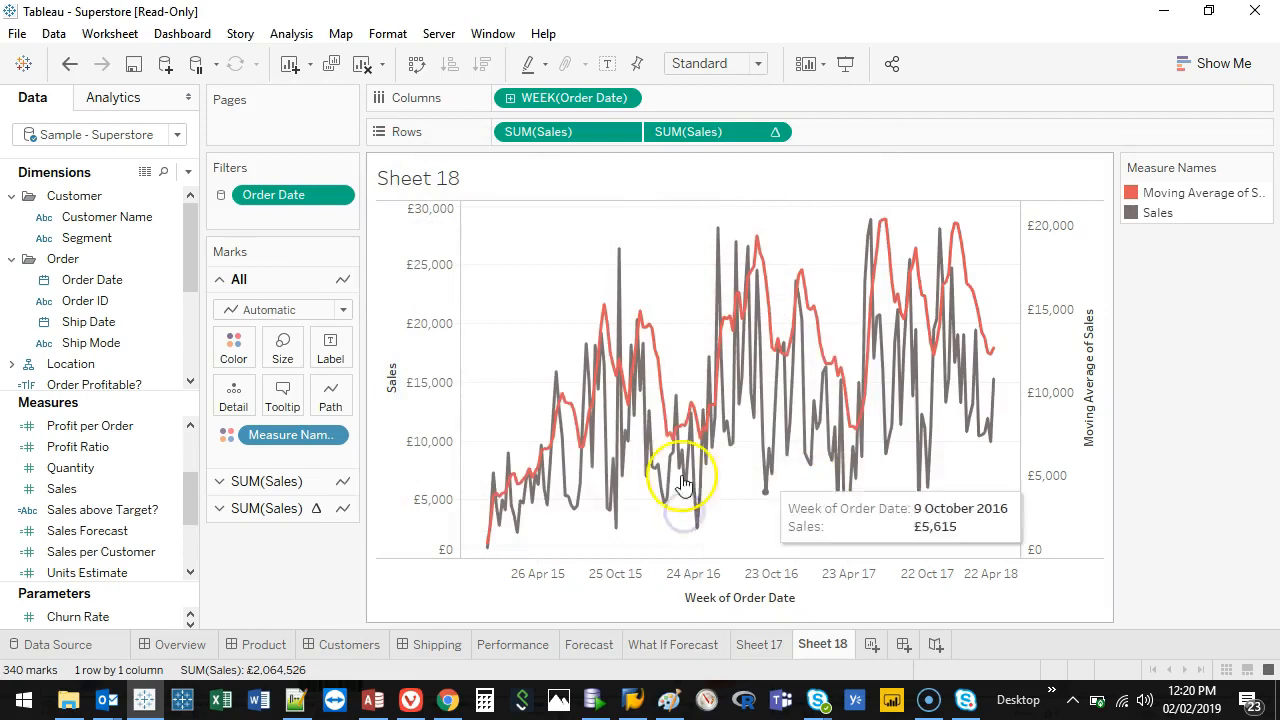
mouse_move(620, 415)
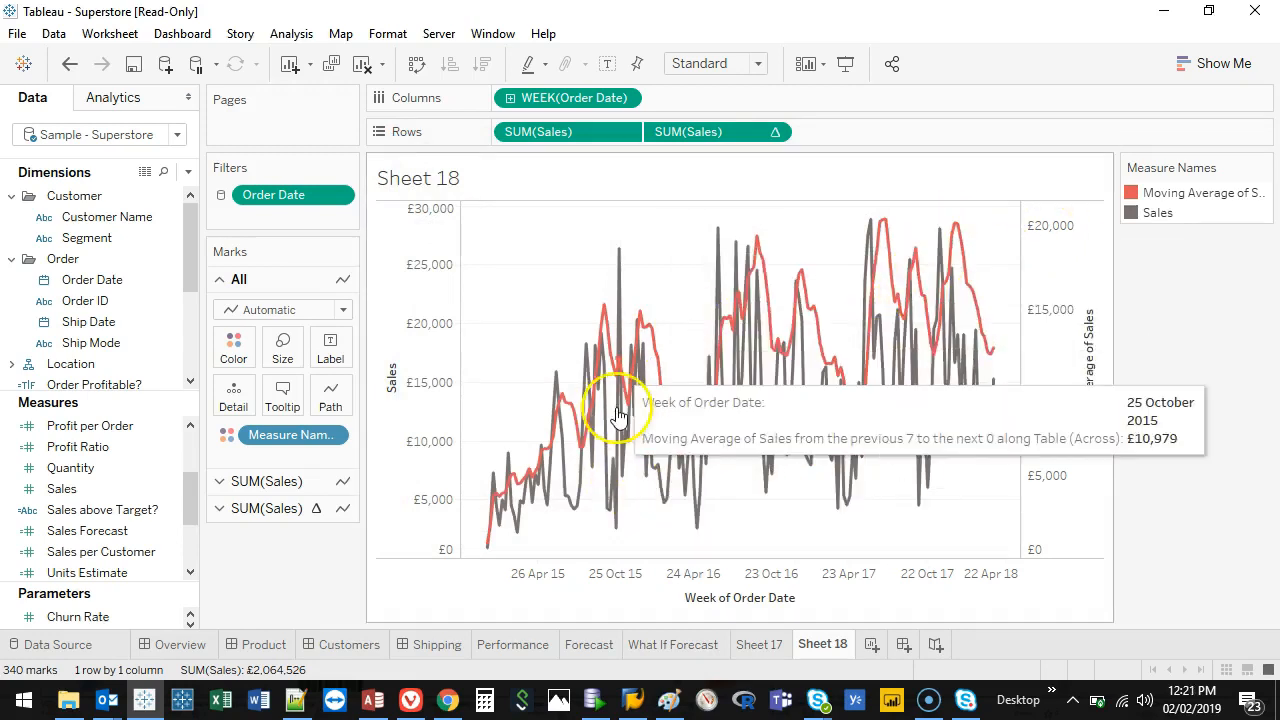
mouse_move(873, 485)
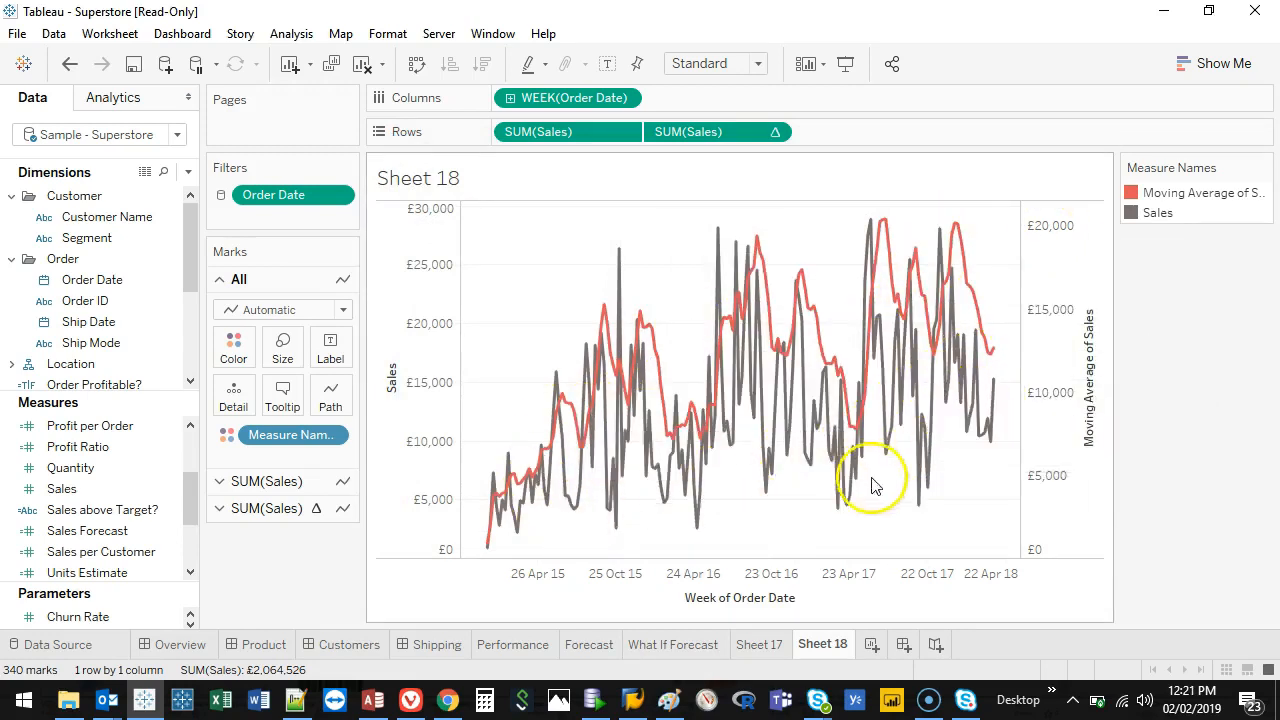
mouse_move(650, 378)
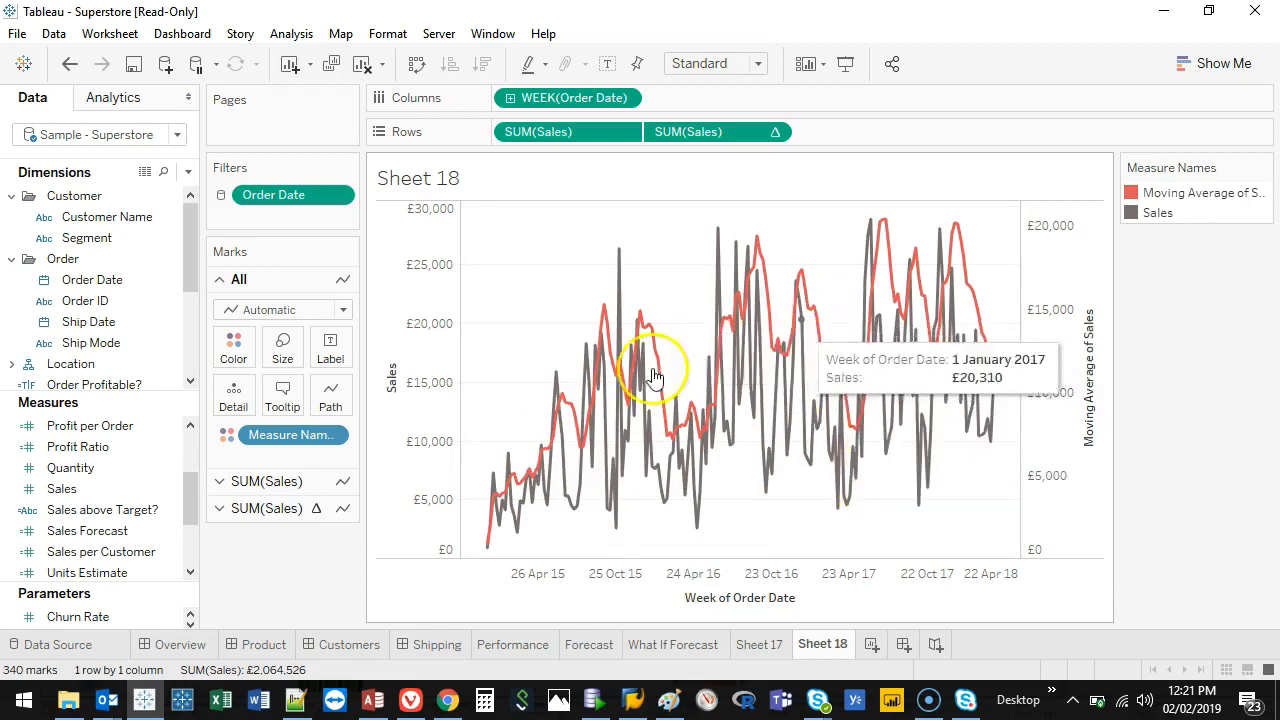
mouse_move(978, 334)
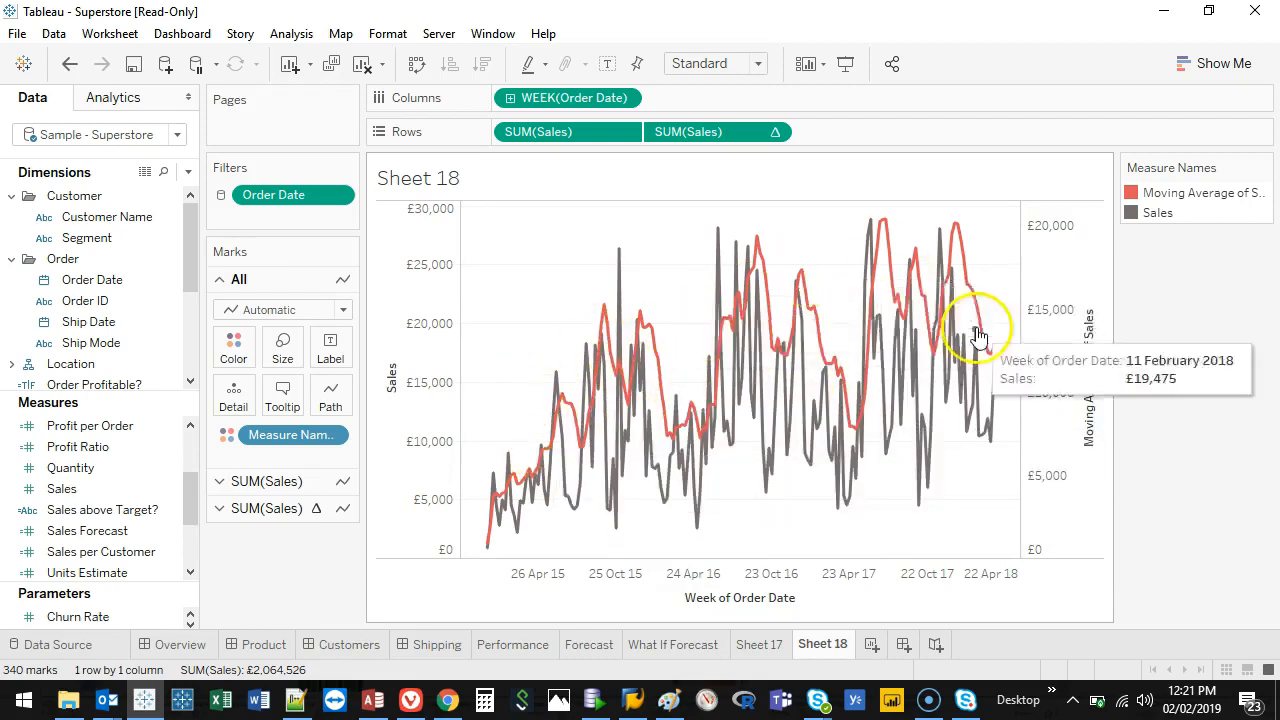
mouse_move(568, 131)
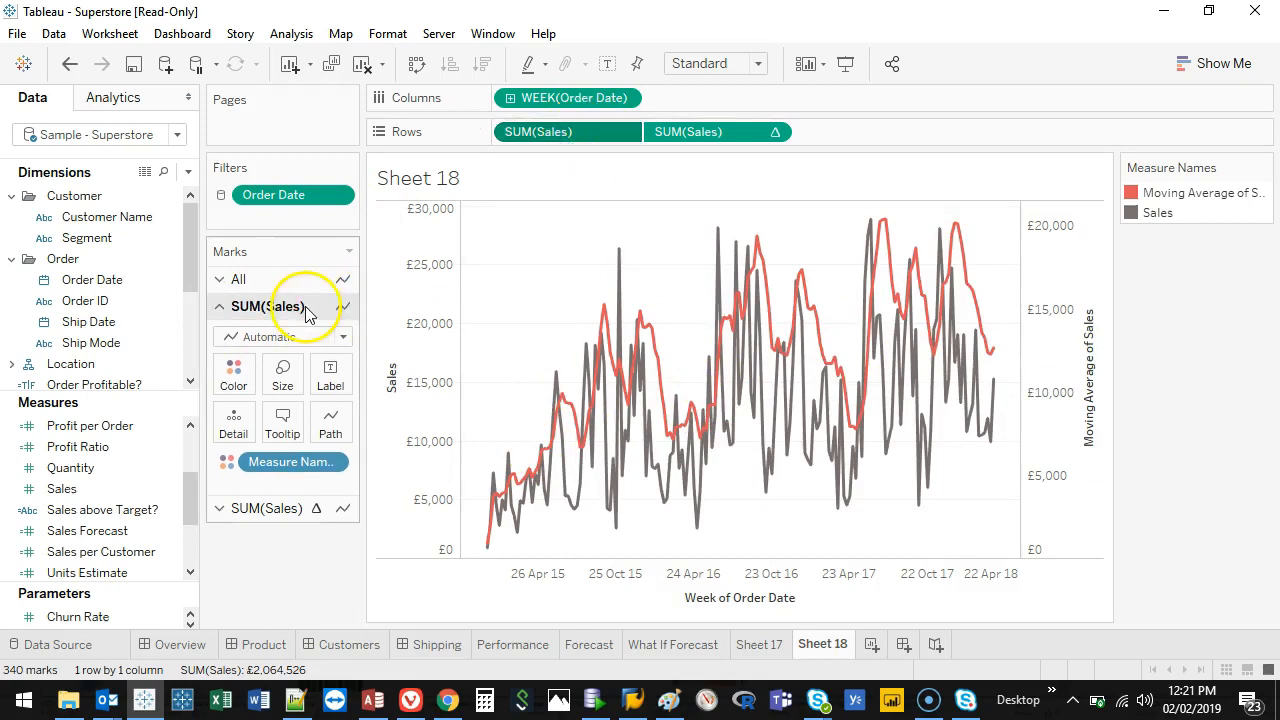
- Lower the SUM(Sales) line's colour opacity to about 48%
left_click(233, 372)
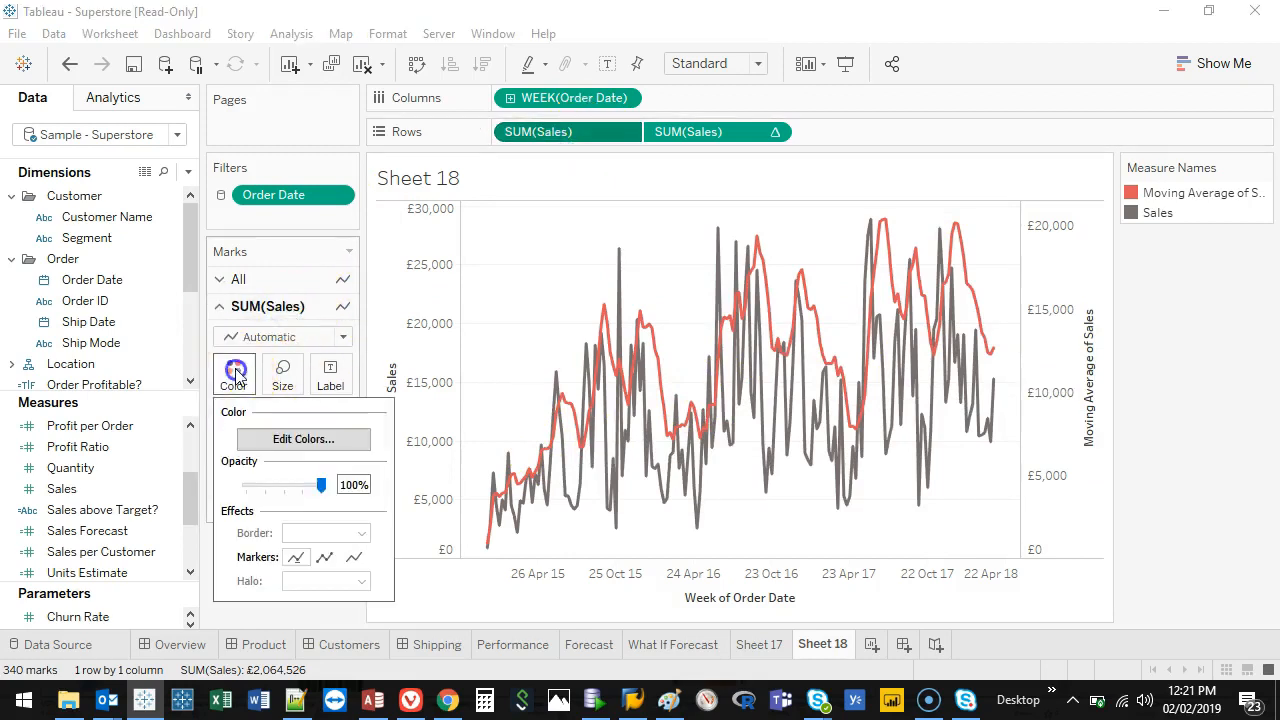
left_click_drag(320, 485, 282, 485)
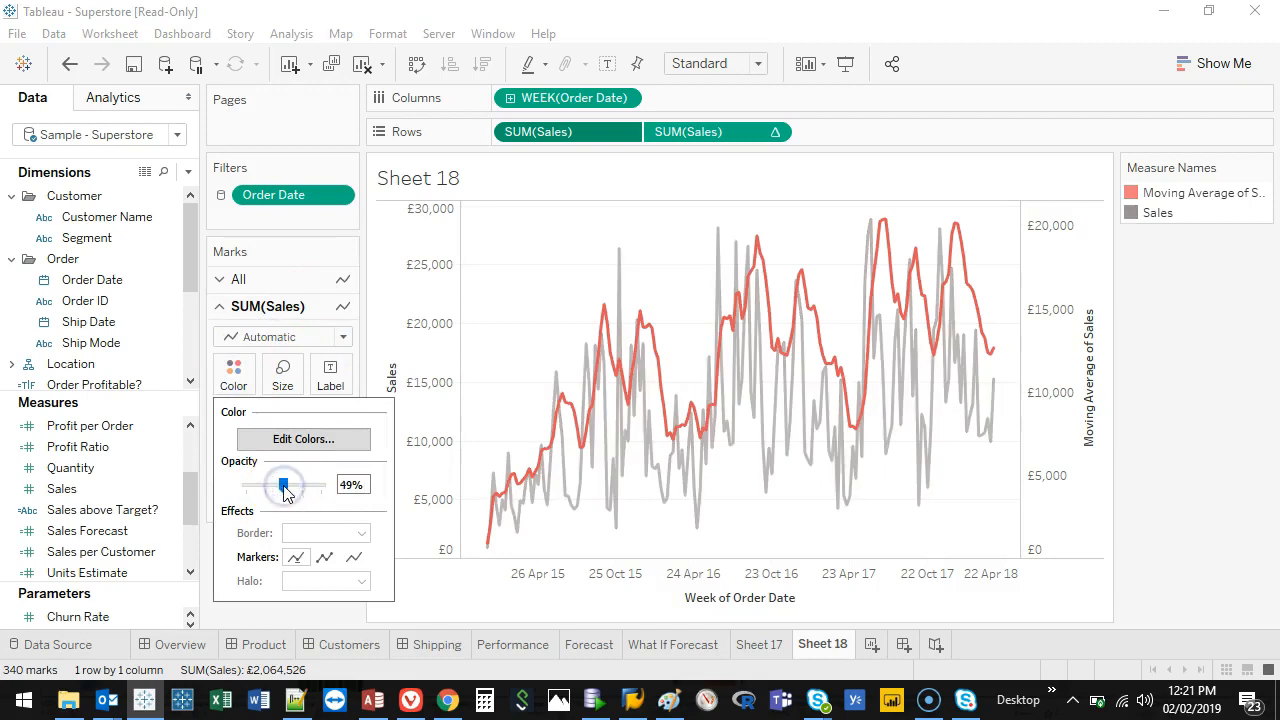
left_click_drag(284, 486, 282, 486)
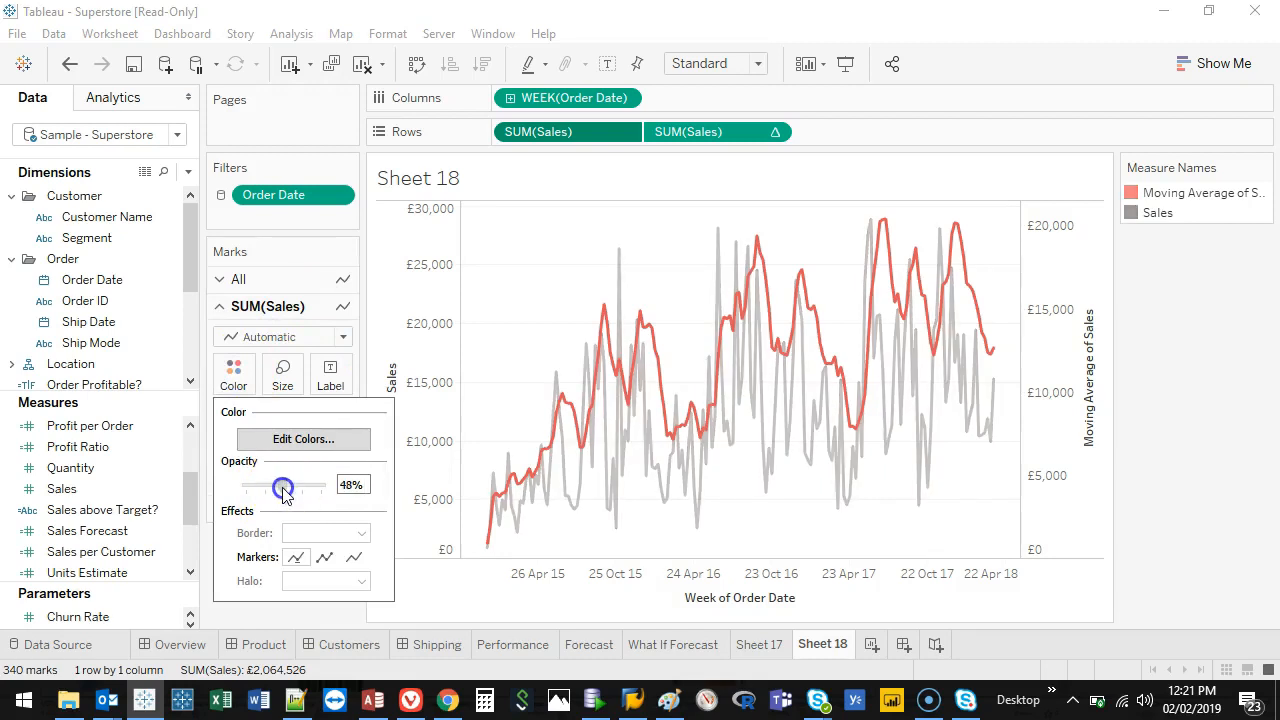
left_click(548, 298)
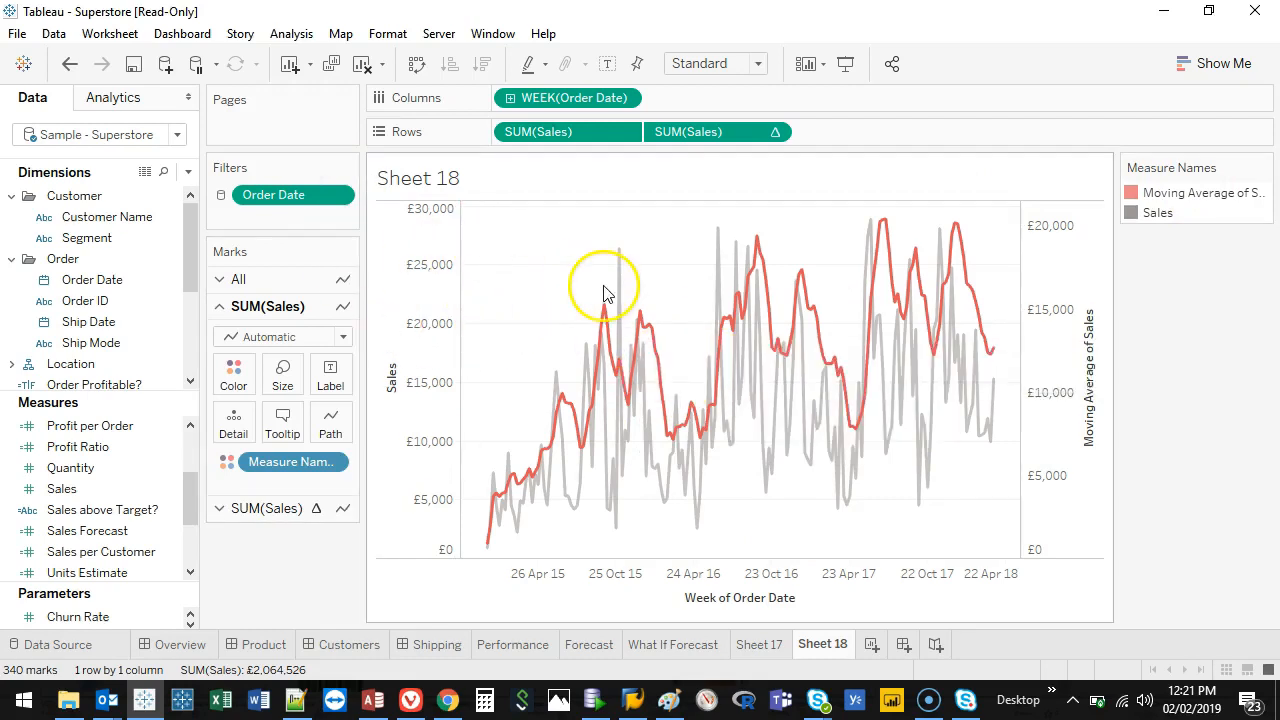
mouse_move(505, 290)
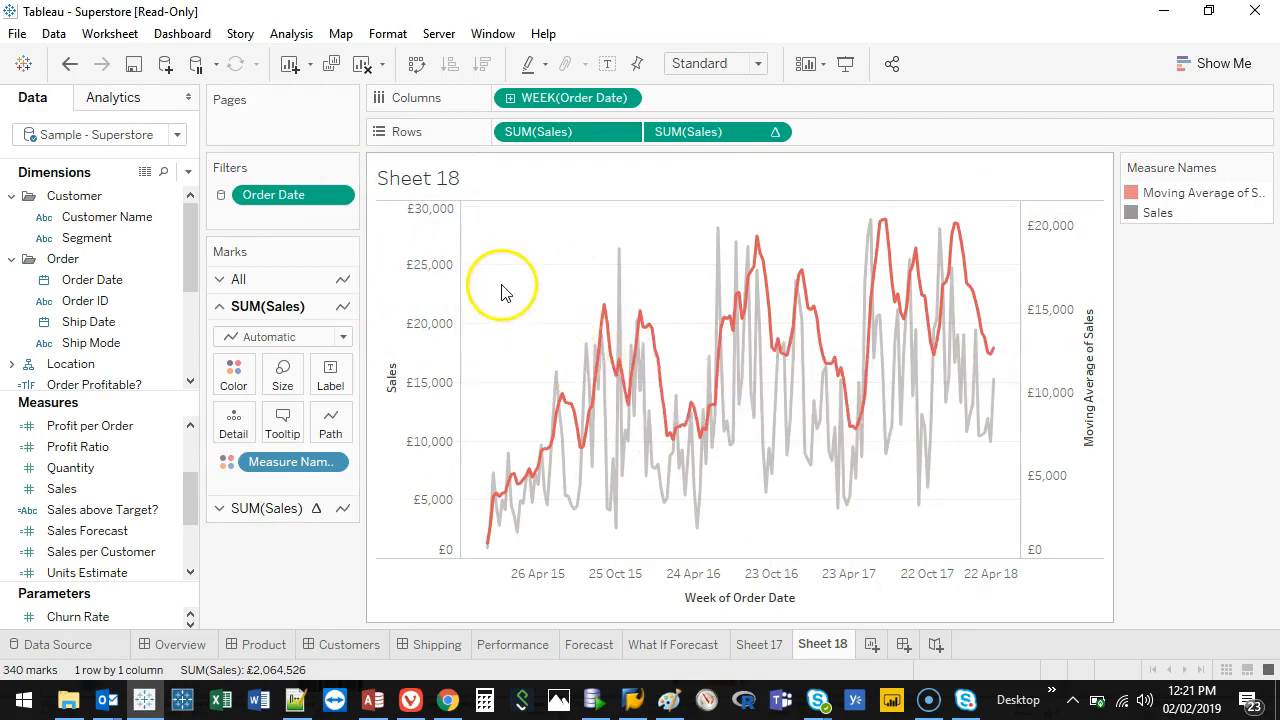
mouse_move(650, 302)
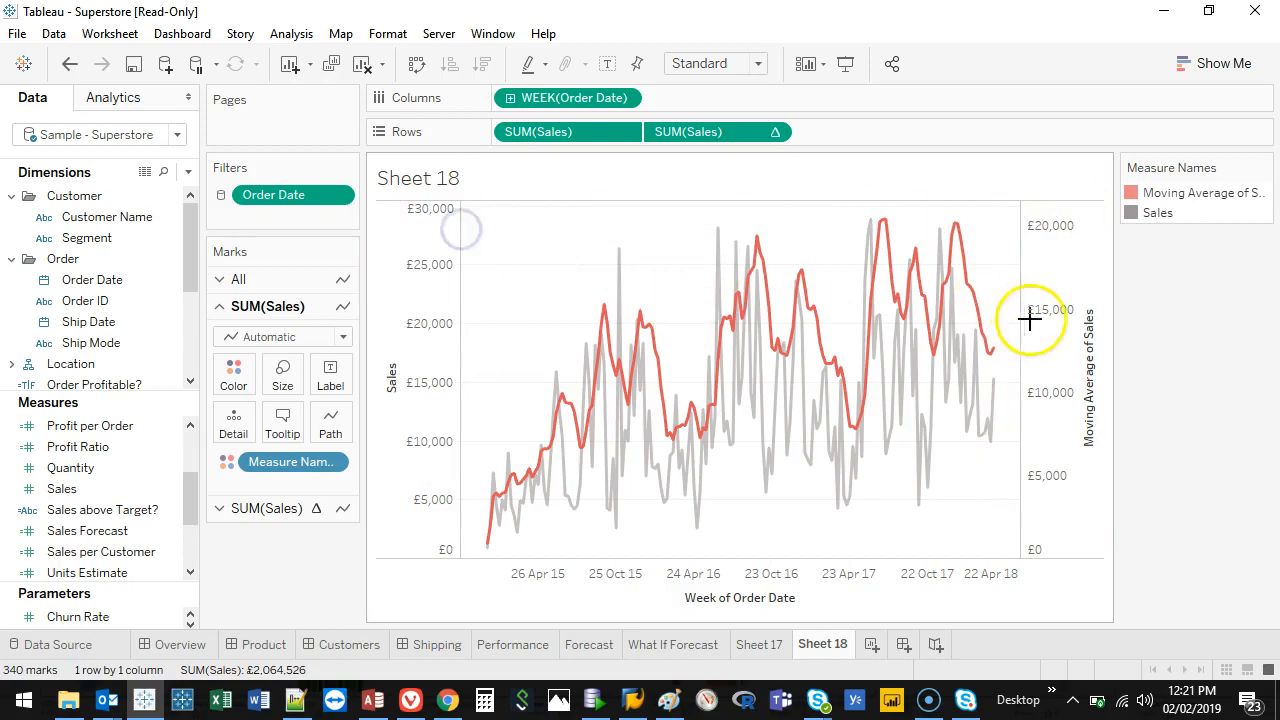
- Synchronize the right-hand Moving Average axis with the Sales axis
right_click(1030, 320)
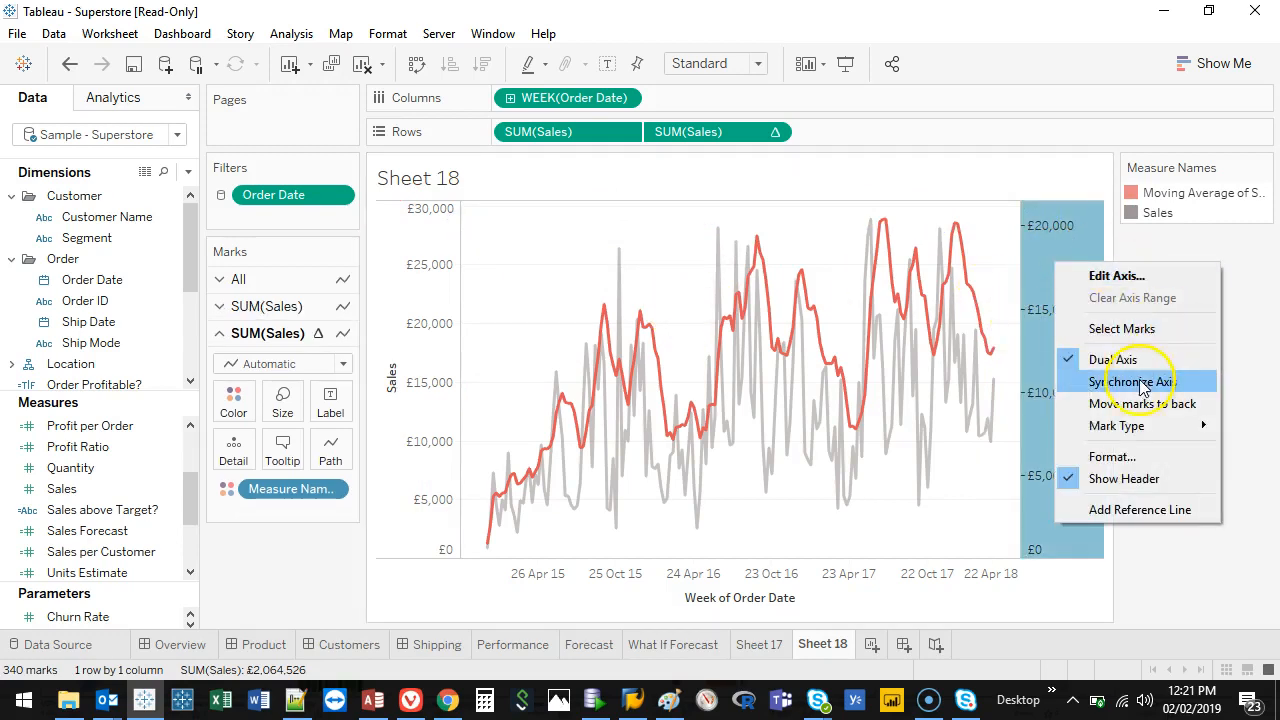
left_click(1135, 381)
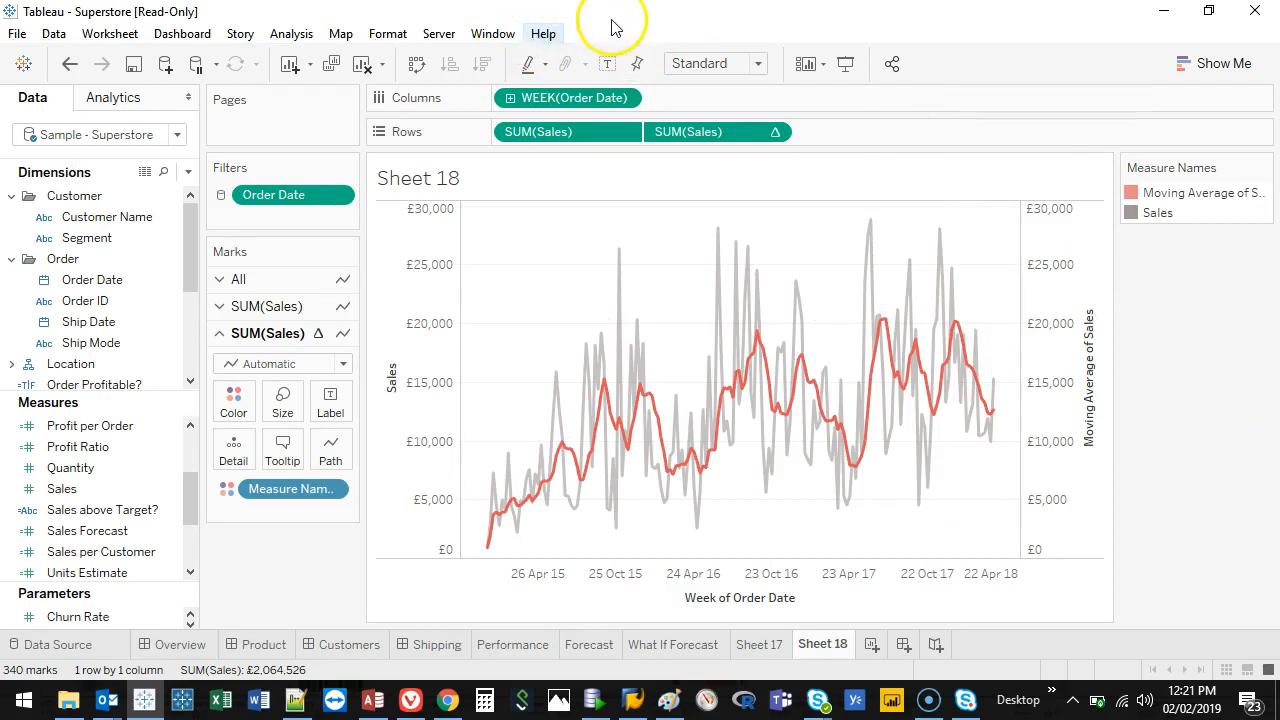
mouse_move(555, 423)
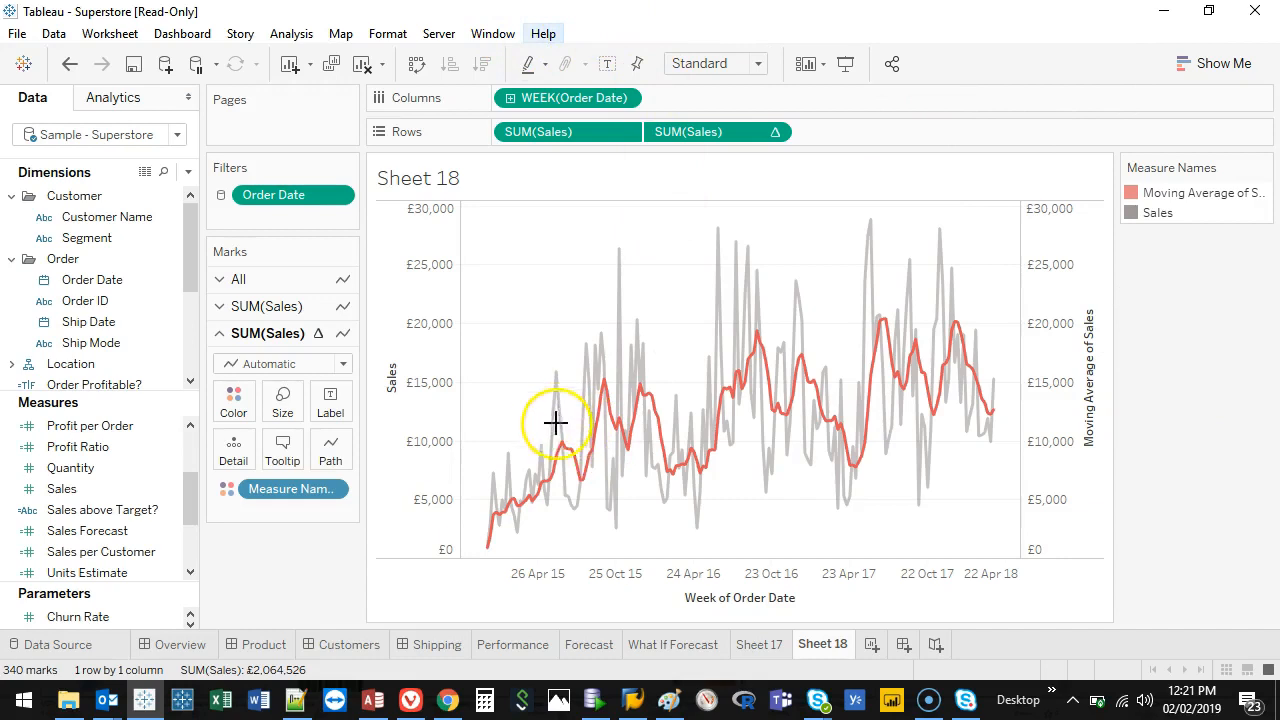
mouse_move(535, 488)
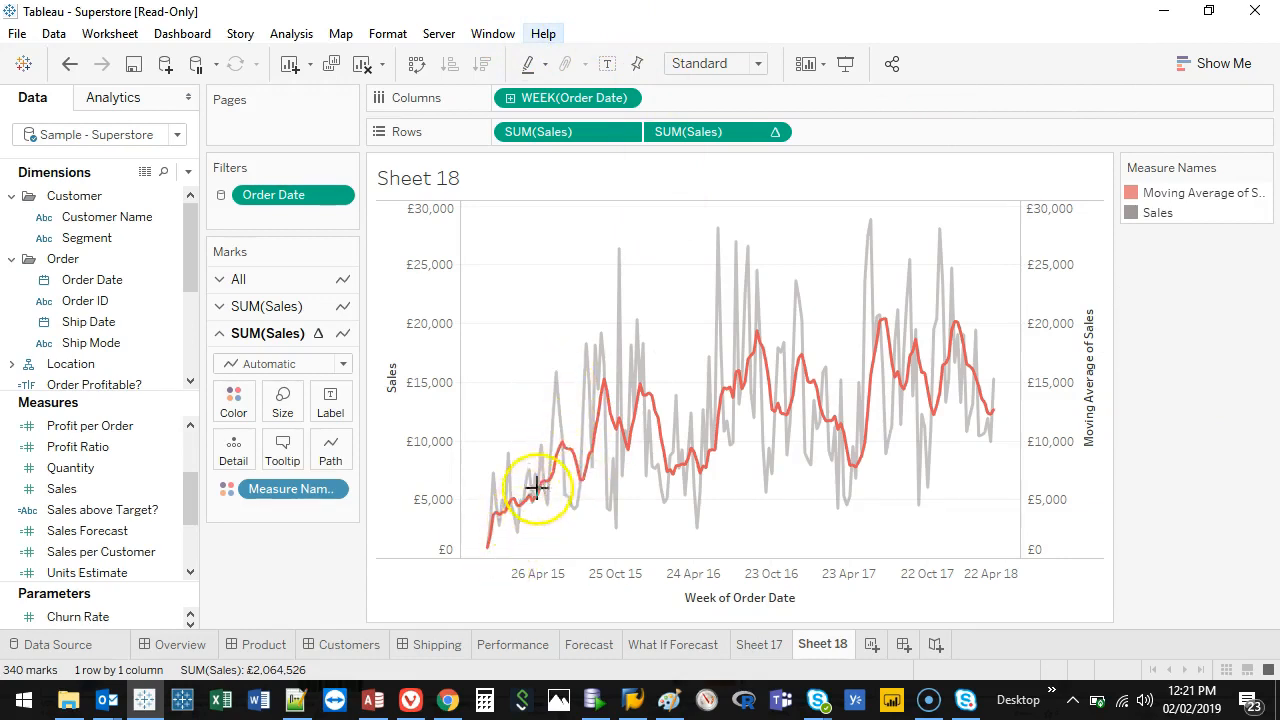
mouse_move(718, 348)
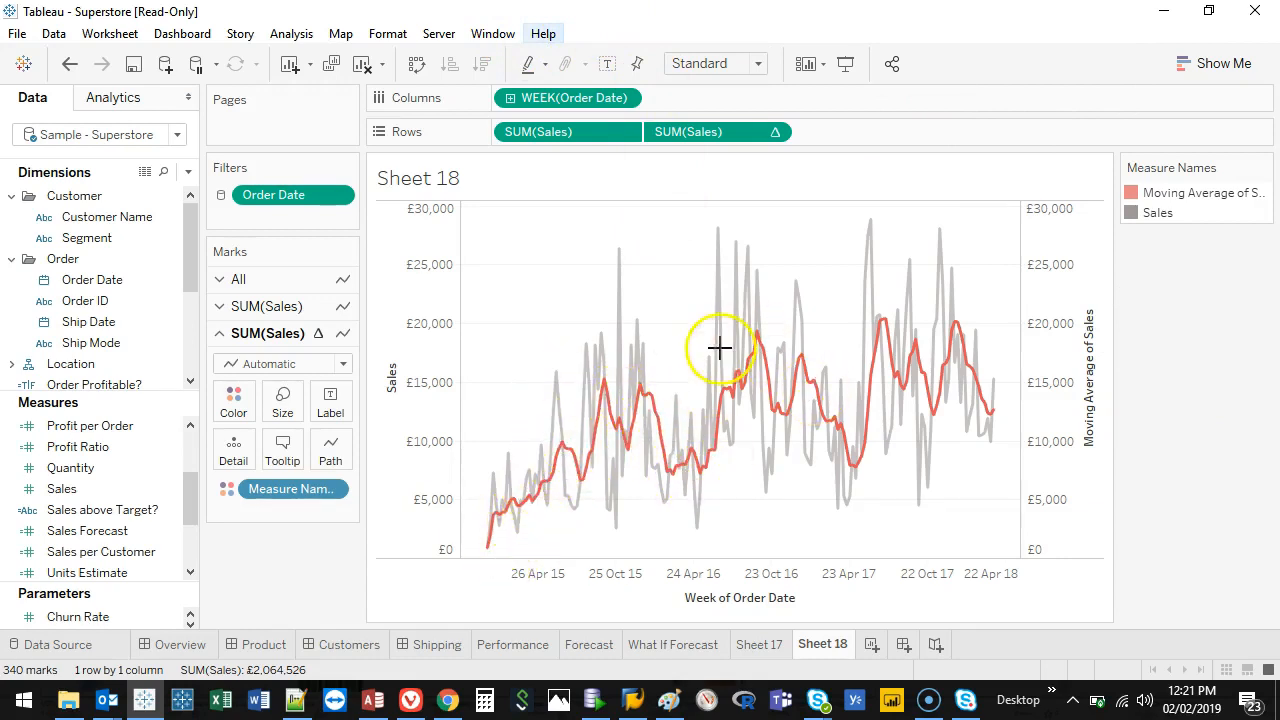
right_click(716, 131)
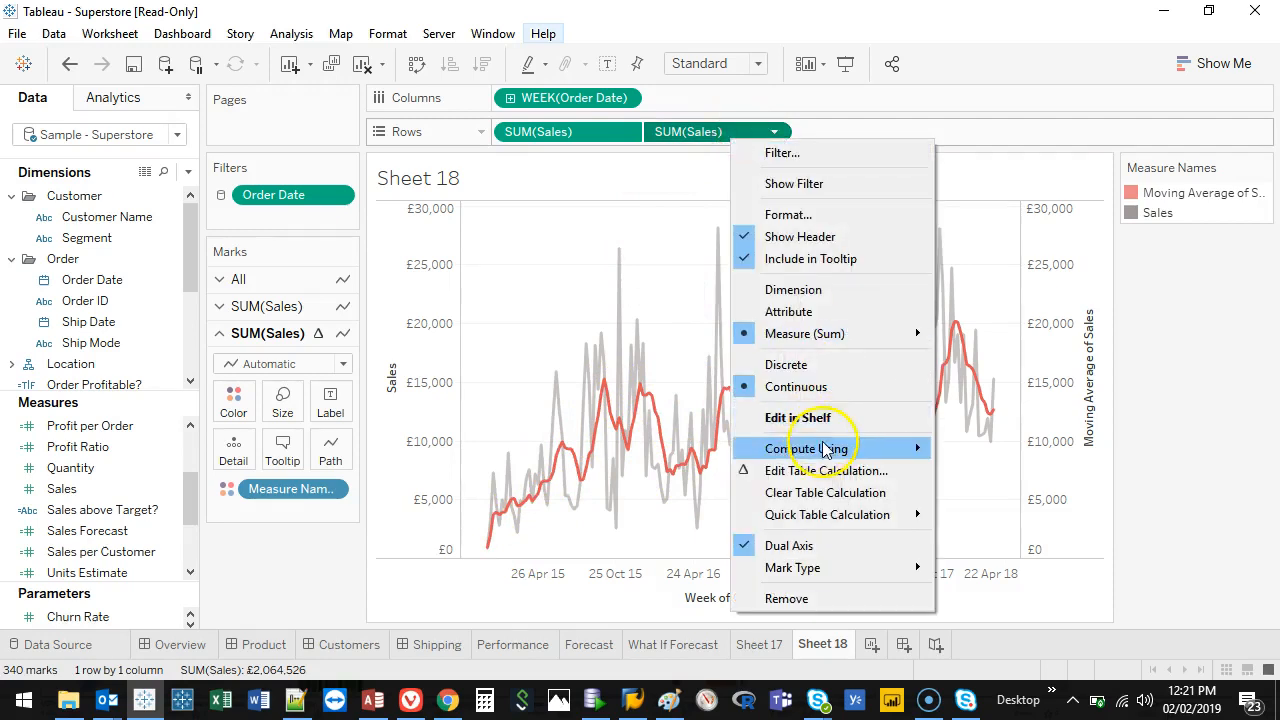
- Edit the moving average table calculation to use the previous 11 values instead of 7
left_click(826, 470)
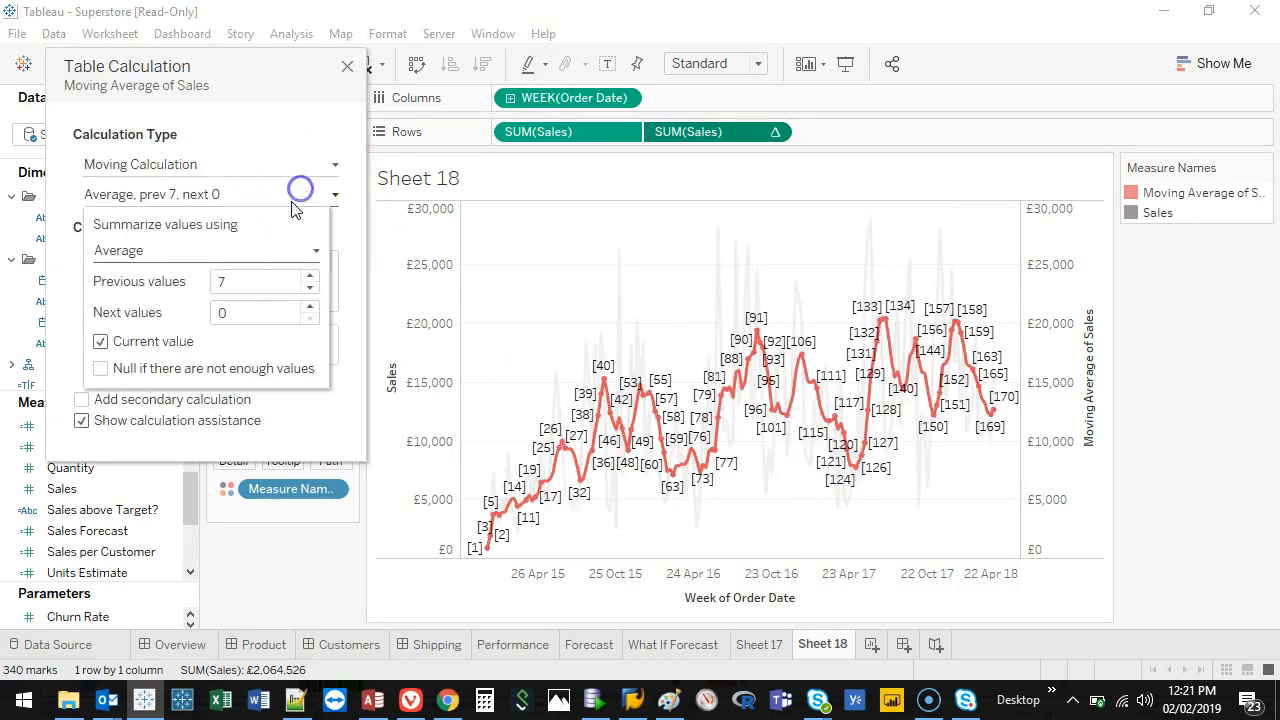
left_click(310, 276)
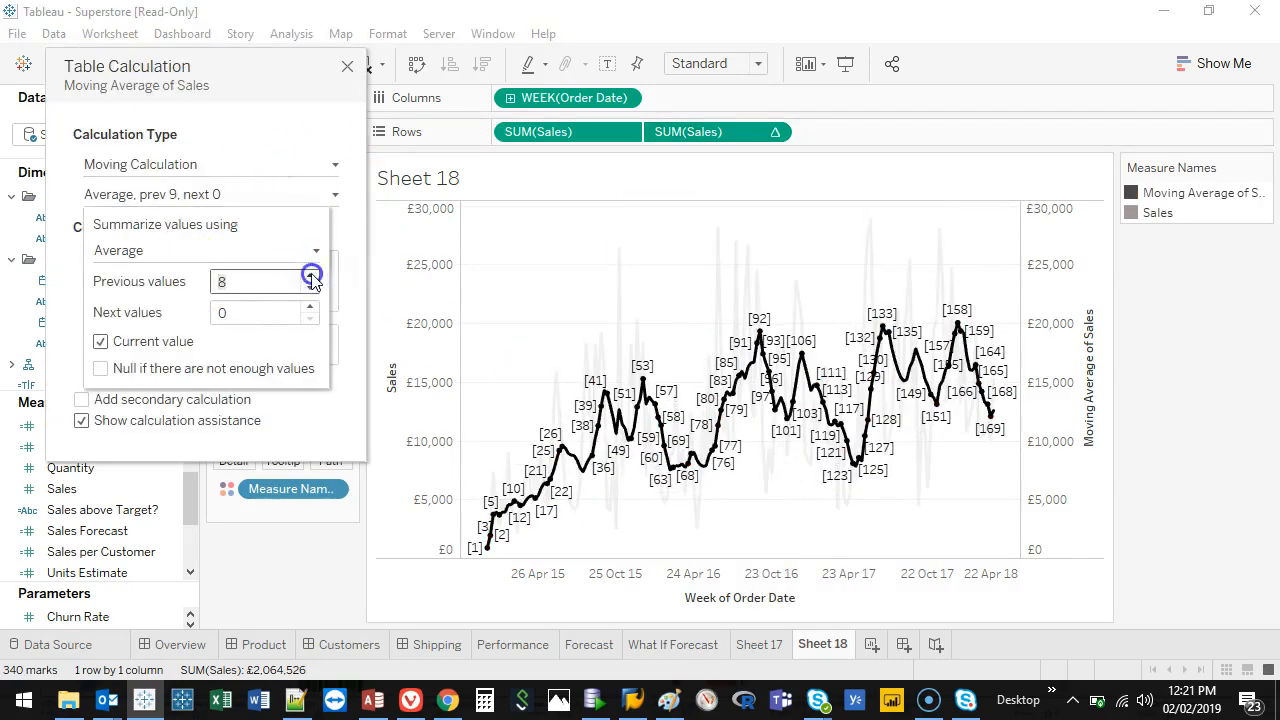
left_click(311, 275)
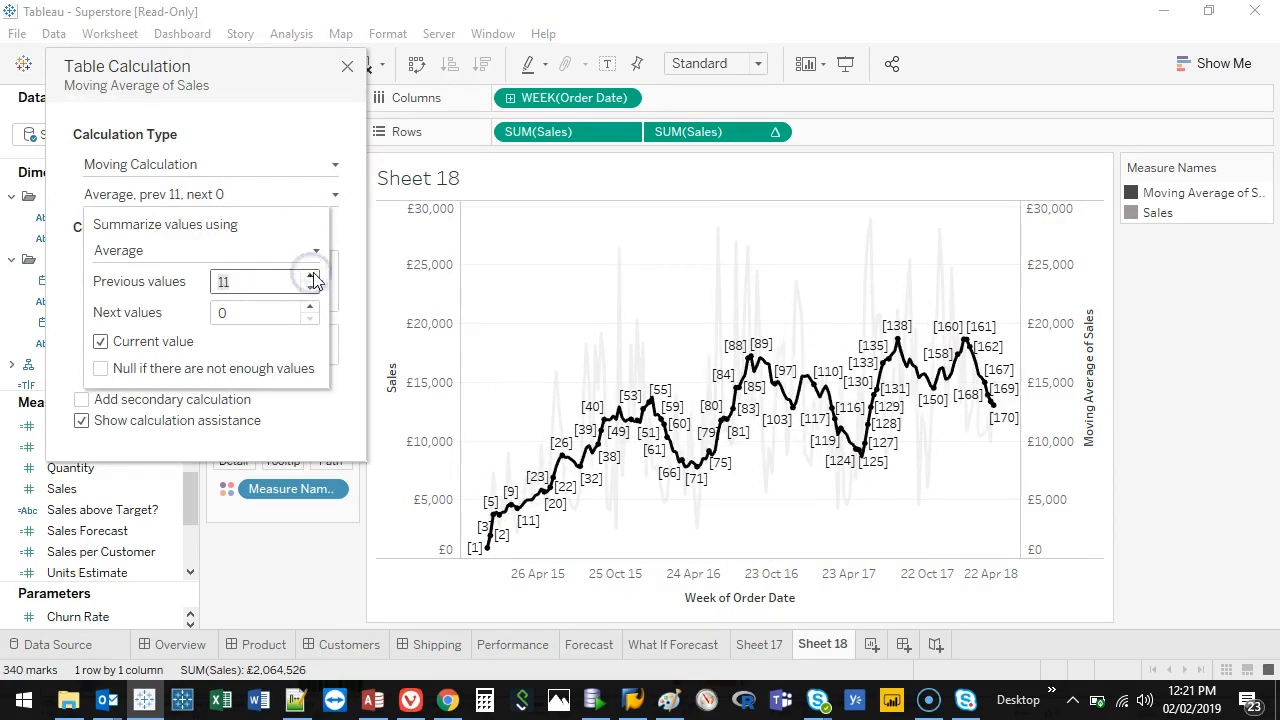
left_click(347, 66)
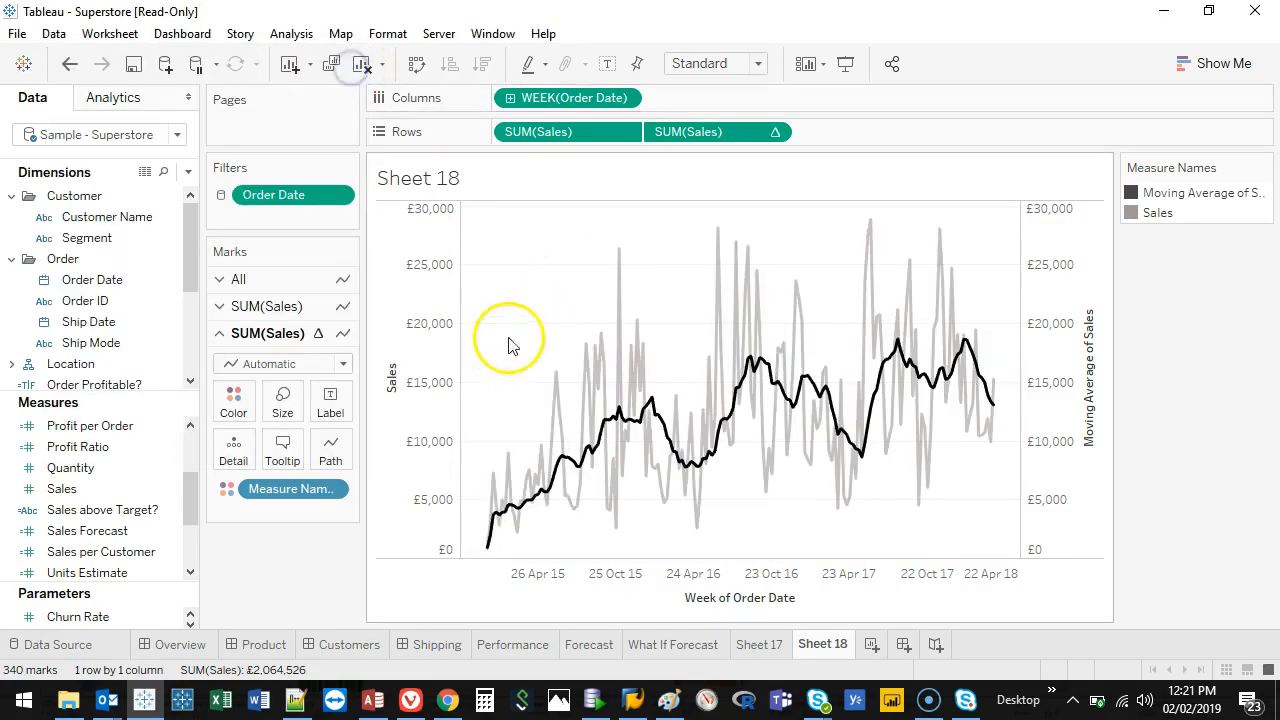
mouse_move(540, 293)
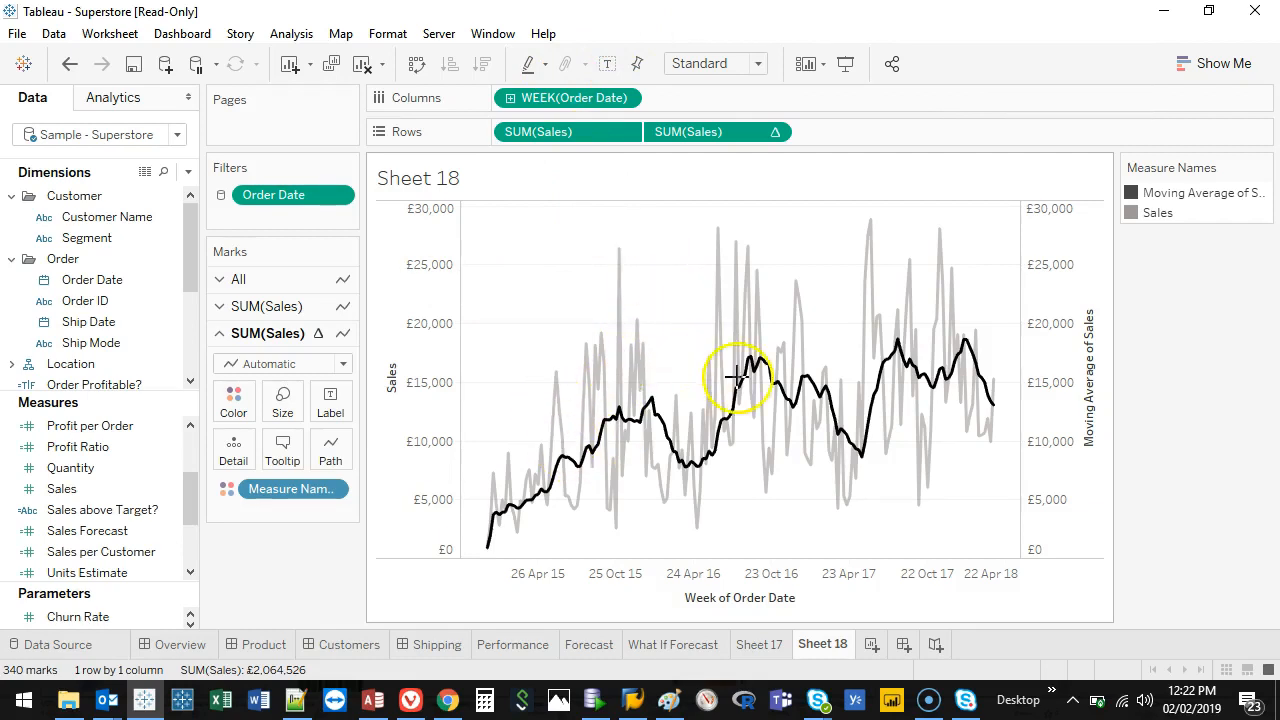
mouse_move(648, 251)
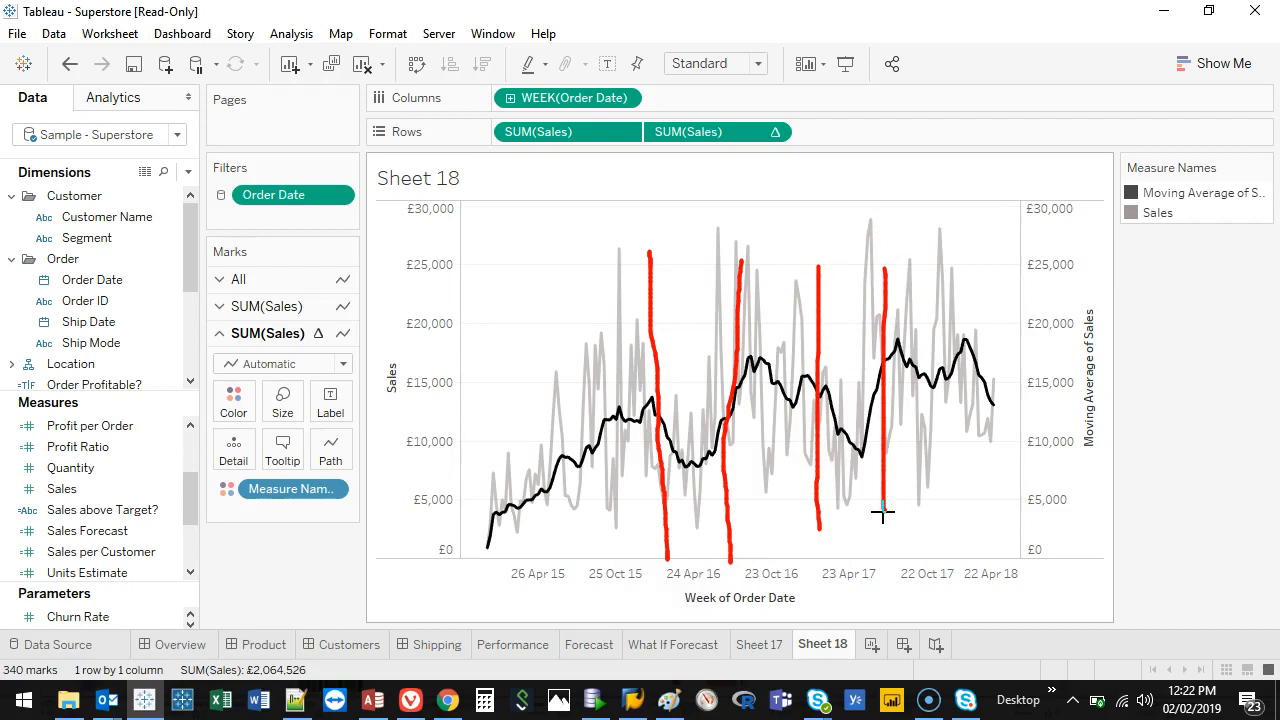
mouse_move(885, 325)
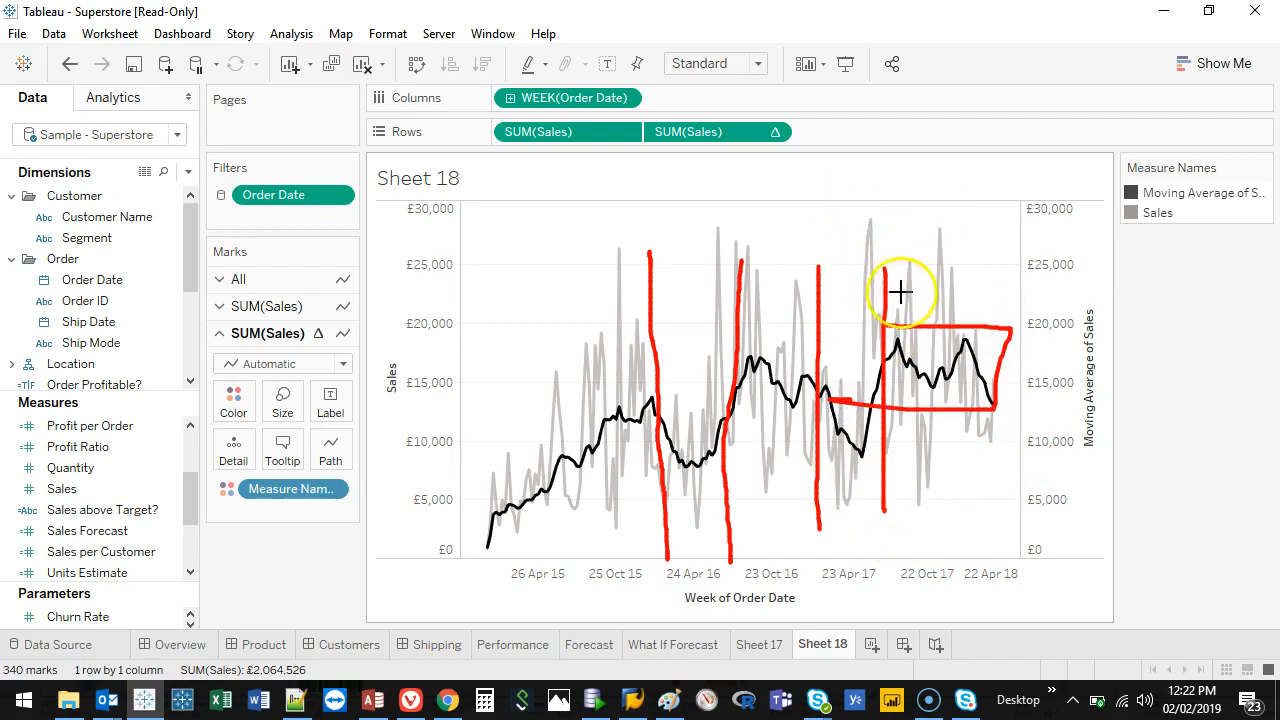
mouse_move(631, 238)
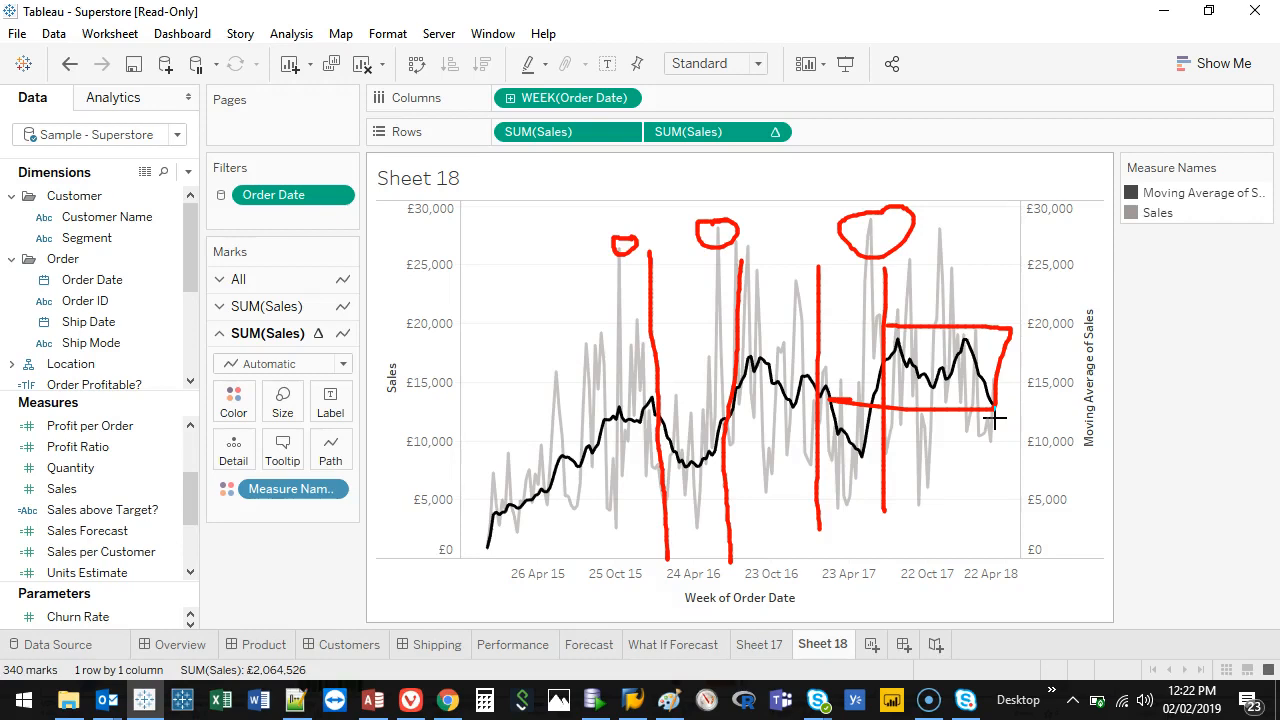
- Bring up the context menu of the second SUM(Sales) pill on the Rows shelf
right_click(718, 131)
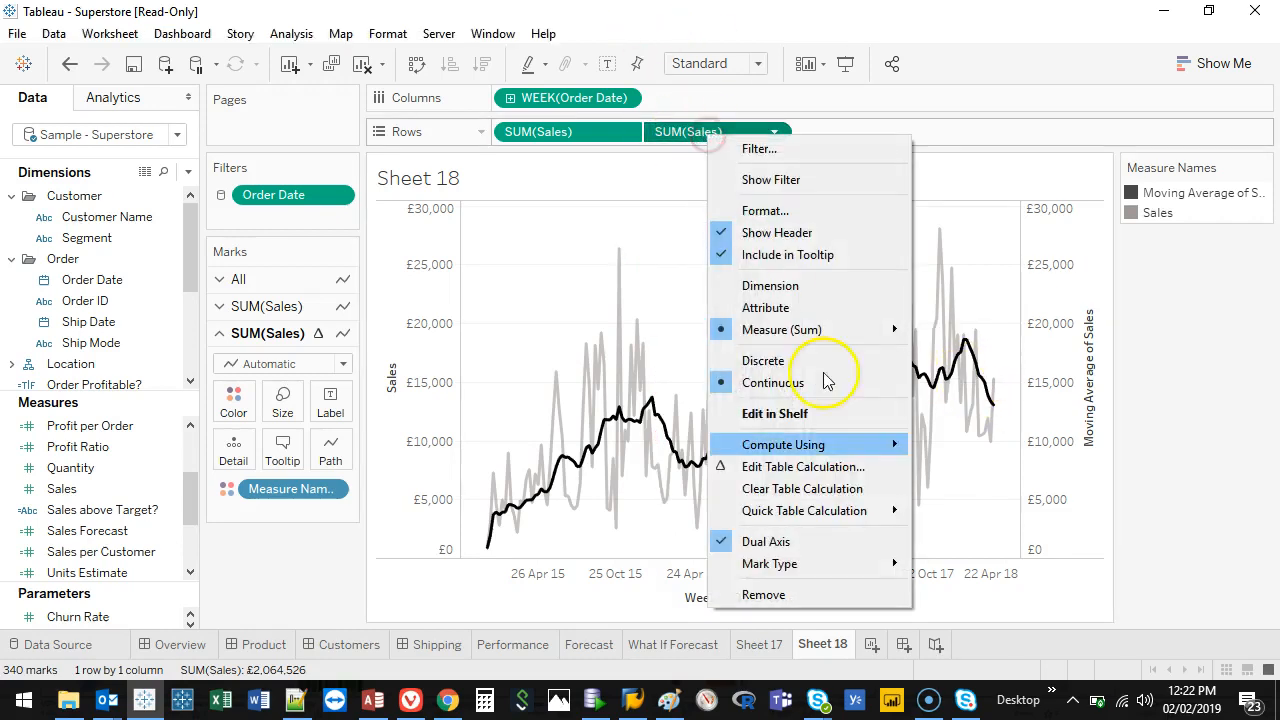
- Open Edit Table Calculation, review summary options, and keep Moving Calculation over the previous 11 values
left_click(803, 467)
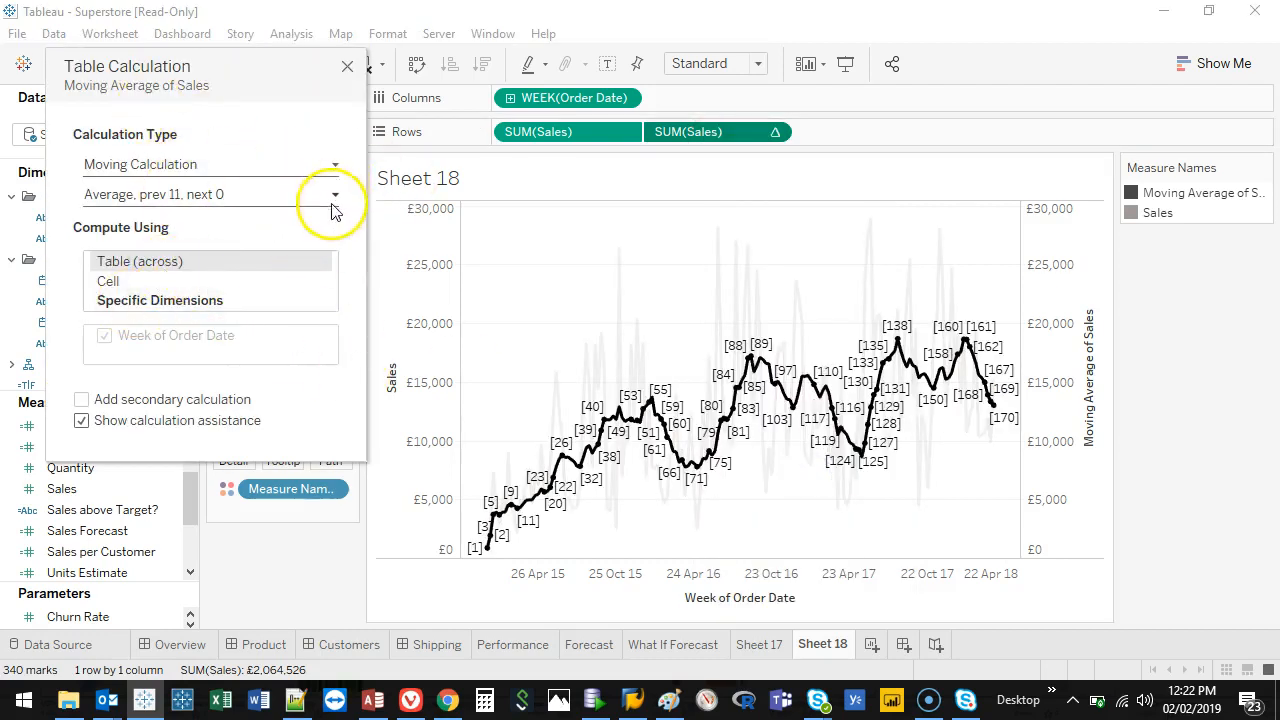
left_click(335, 194)
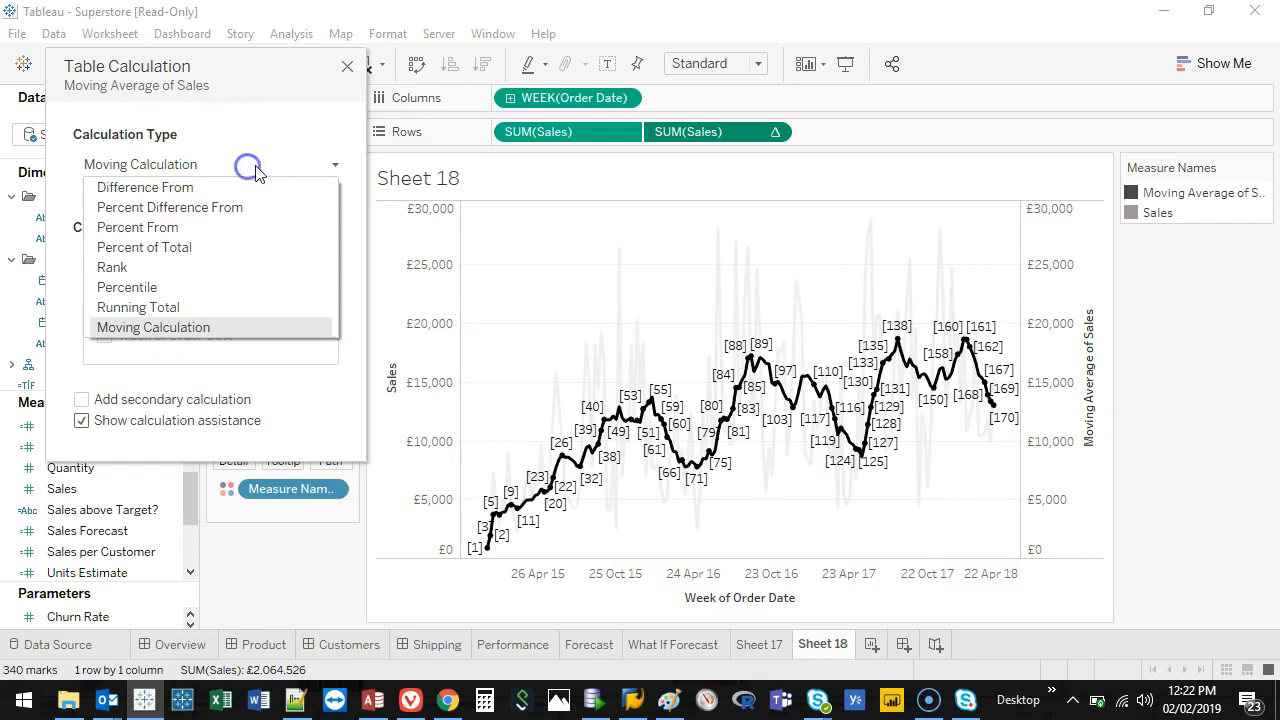
left_click(153, 327)
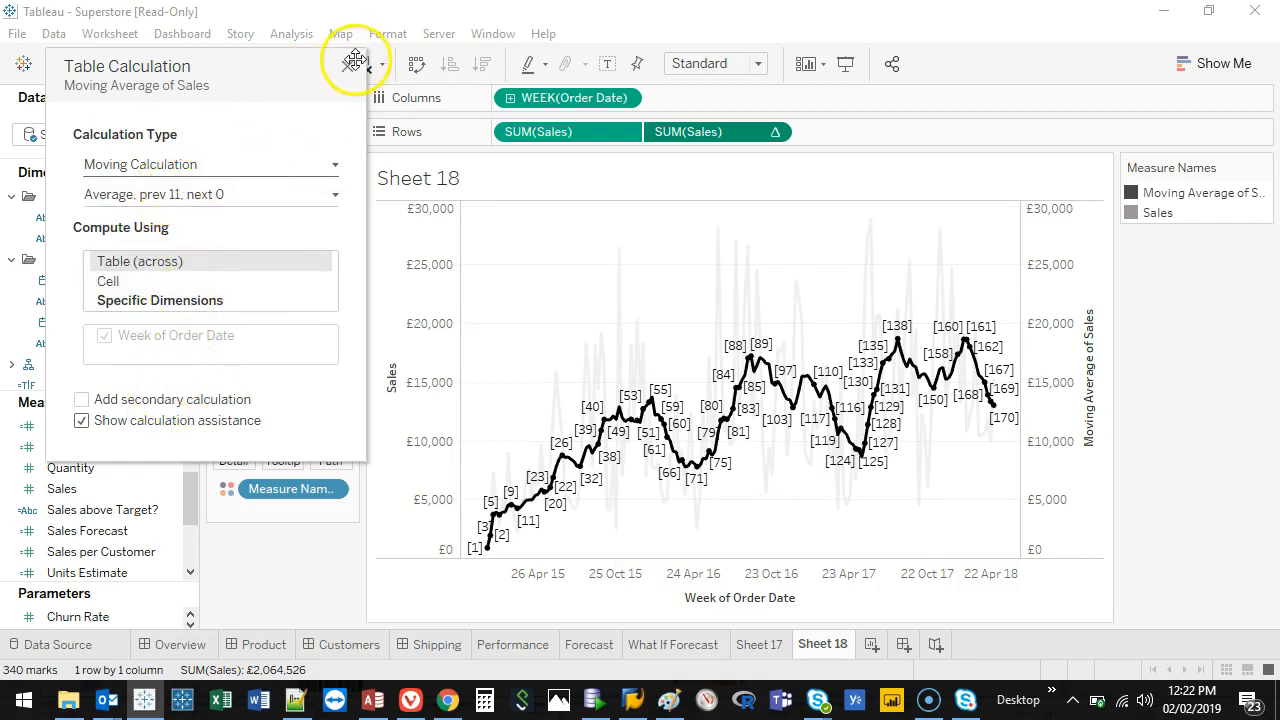